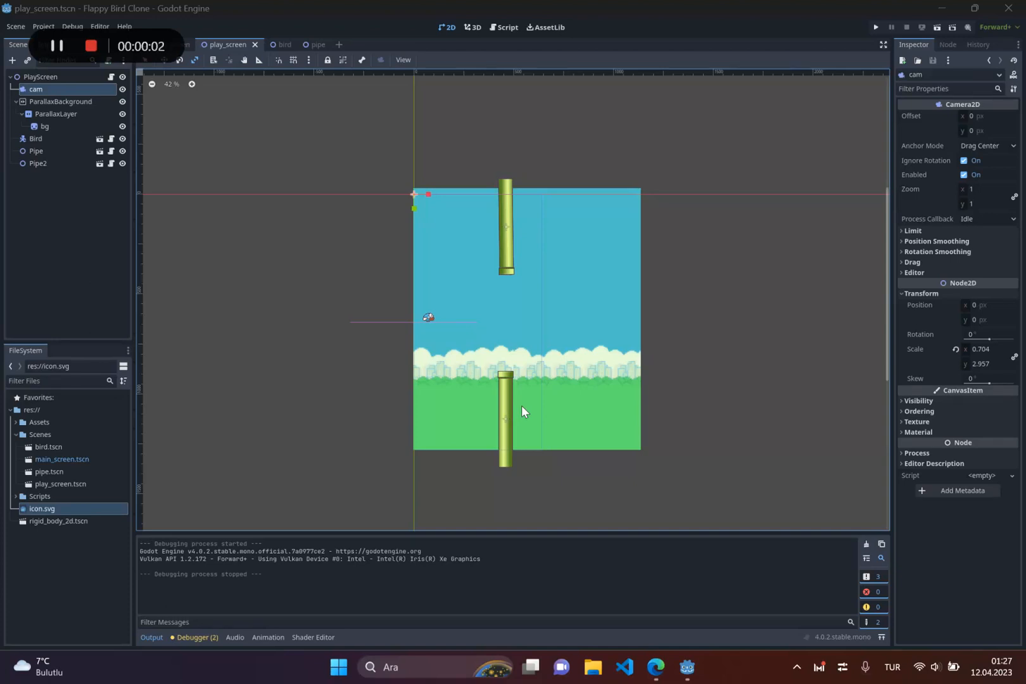
Test-run the game from its title screen, then stop the run.
{"action": "left_click", "coordinate": [91, 46]}
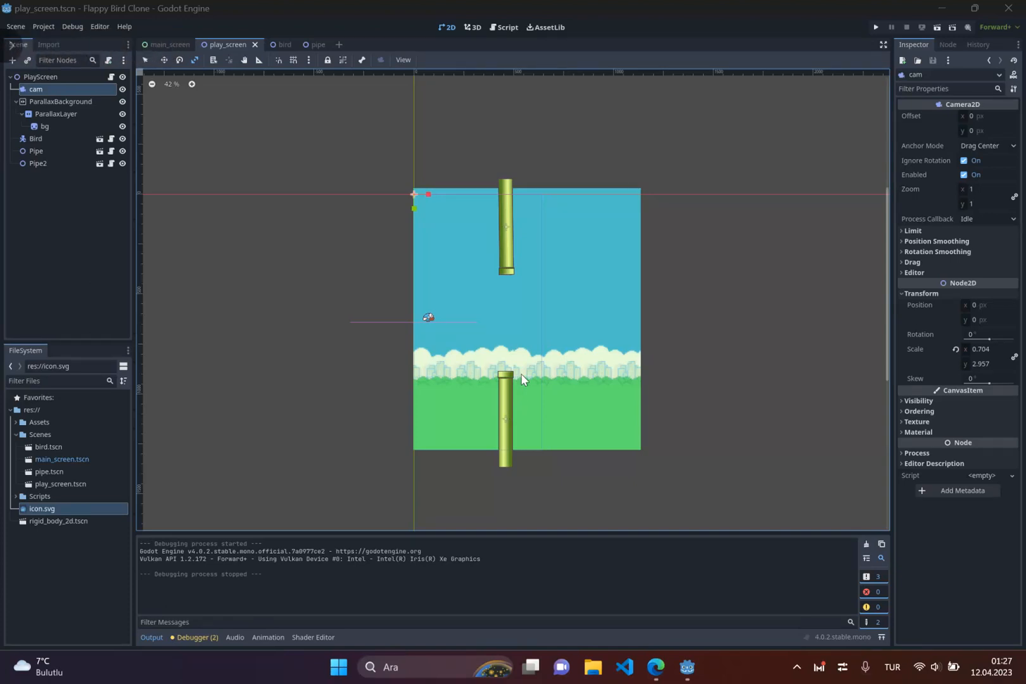
{"action": "scroll", "scroll_direction": "up", "scroll_amount": 3}
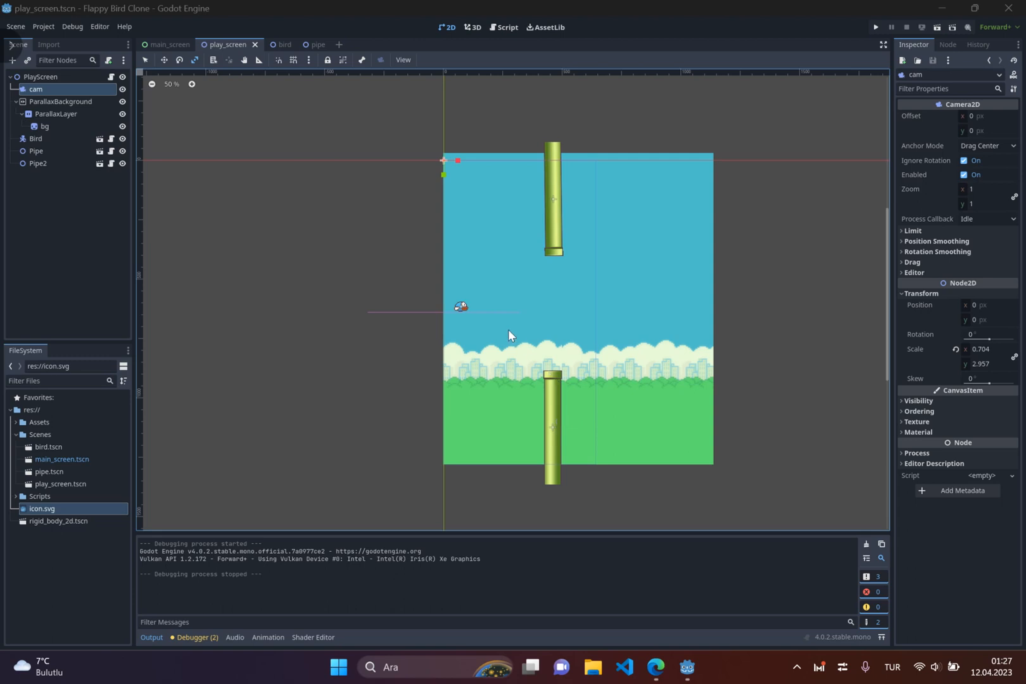
{"action": "scroll", "scroll_direction": "up", "scroll_amount": 3}
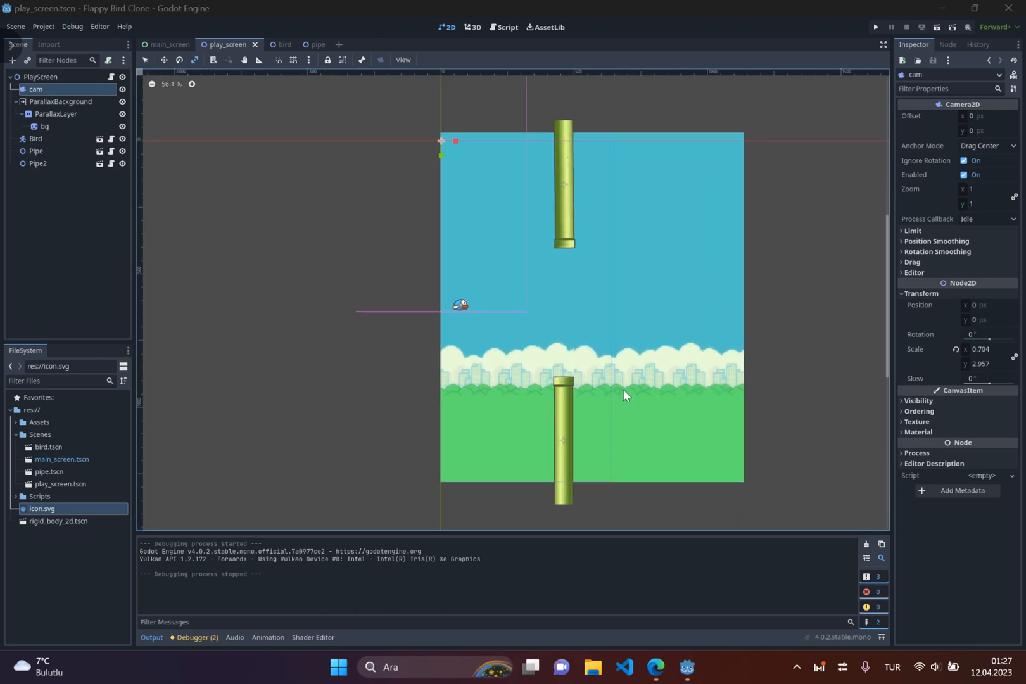
{"action": "mouse_move", "coordinate": [666, 395]}
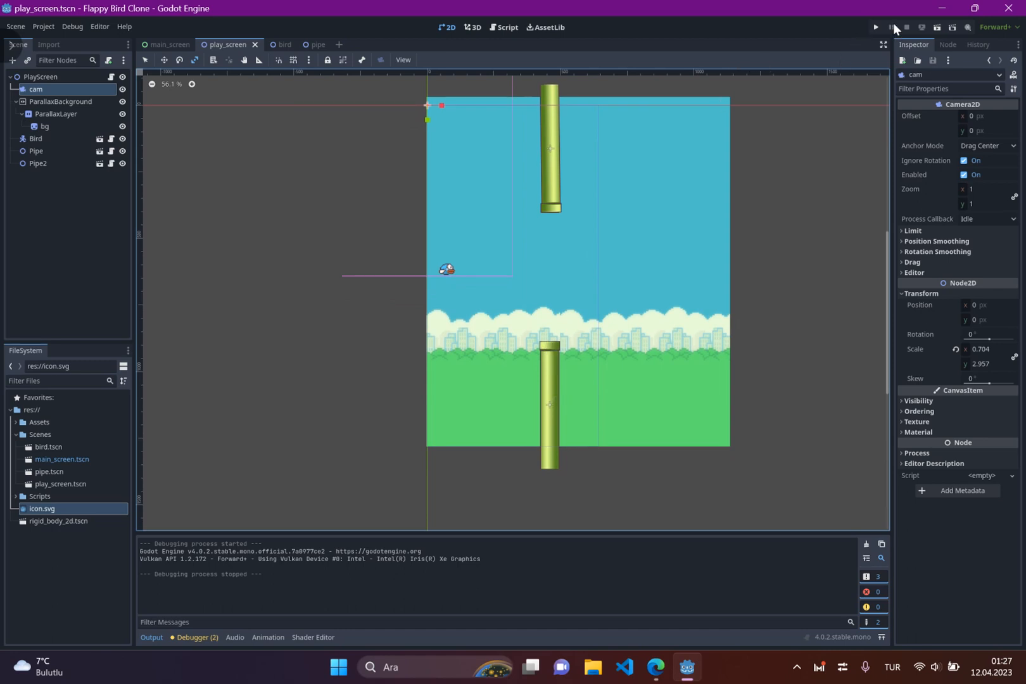
{"action": "left_click", "coordinate": [875, 26]}
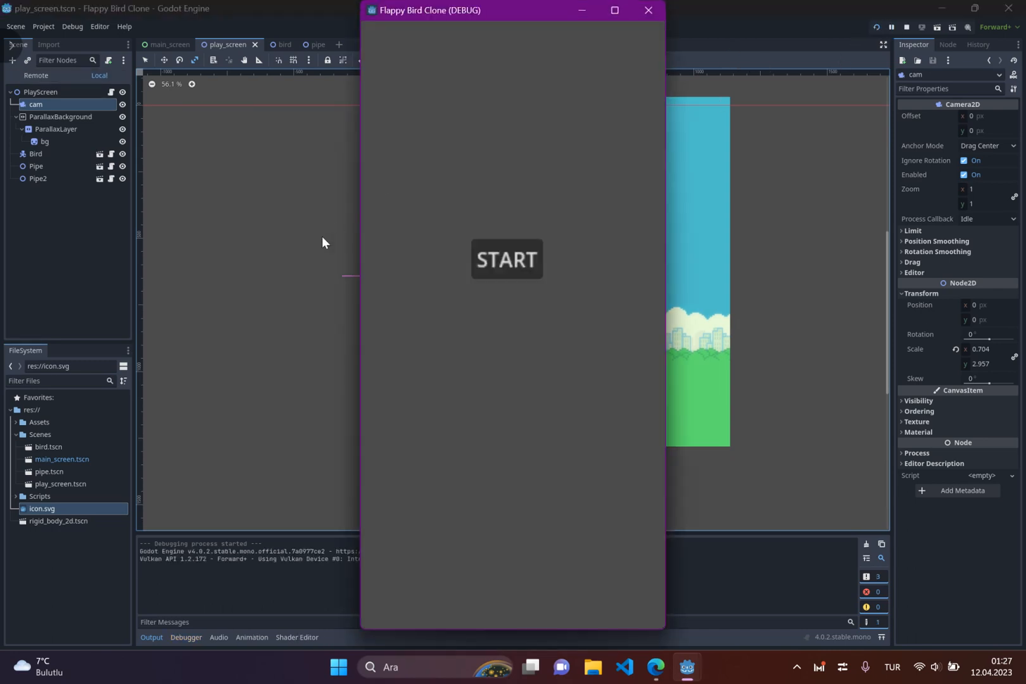
{"action": "left_click", "coordinate": [507, 259]}
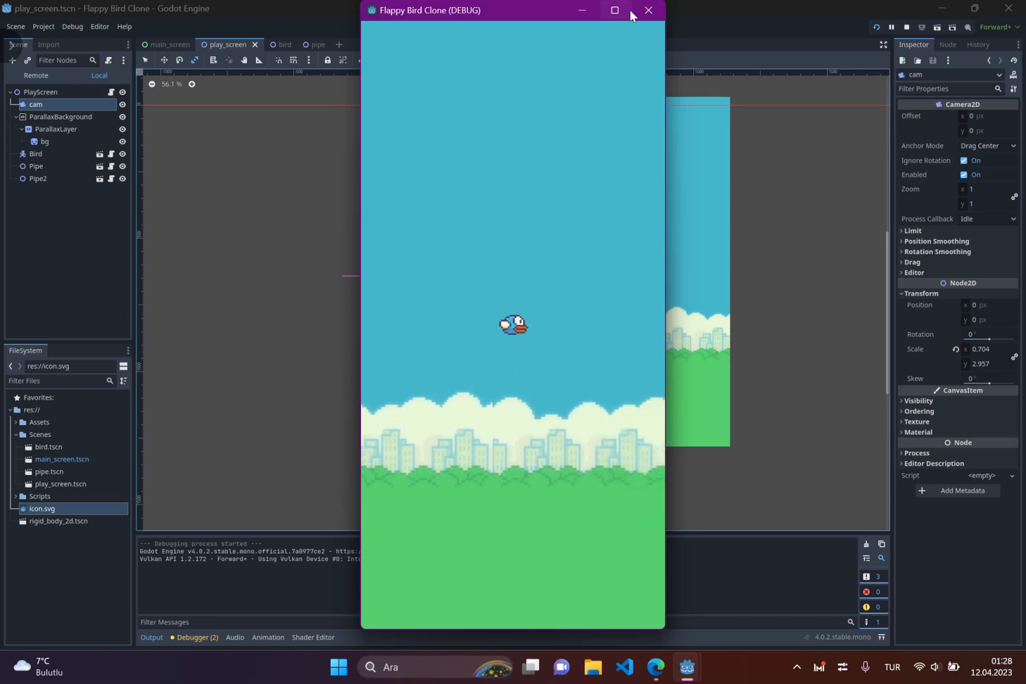
{"action": "left_click", "coordinate": [647, 11]}
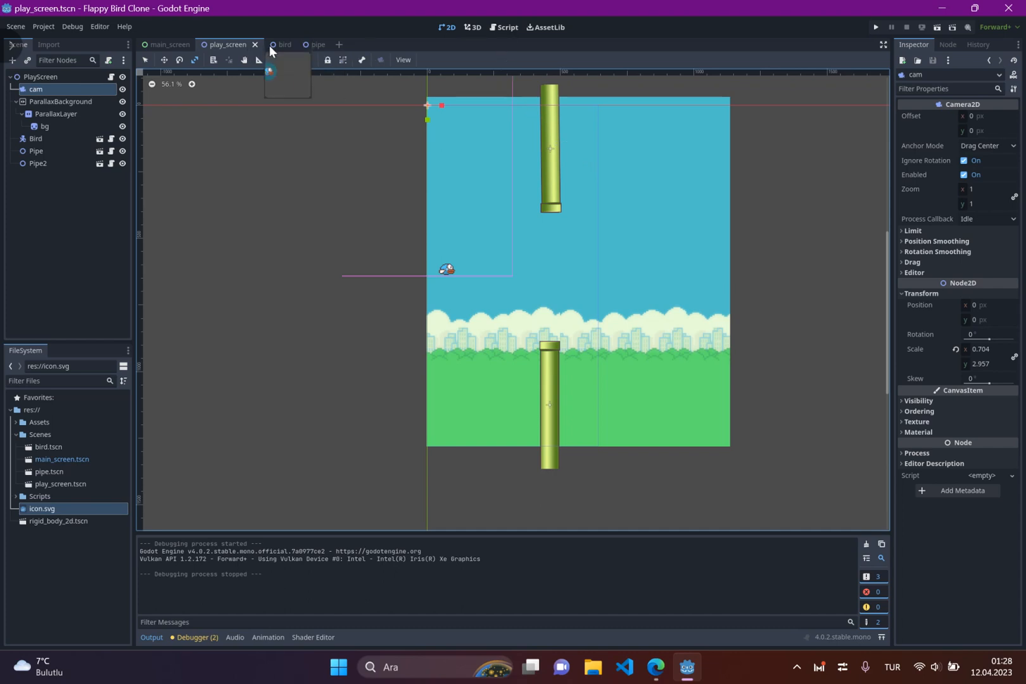
In the bird scene's Create New Node dialog, compare body types and pick CharacterBody2D.
{"action": "left_click", "coordinate": [282, 44]}
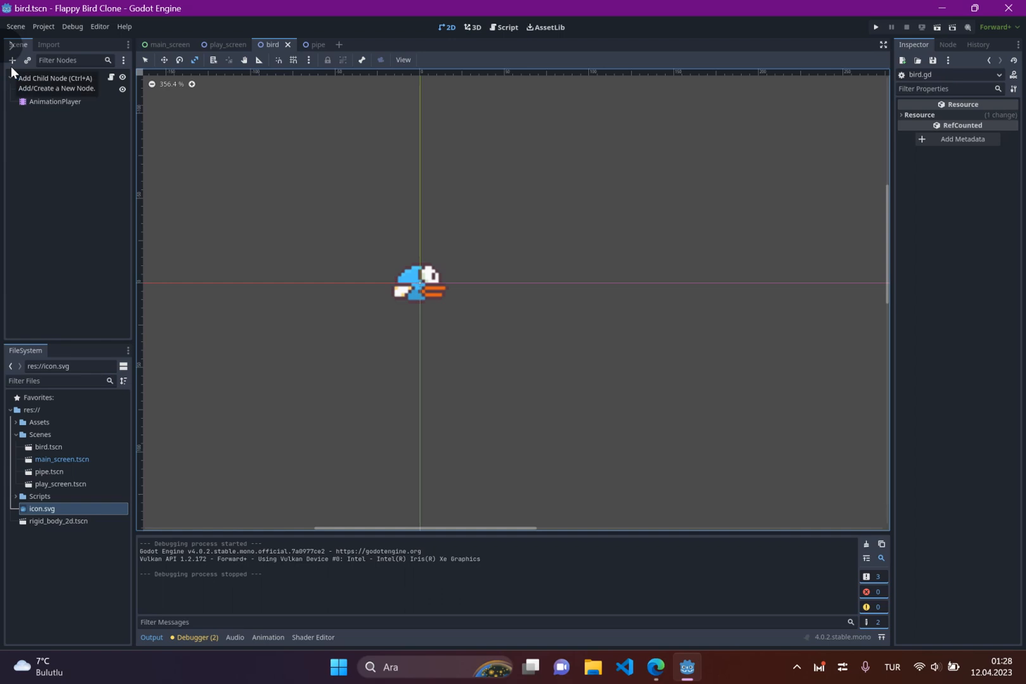
{"action": "left_click", "coordinate": [13, 60]}
{"action": "type", "text": "Body"}
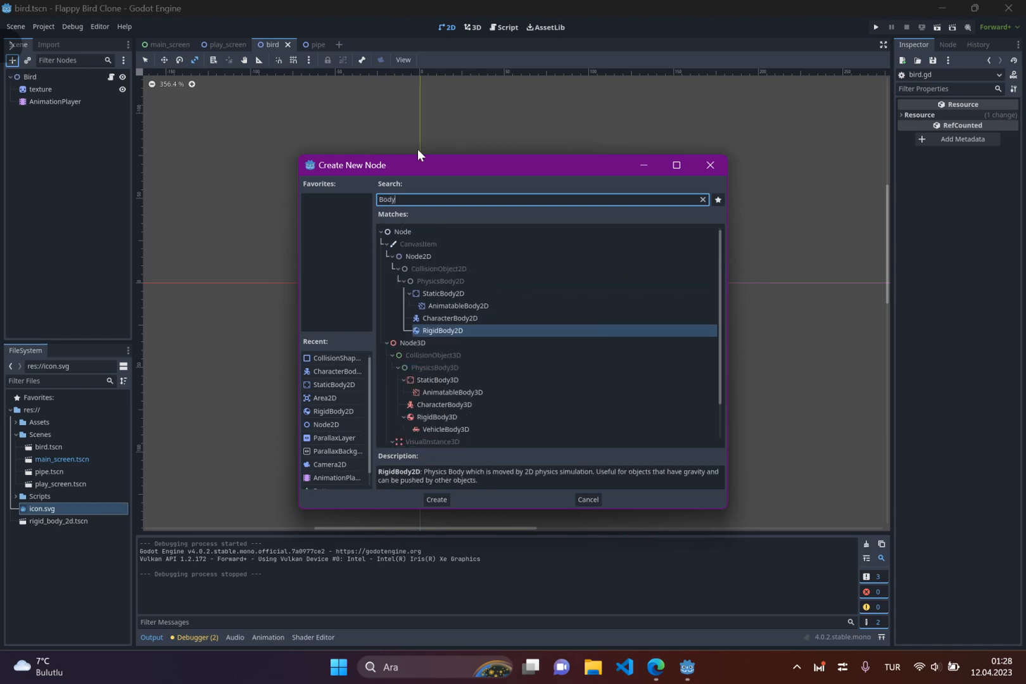
{"action": "mouse_move", "coordinate": [451, 320]}
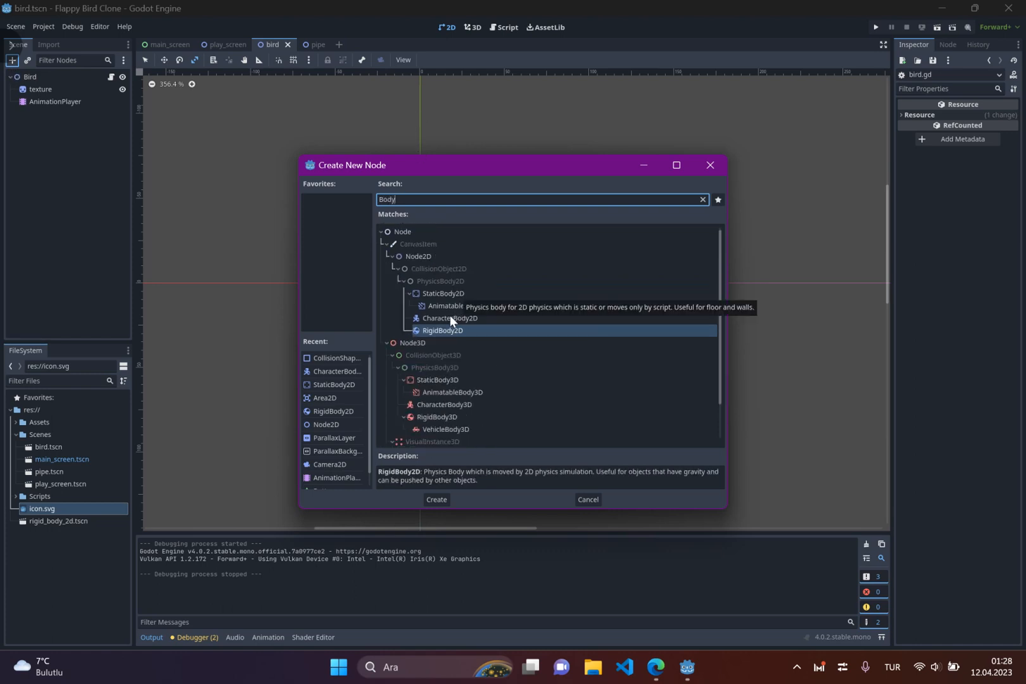
{"action": "mouse_move", "coordinate": [433, 341]}
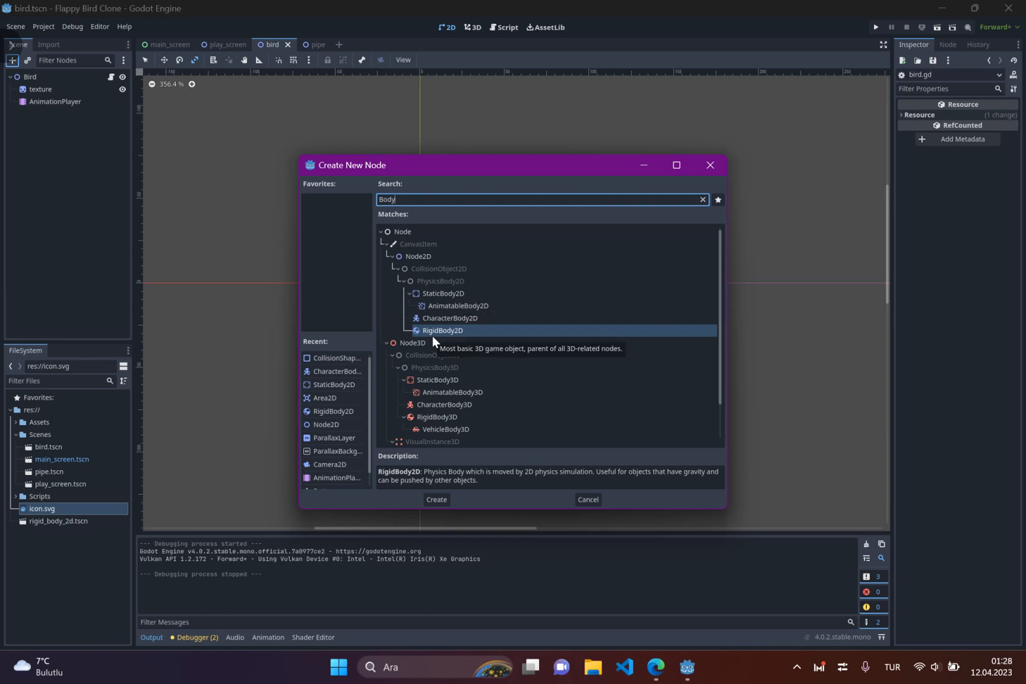
{"action": "mouse_move", "coordinate": [449, 317]}
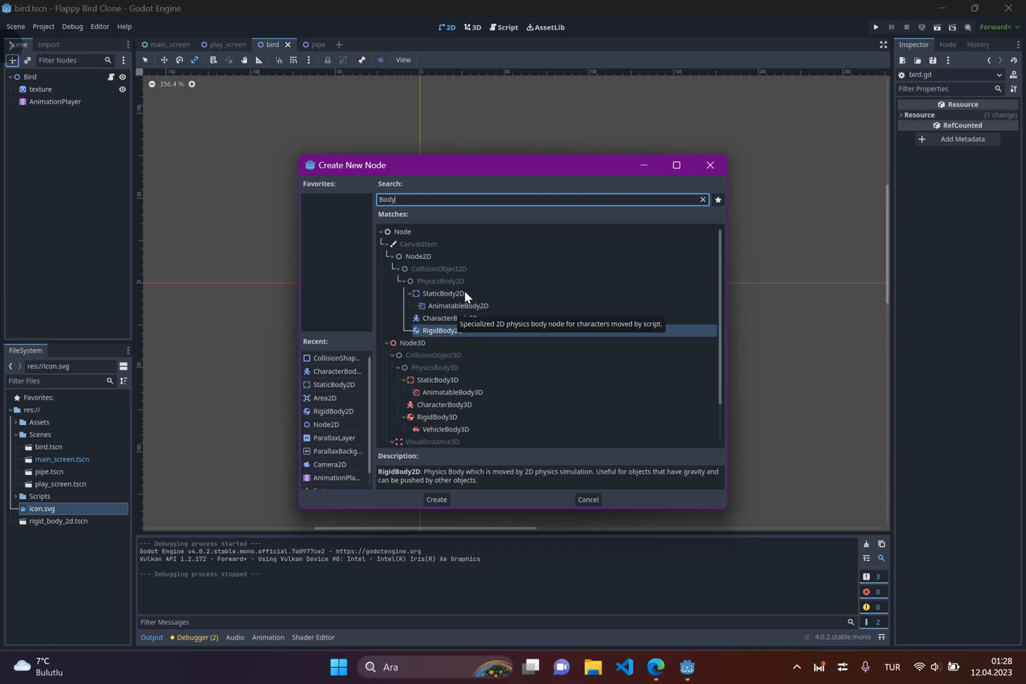
{"action": "left_click", "coordinate": [442, 293]}
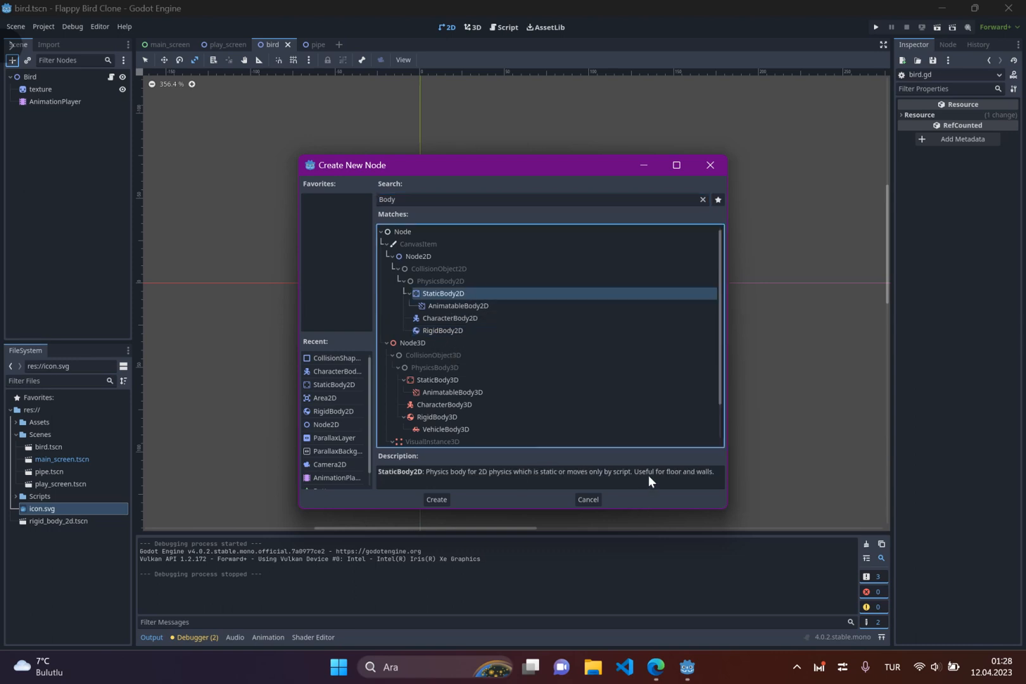
{"action": "mouse_move", "coordinate": [684, 472]}
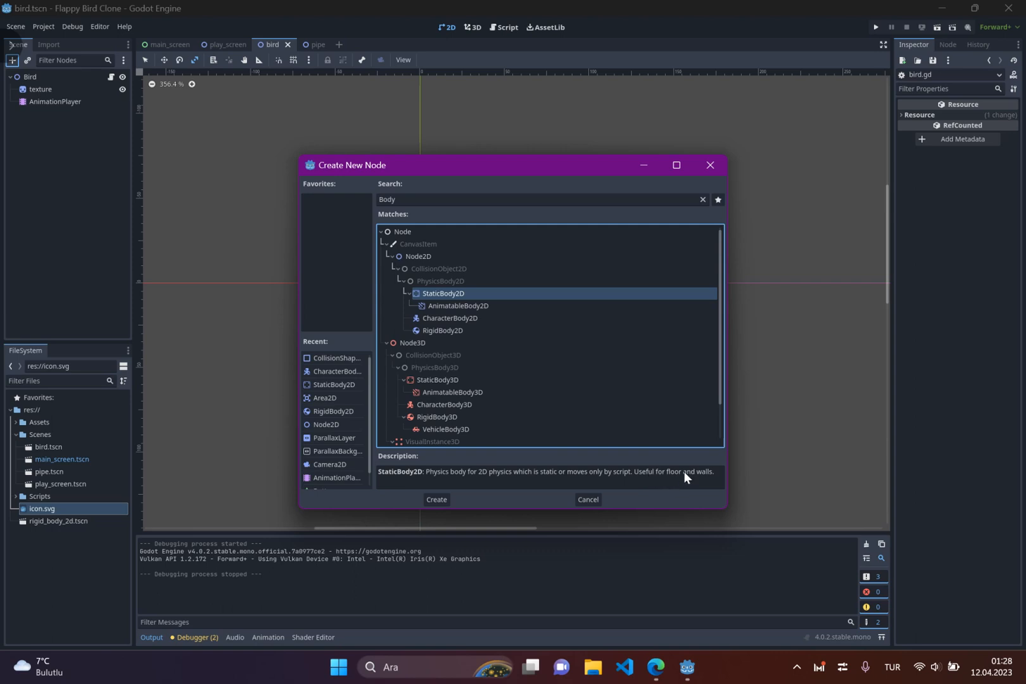
{"action": "left_click", "coordinate": [451, 318]}
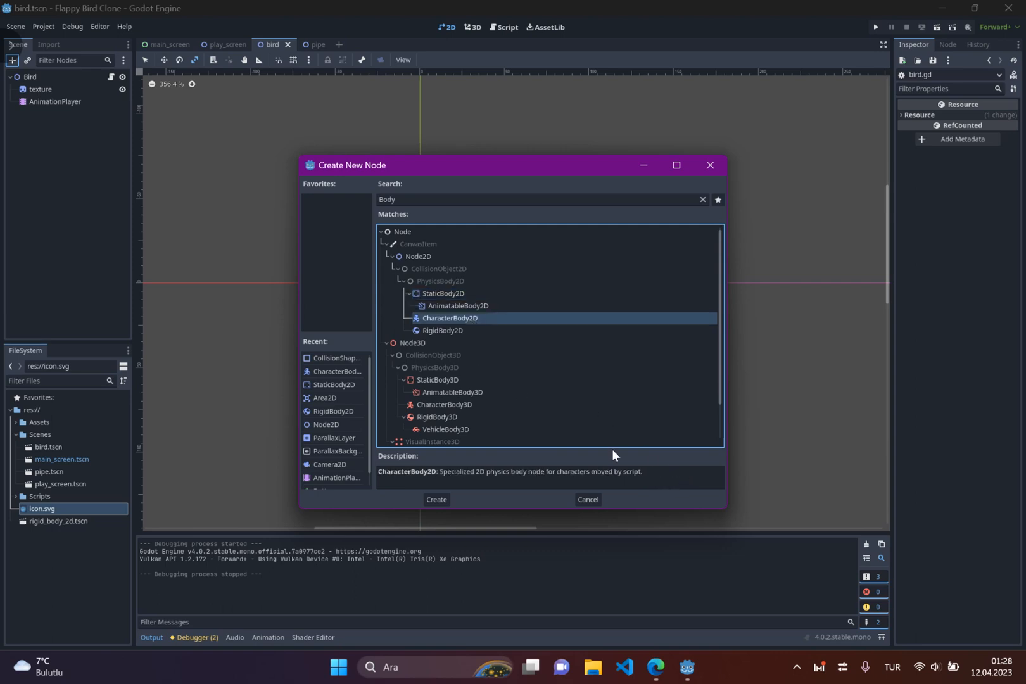
{"action": "mouse_move", "coordinate": [466, 330]}
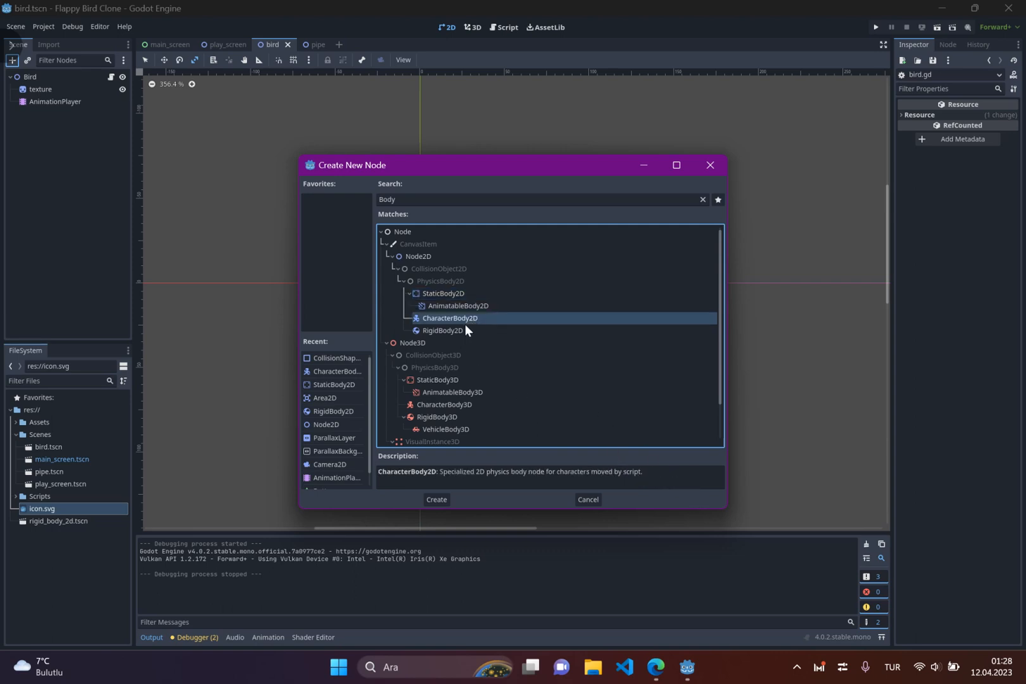
{"action": "mouse_move", "coordinate": [443, 330]}
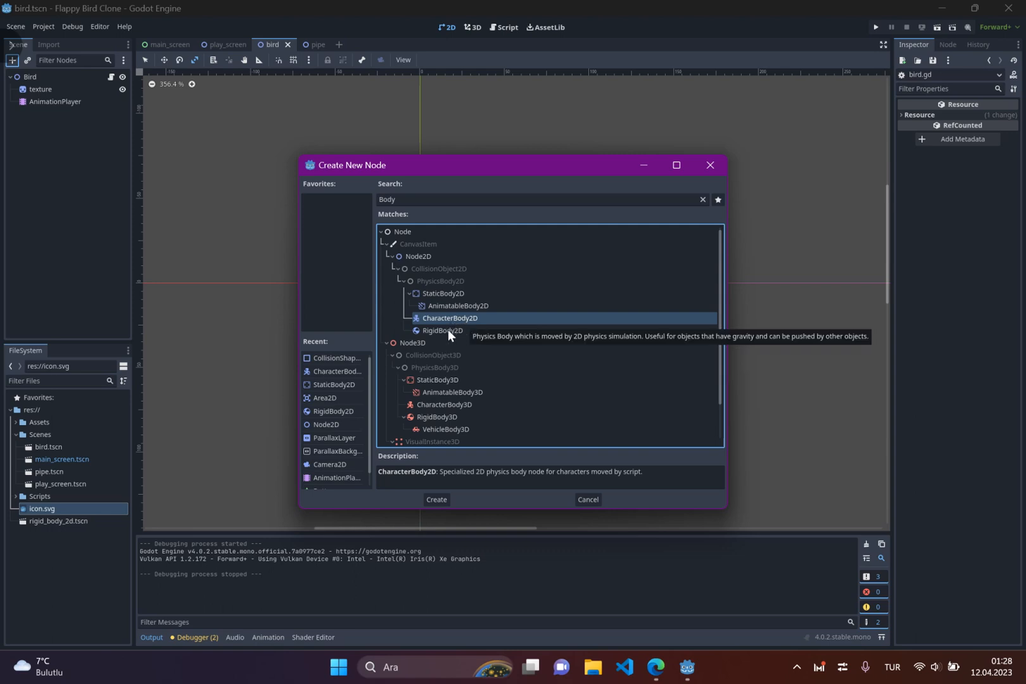
{"action": "left_click", "coordinate": [443, 330]}
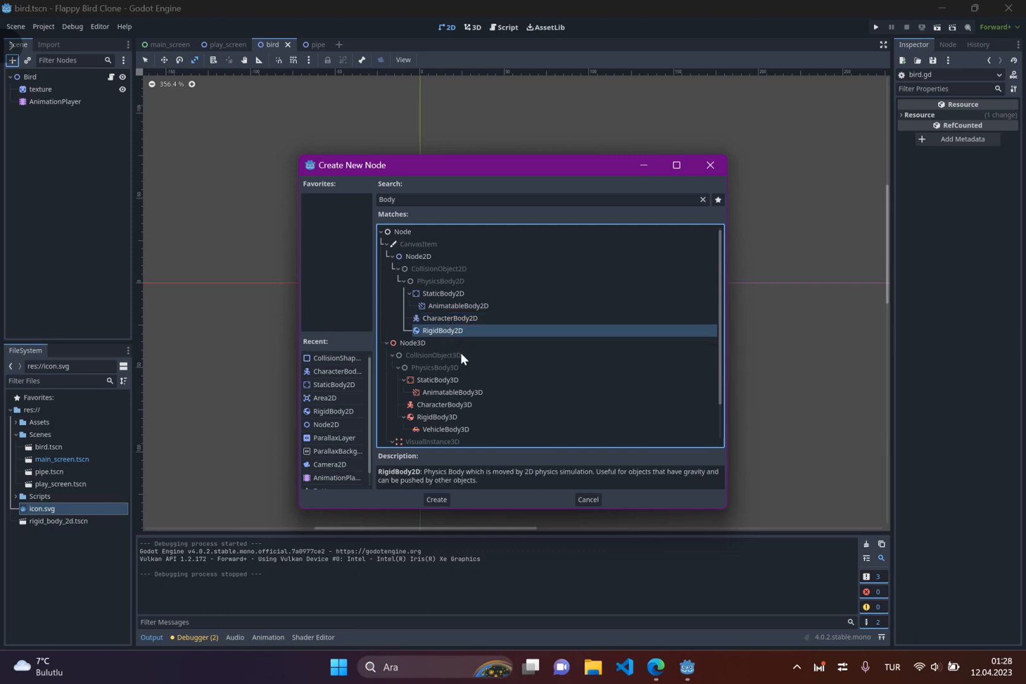
{"action": "mouse_move", "coordinate": [452, 326]}
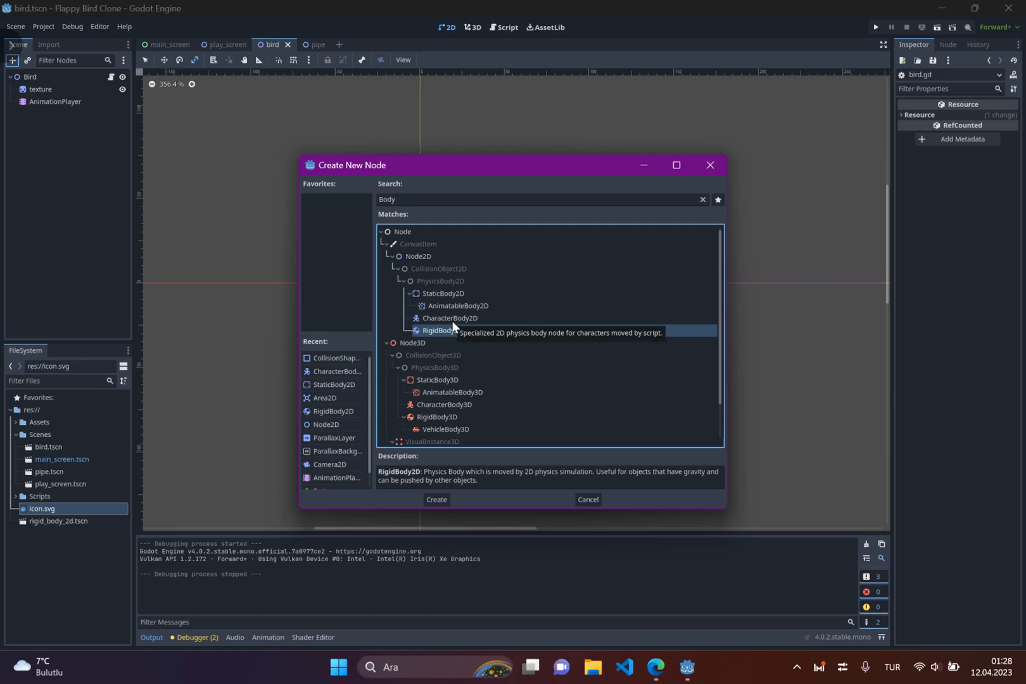
{"action": "mouse_move", "coordinate": [440, 321]}
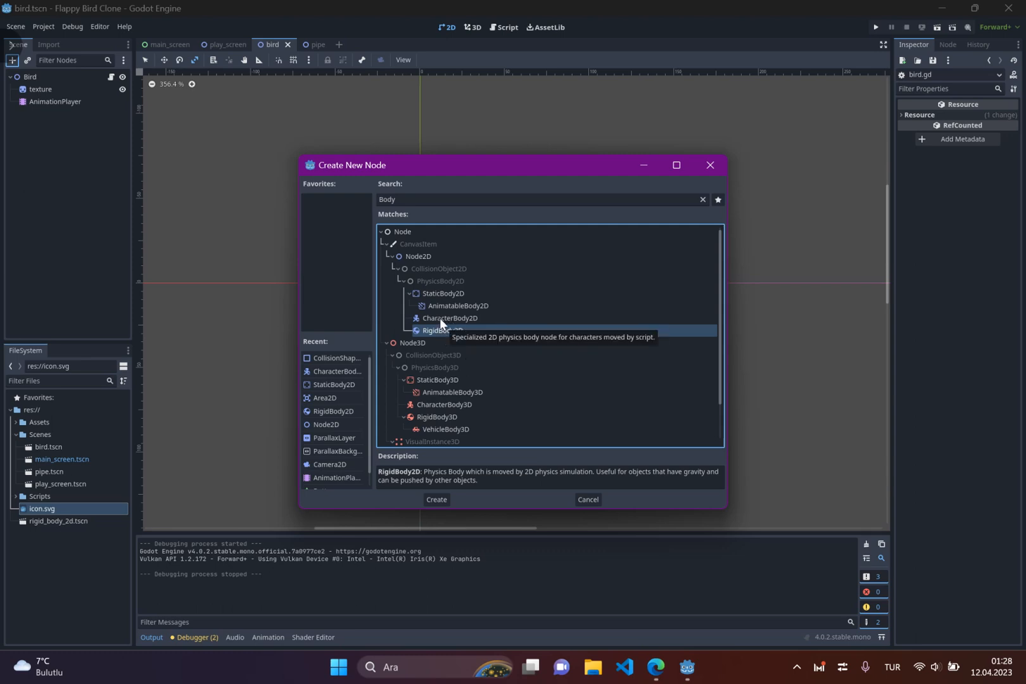
{"action": "left_click", "coordinate": [450, 318]}
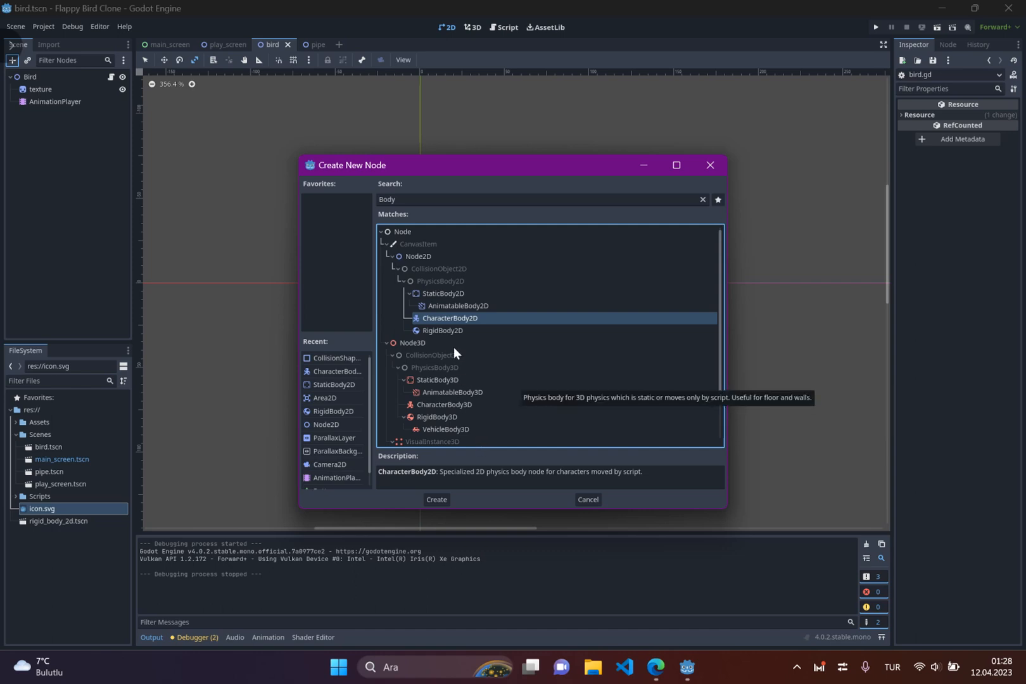
{"action": "mouse_move", "coordinate": [445, 354]}
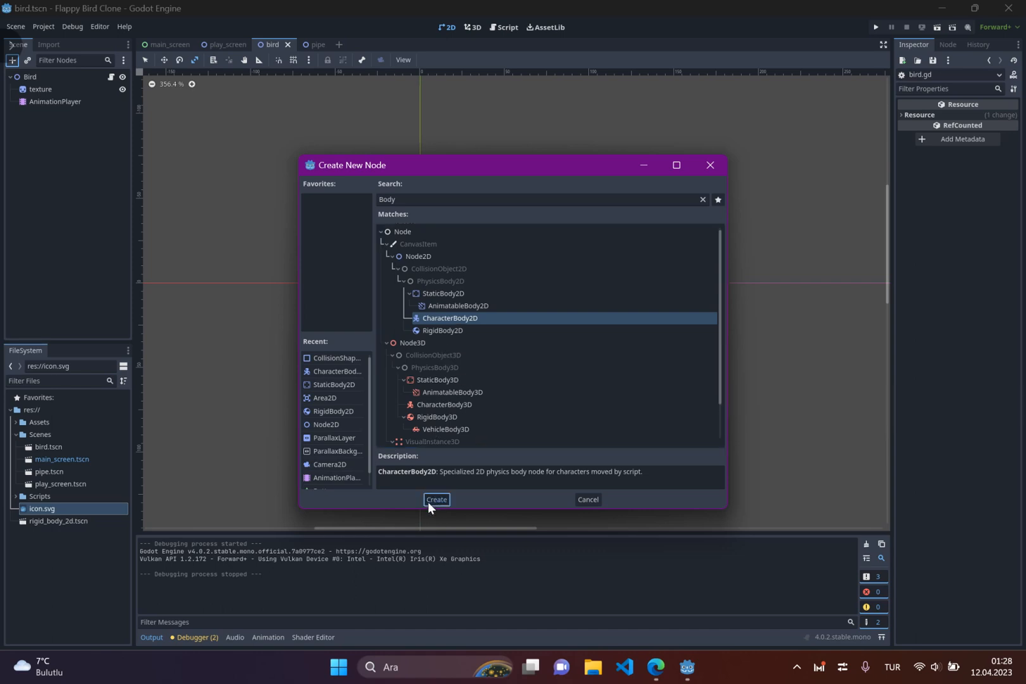
Create the selected CharacterBody2D node beneath Bird.
{"action": "left_click", "coordinate": [435, 500]}
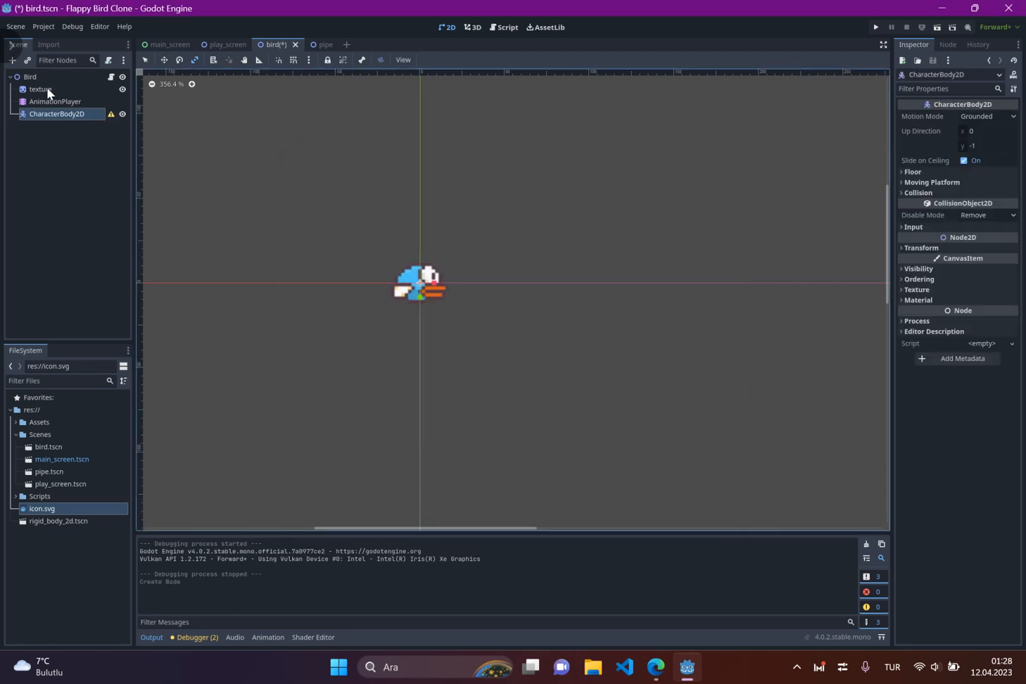
{"action": "mouse_move", "coordinate": [12, 60]}
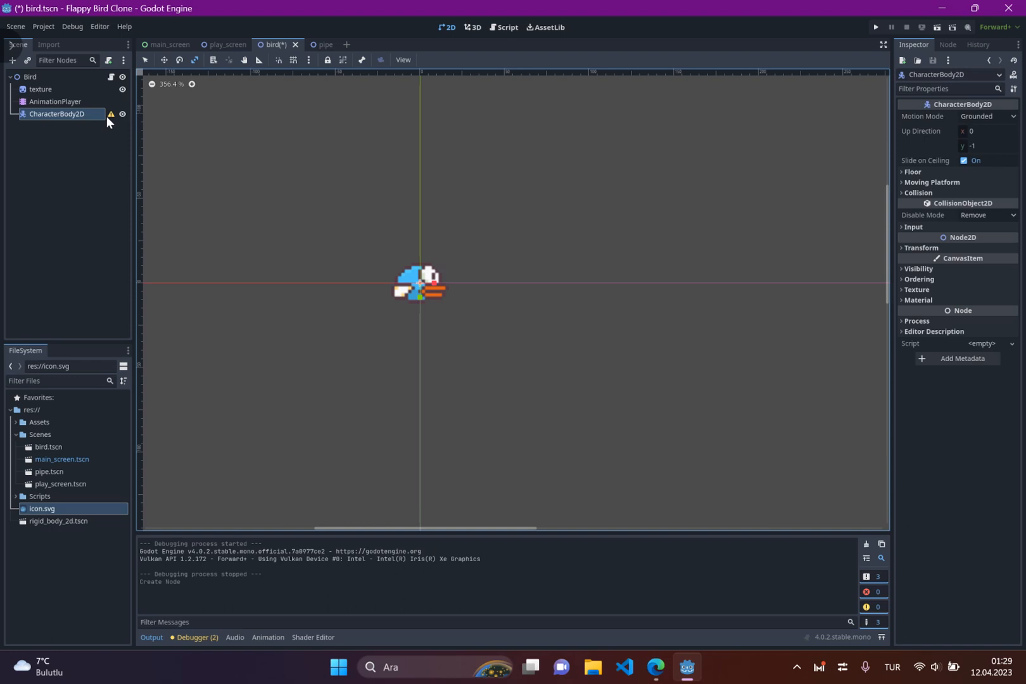
{"action": "mouse_move", "coordinate": [111, 114]}
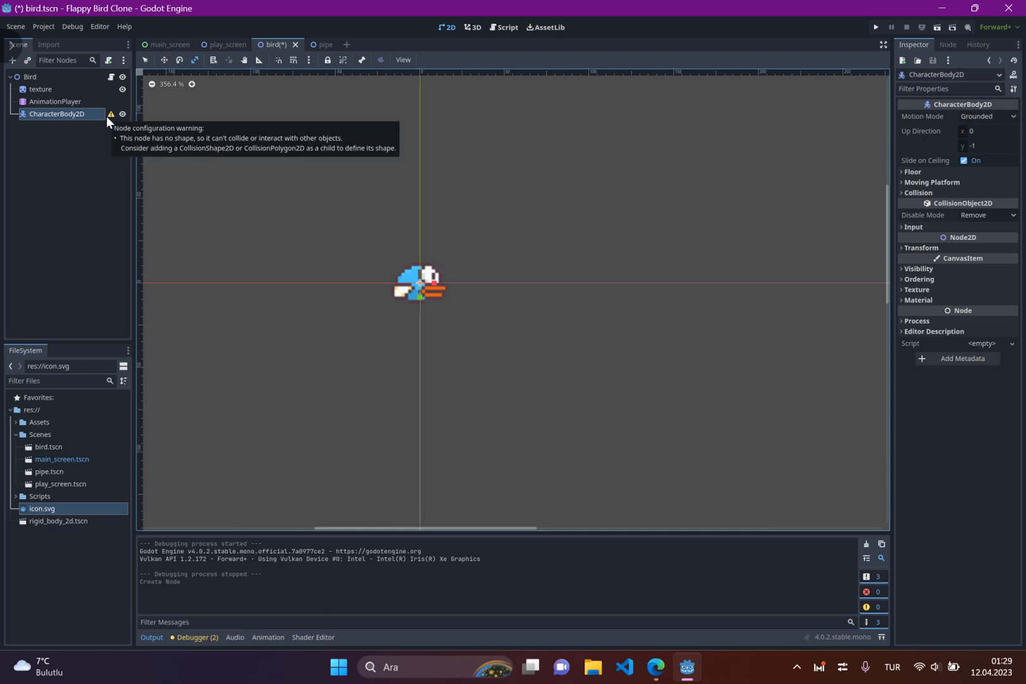
{"action": "mouse_move", "coordinate": [14, 69]}
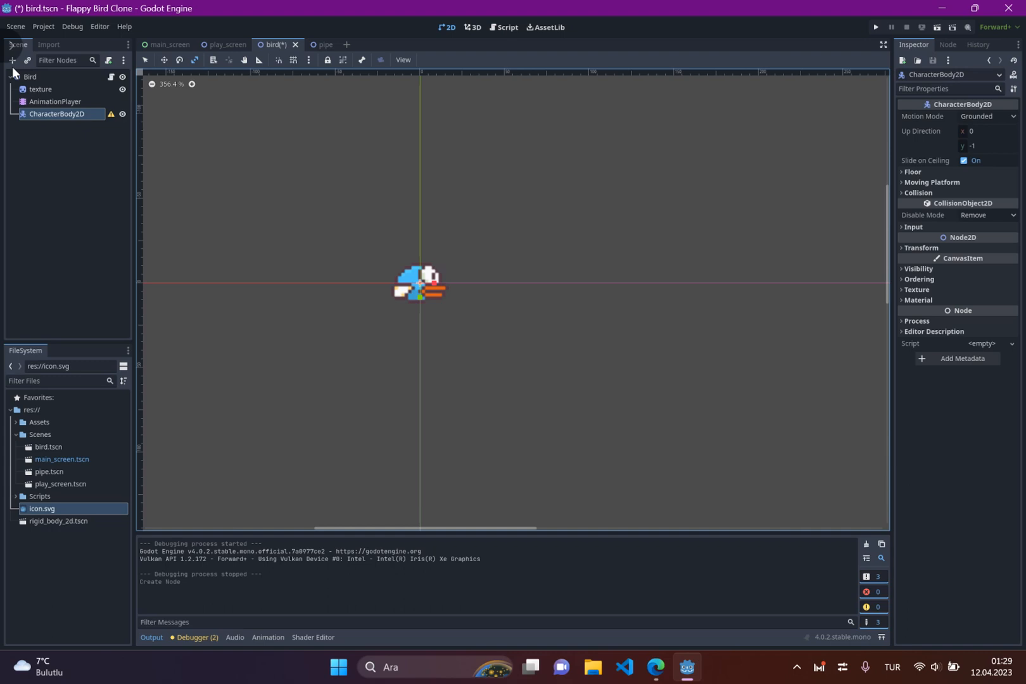
Add a CollisionShape2D child and assign it a new CircleShape2D shape.
{"action": "left_click", "coordinate": [12, 61]}
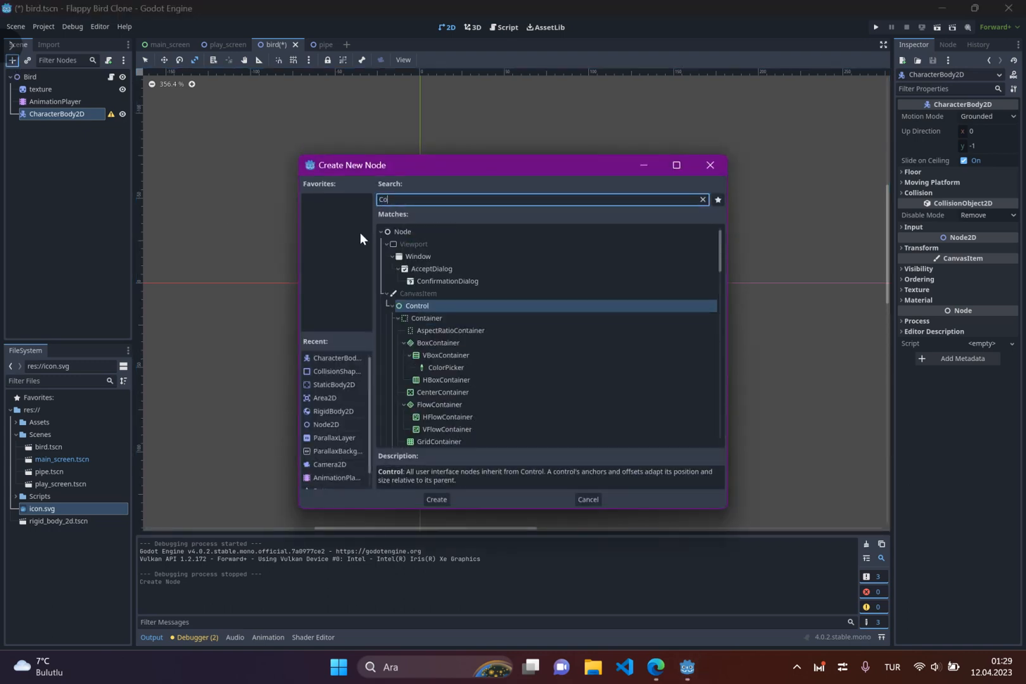
{"action": "left_click", "coordinate": [435, 499]}
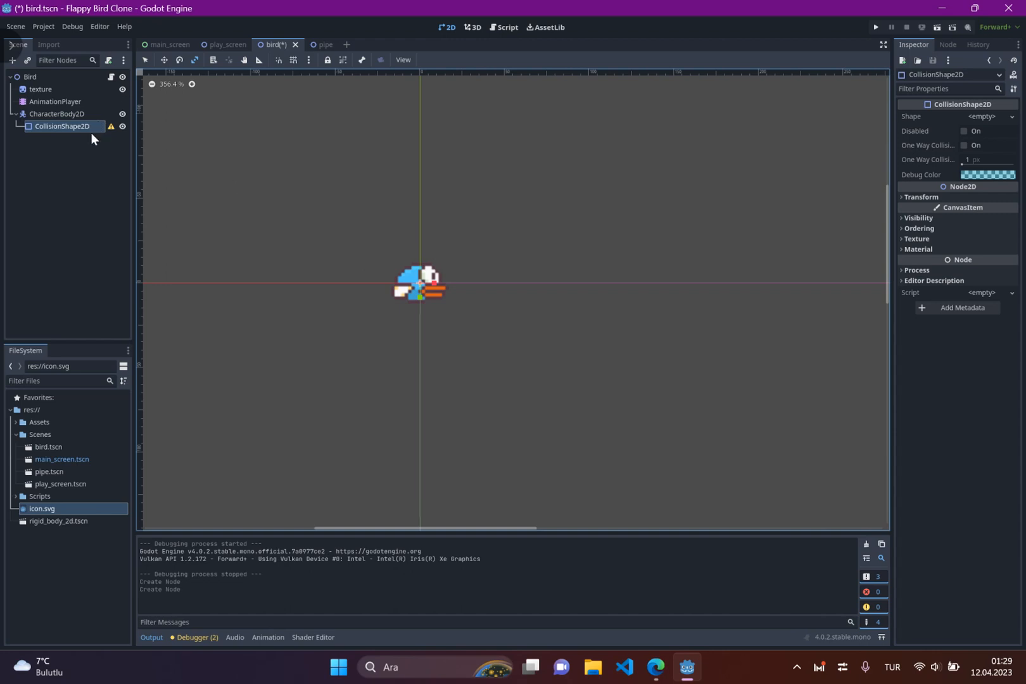
{"action": "mouse_move", "coordinate": [110, 126]}
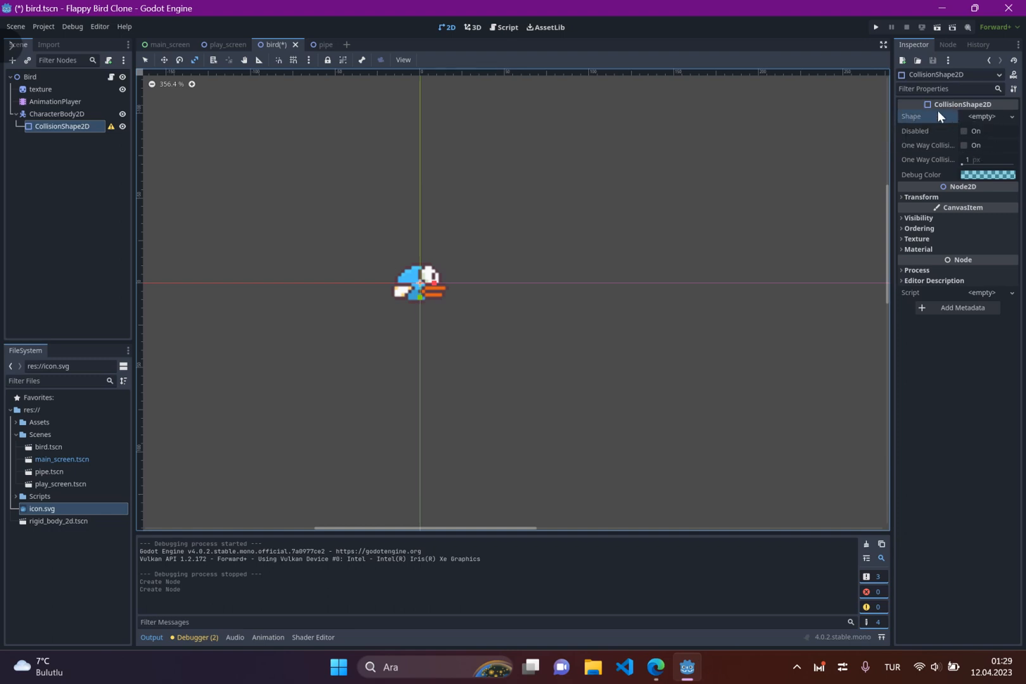
{"action": "mouse_move", "coordinate": [994, 121]}
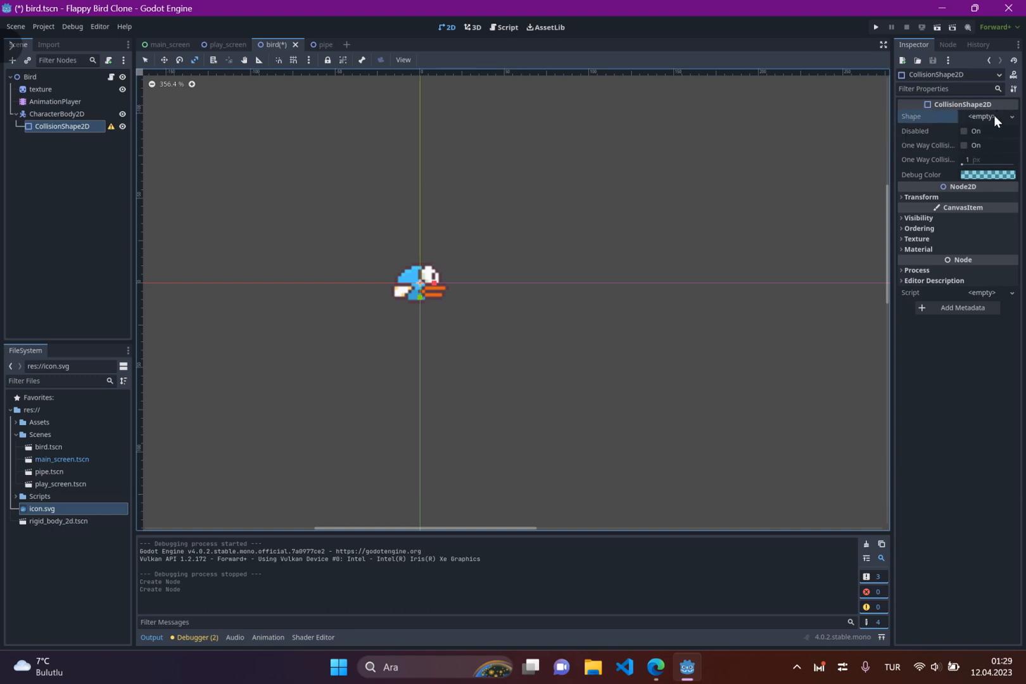
{"action": "left_click", "coordinate": [1012, 116]}
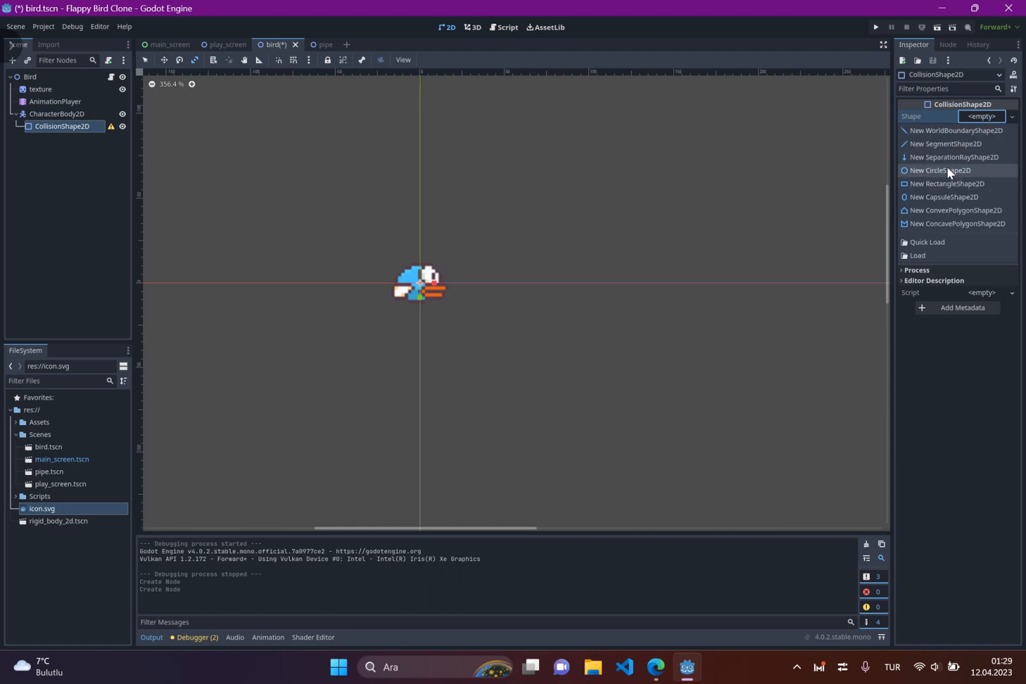
{"action": "mouse_move", "coordinate": [939, 179]}
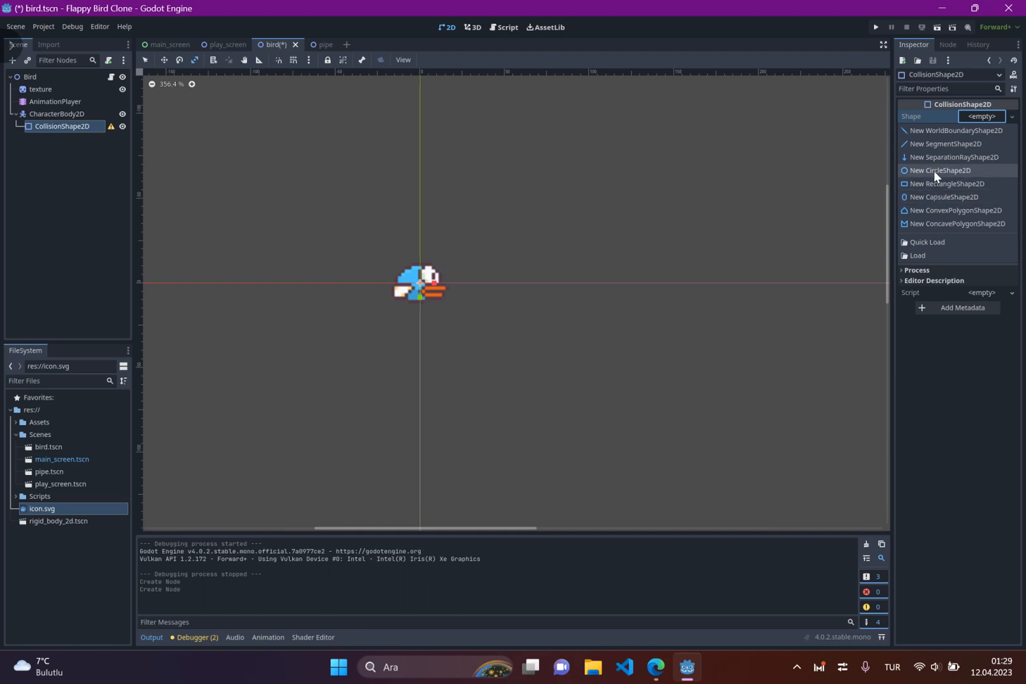
{"action": "left_click", "coordinate": [940, 170]}
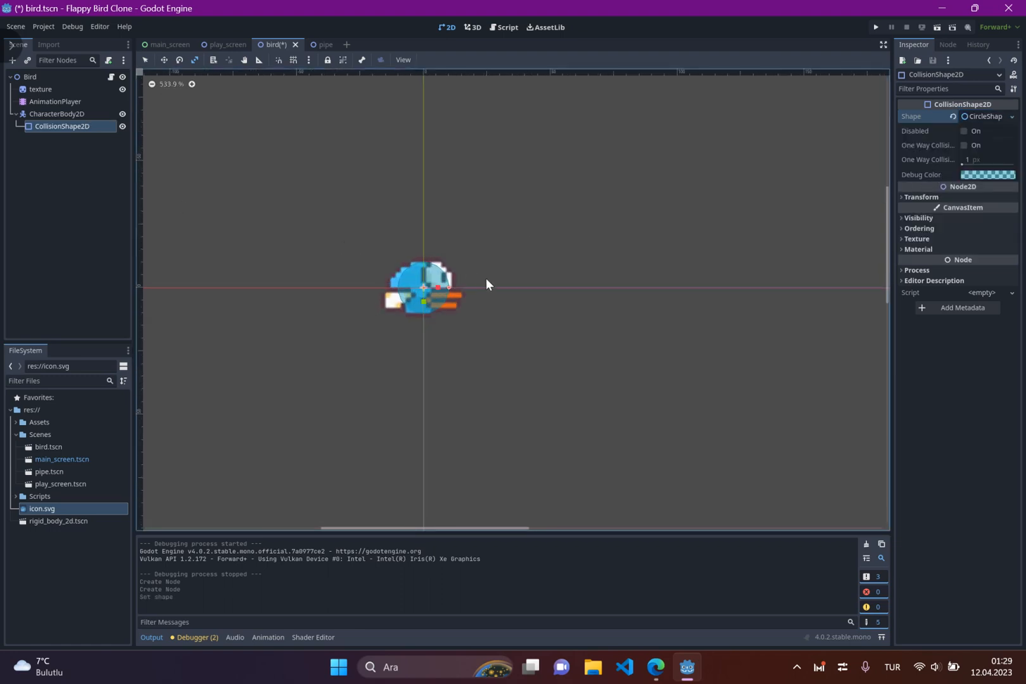
{"action": "mouse_move", "coordinate": [455, 298]}
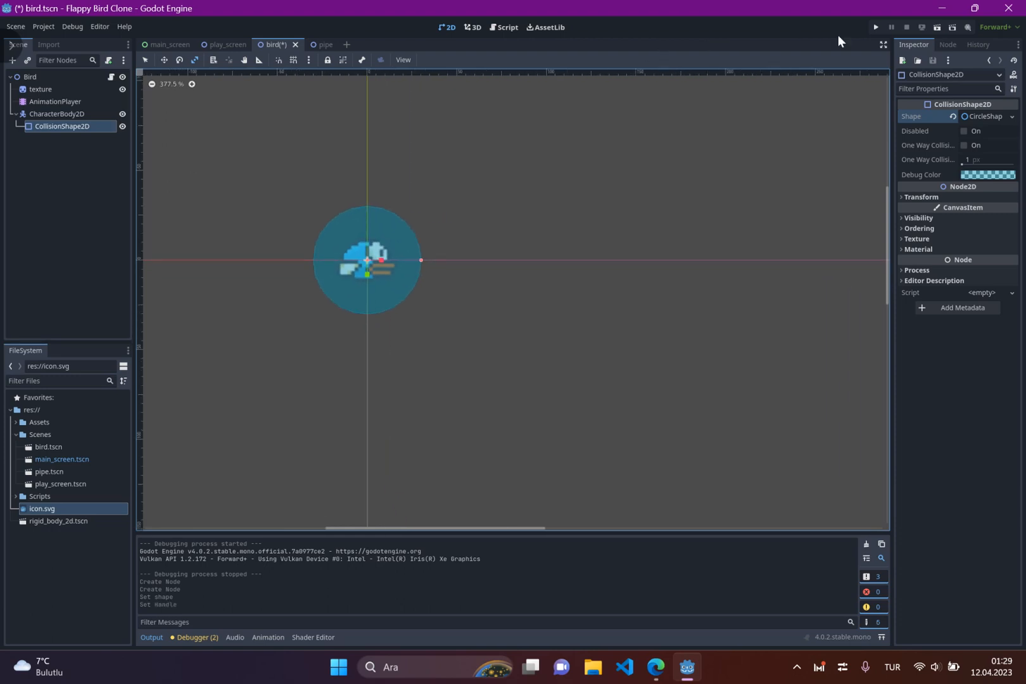
{"action": "left_click", "coordinate": [874, 26]}
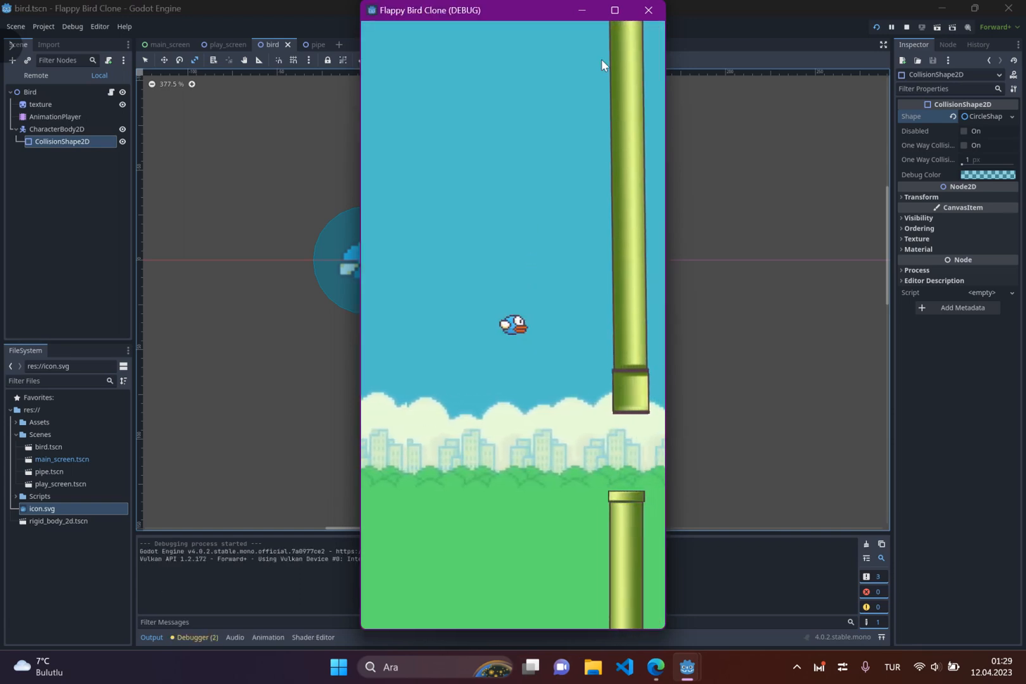
{"action": "left_click", "coordinate": [647, 10]}
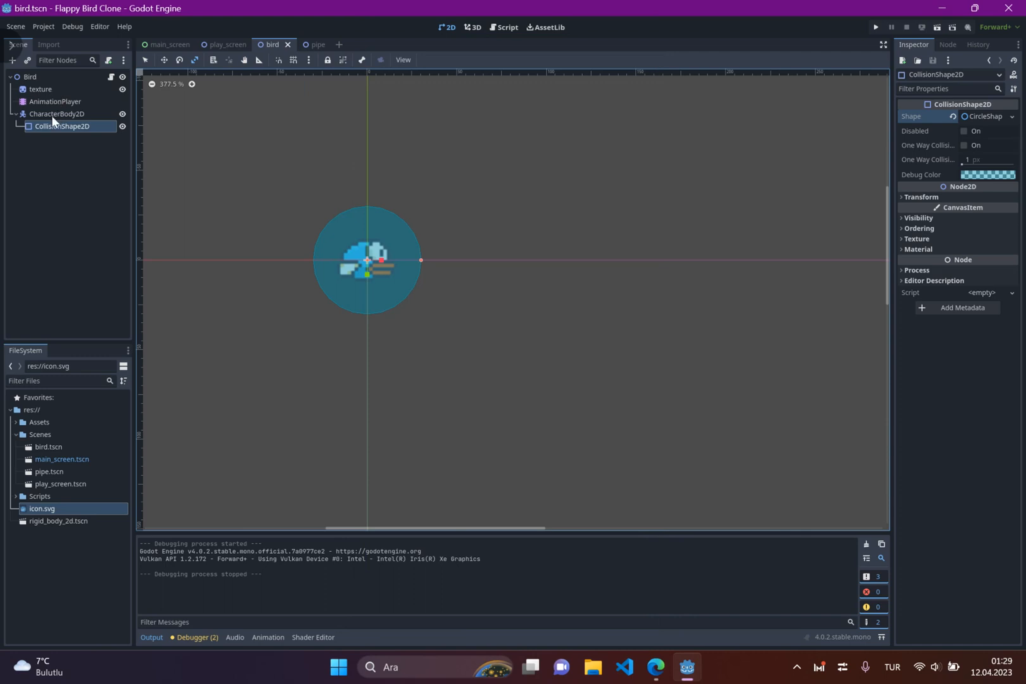
{"action": "mouse_move", "coordinate": [57, 114]}
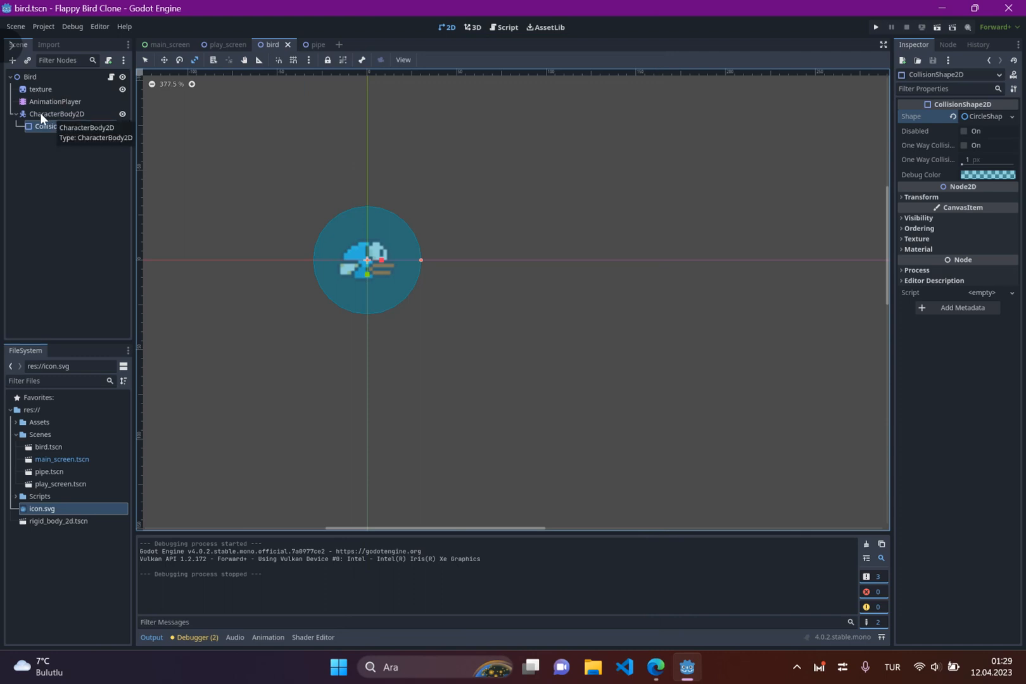
{"action": "left_click", "coordinate": [58, 114]}
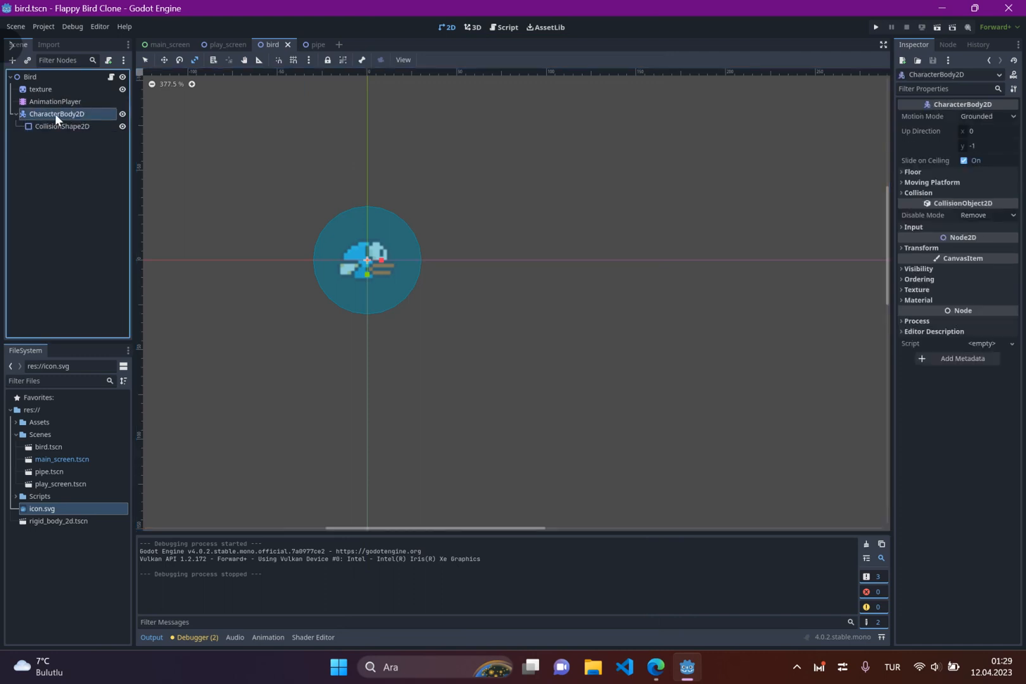
{"action": "mouse_move", "coordinate": [57, 114]}
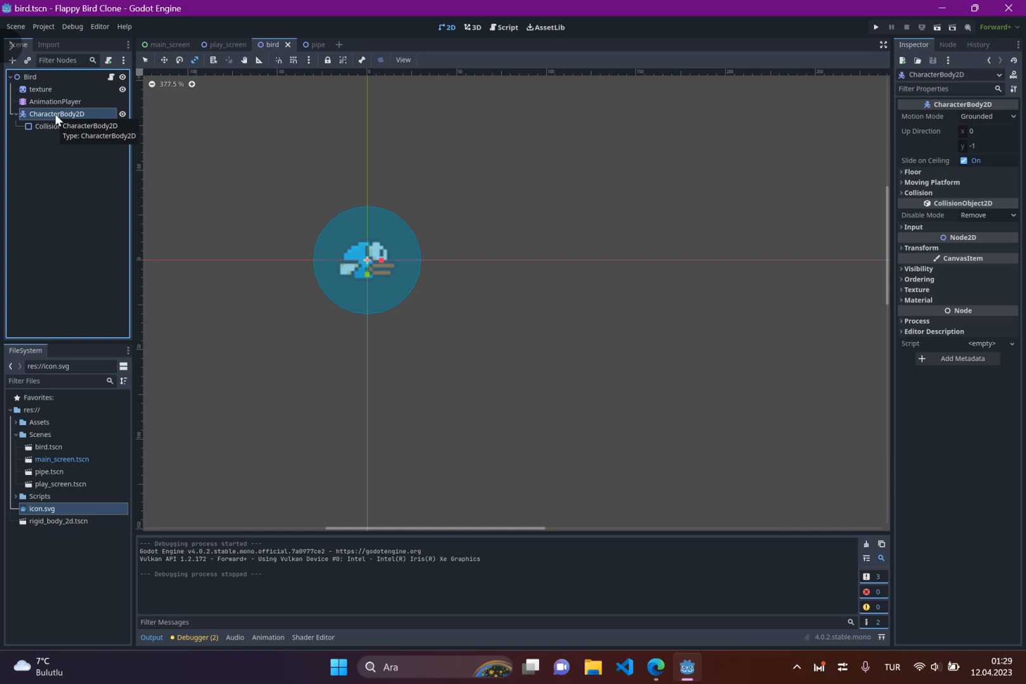
Use Make Scene Root on the CharacterBody2D node in the Scene dock.
{"action": "right_click", "coordinate": [58, 114]}
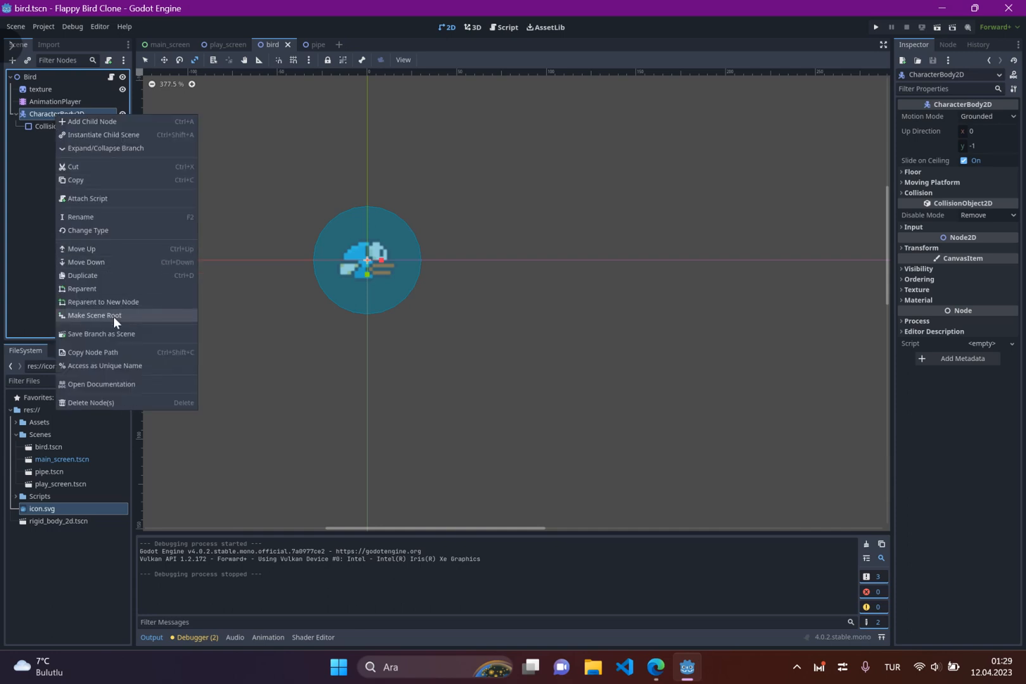
{"action": "mouse_move", "coordinate": [90, 325]}
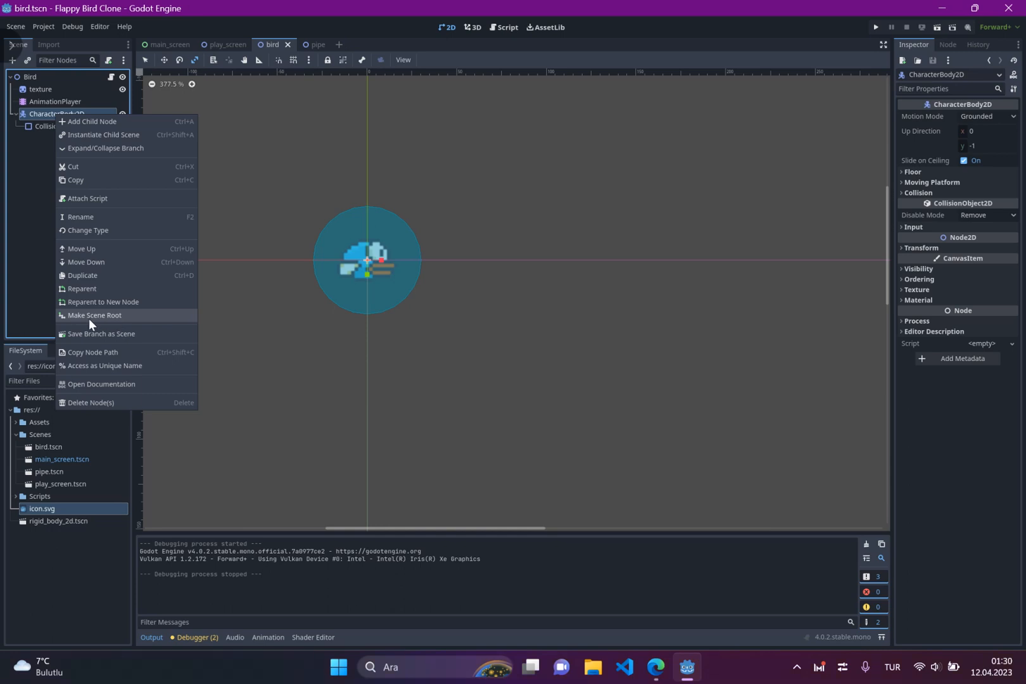
{"action": "left_click", "coordinate": [95, 315]}
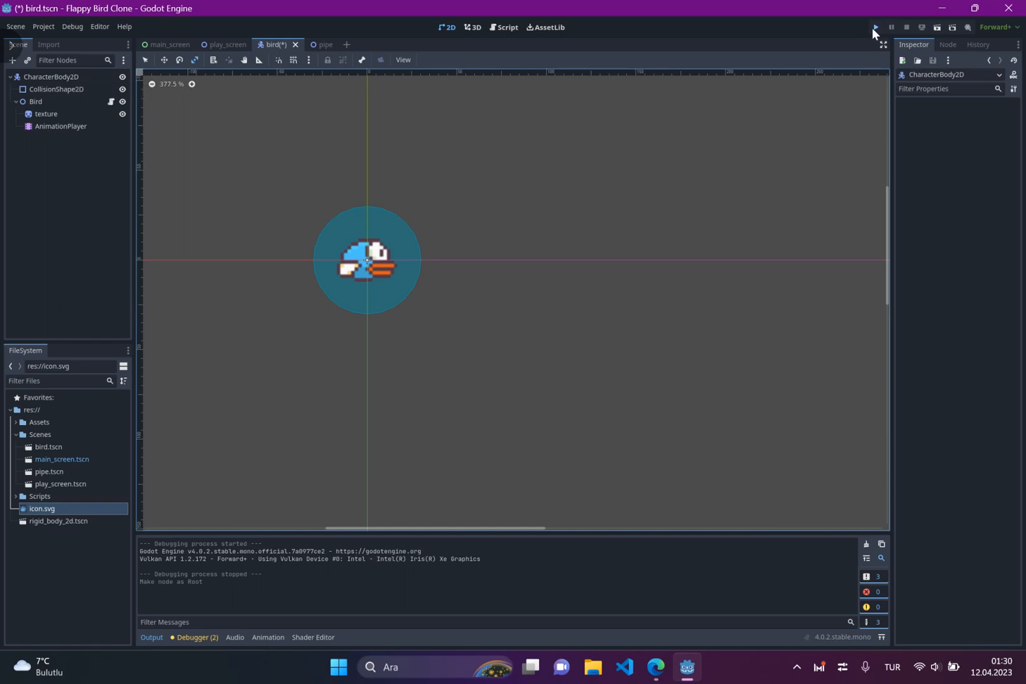
{"action": "left_click", "coordinate": [874, 28]}
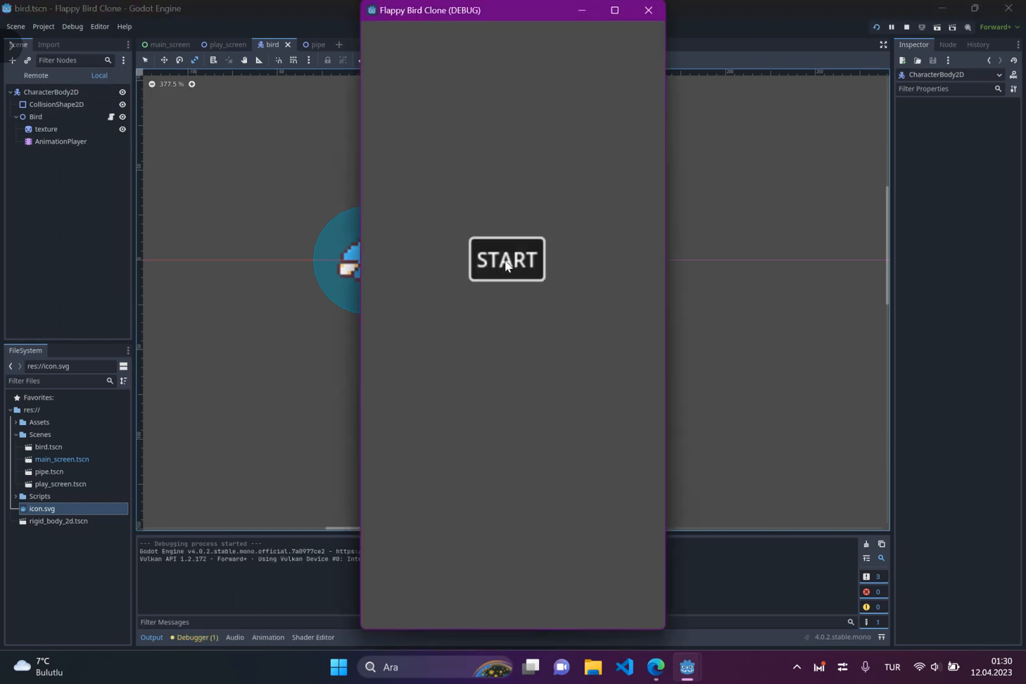
{"action": "left_click", "coordinate": [507, 259]}
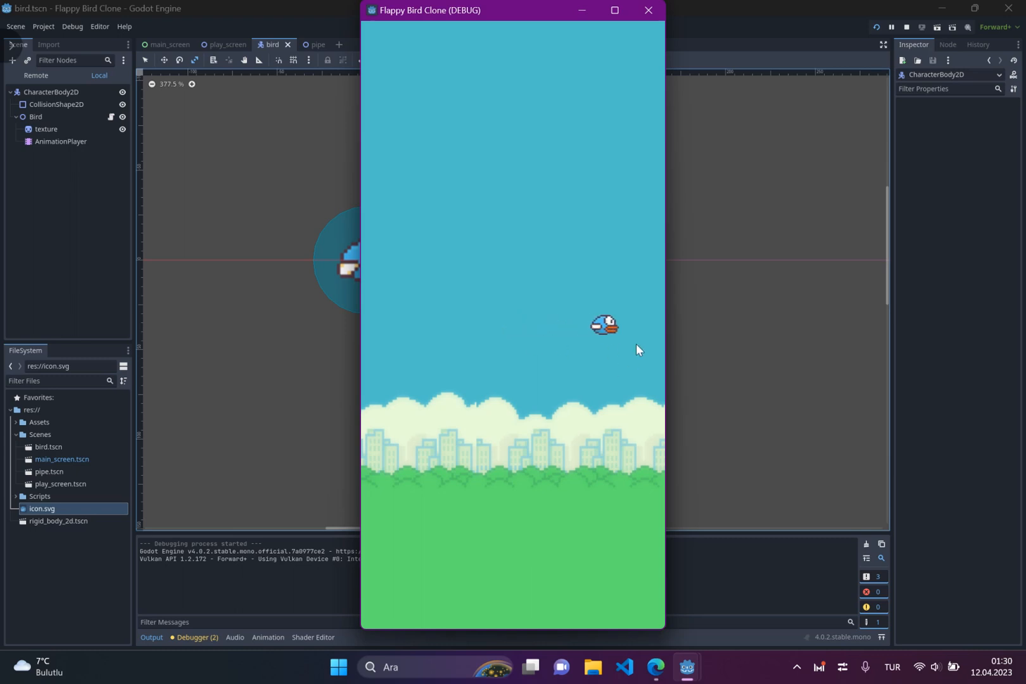
{"action": "mouse_move", "coordinate": [327, 235]}
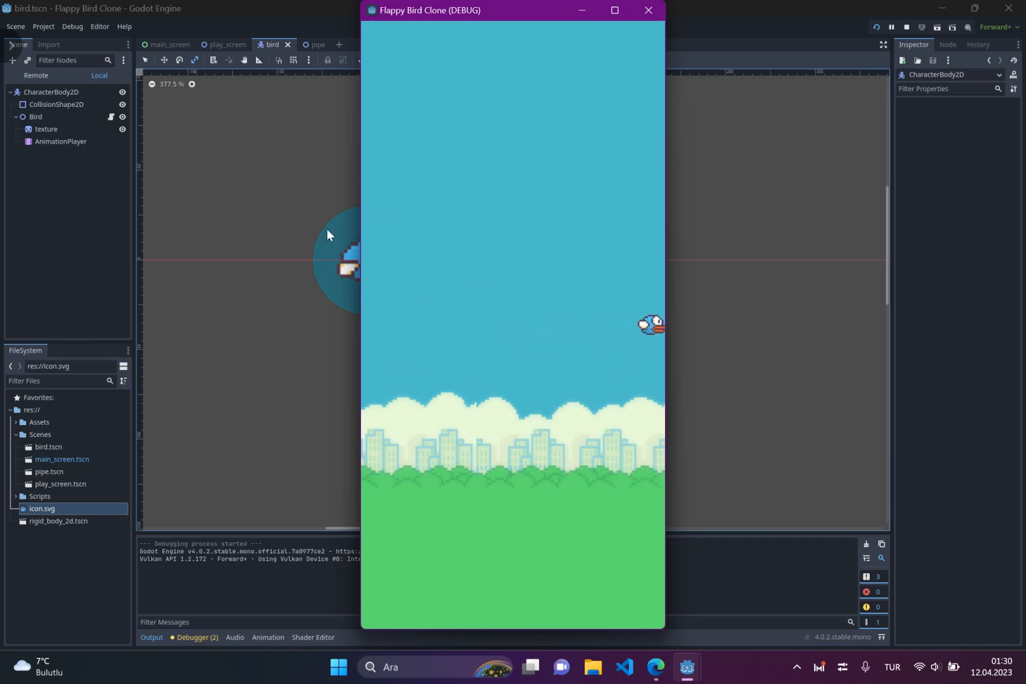
{"action": "left_click", "coordinate": [648, 10]}
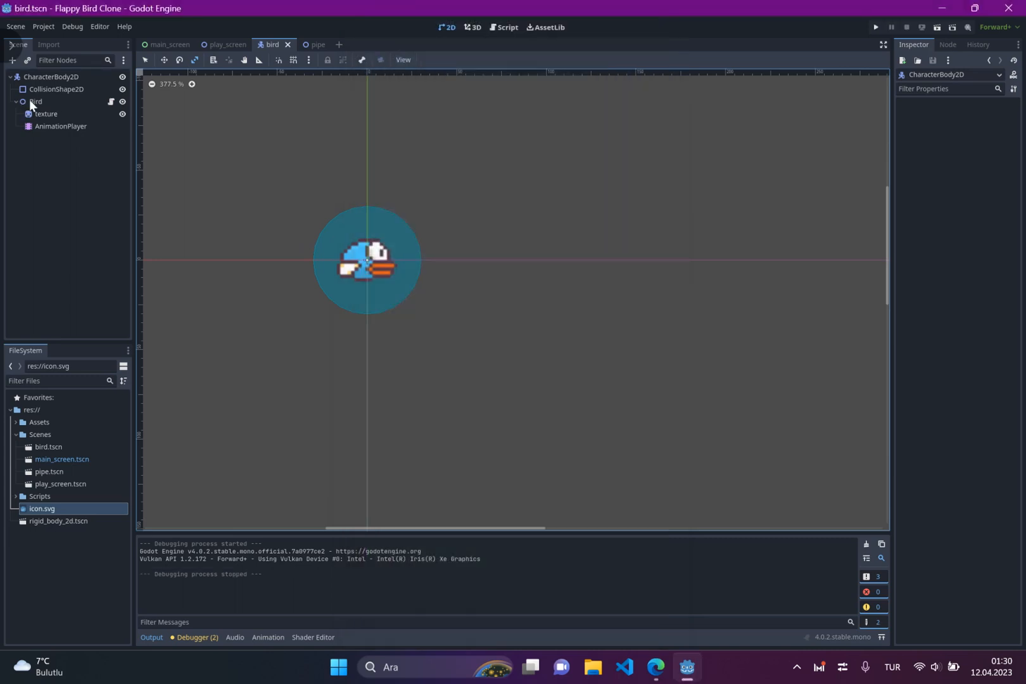
{"action": "left_click", "coordinate": [36, 102]}
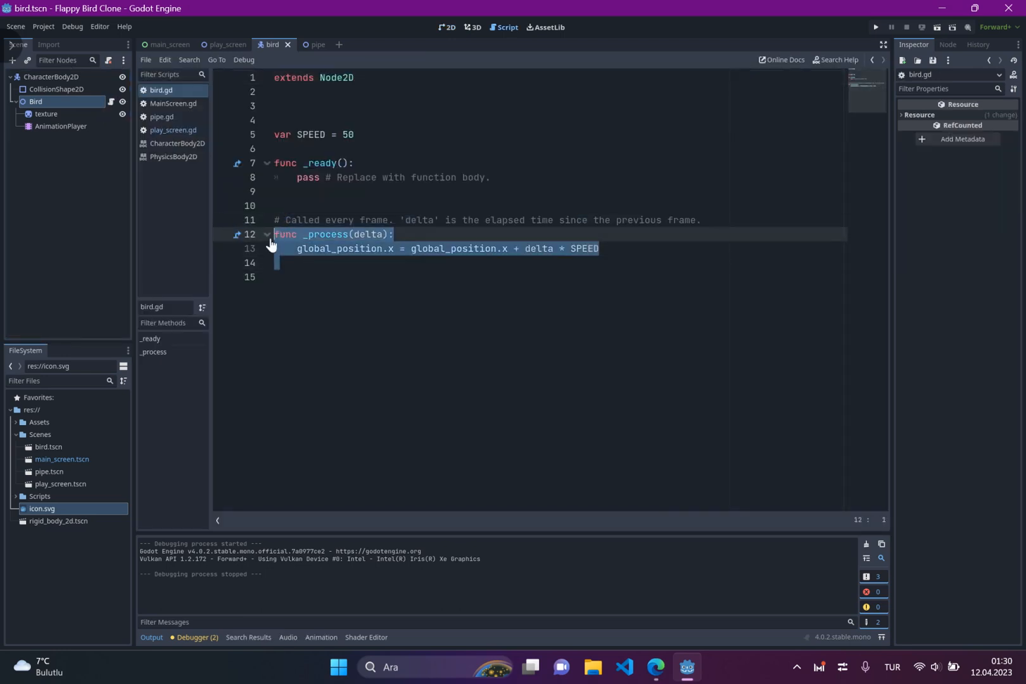
Remove bird.gd from Bird and attach the existing Scripts/bird.gd to CharacterBody2D.
{"action": "left_click", "coordinate": [300, 248]}
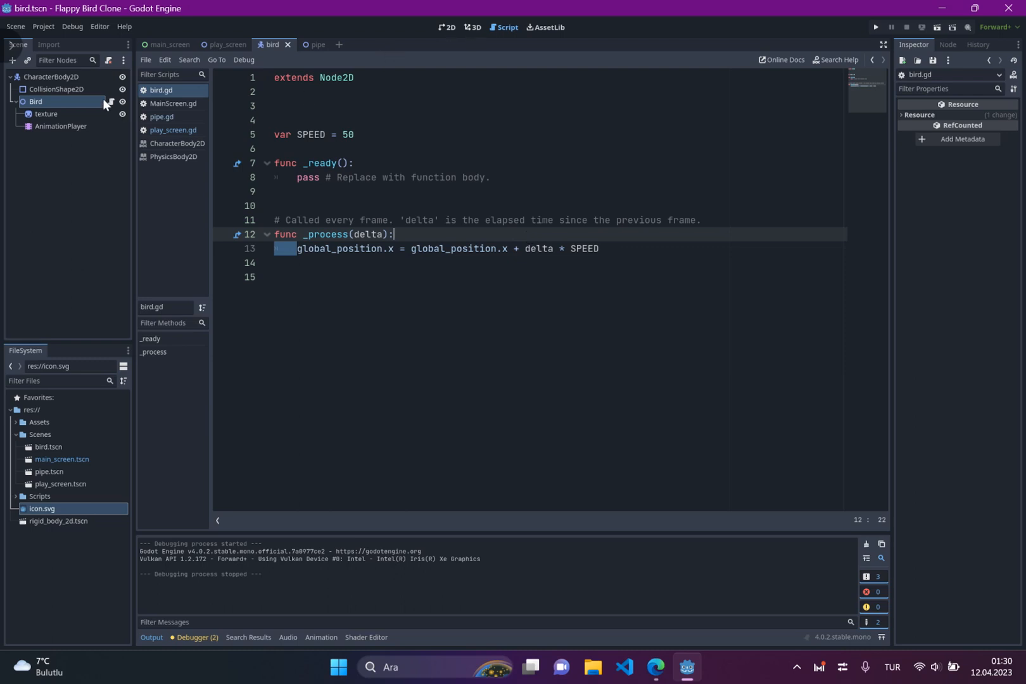
{"action": "left_click", "coordinate": [36, 101]}
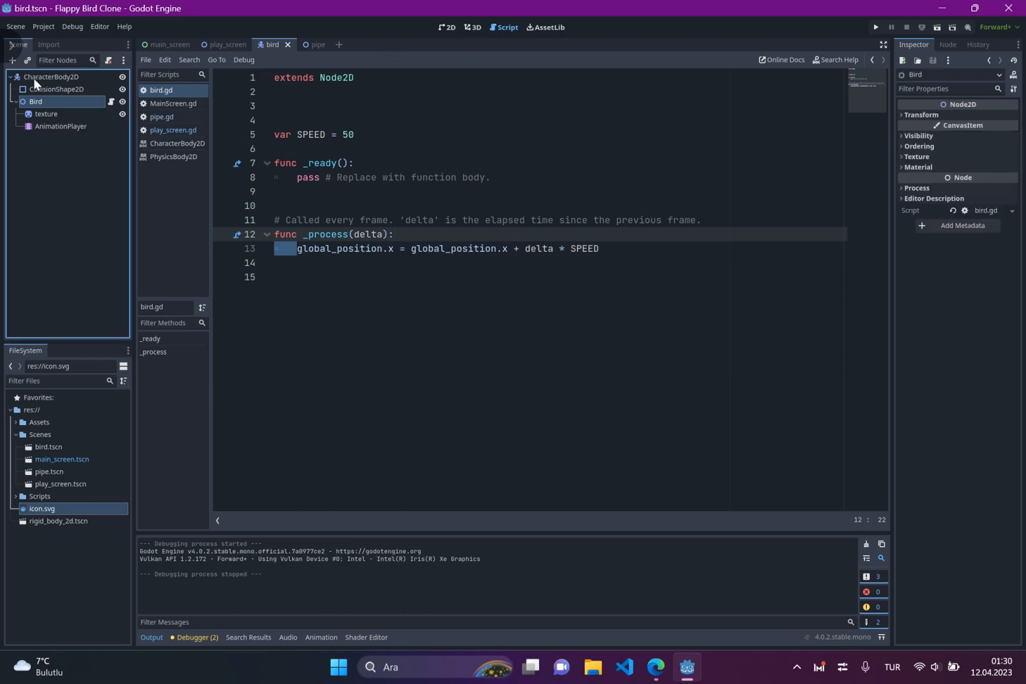
{"action": "mouse_move", "coordinate": [111, 64]}
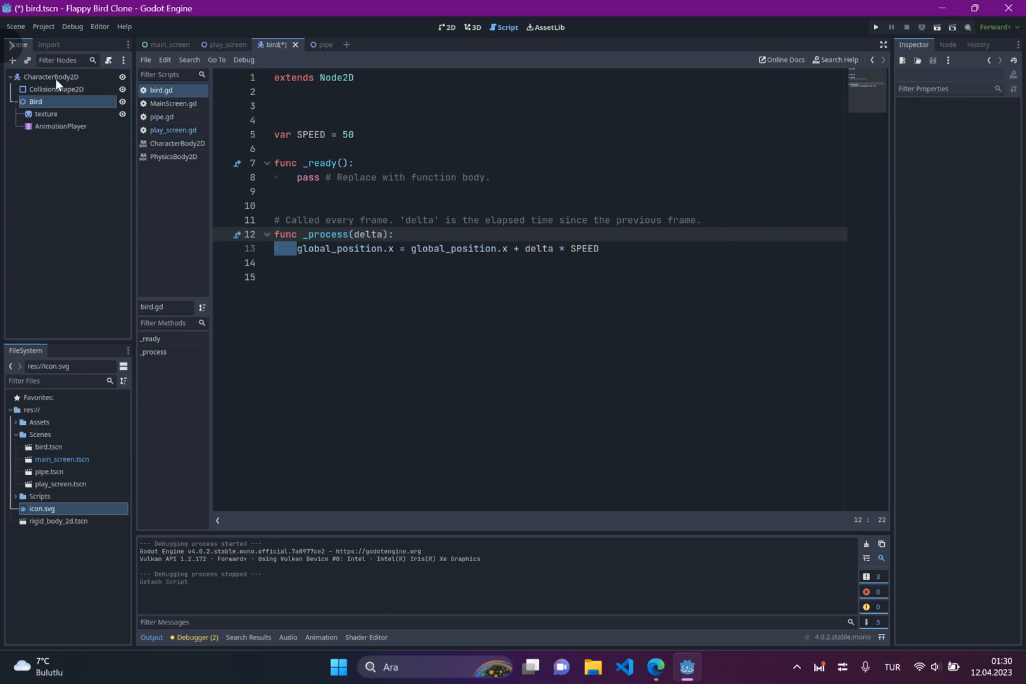
{"action": "left_click", "coordinate": [51, 77]}
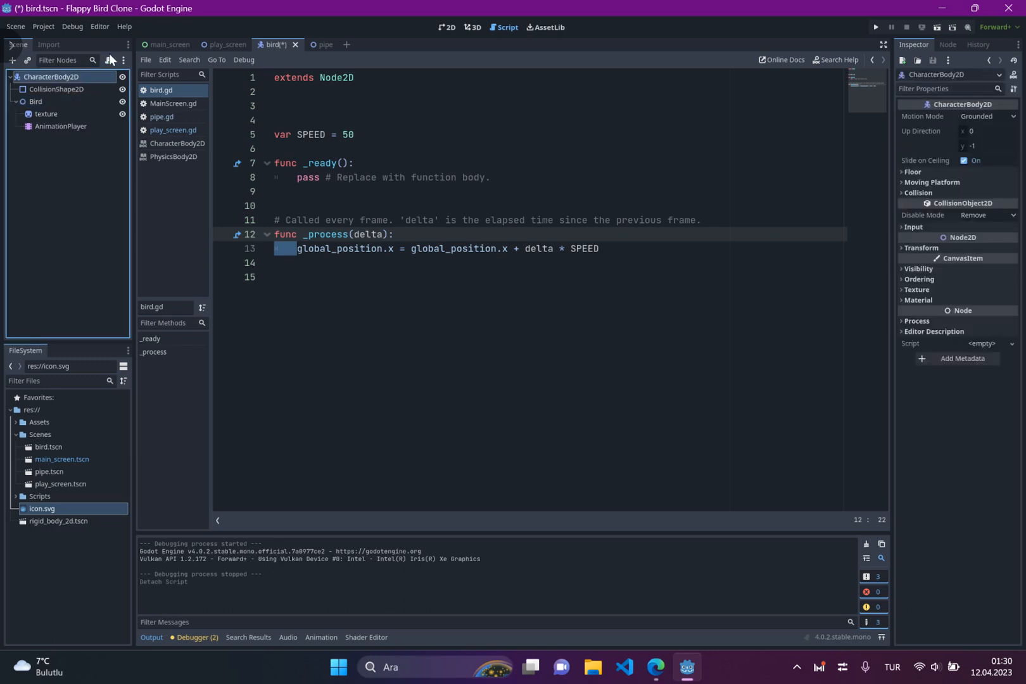
{"action": "left_click", "coordinate": [109, 60]}
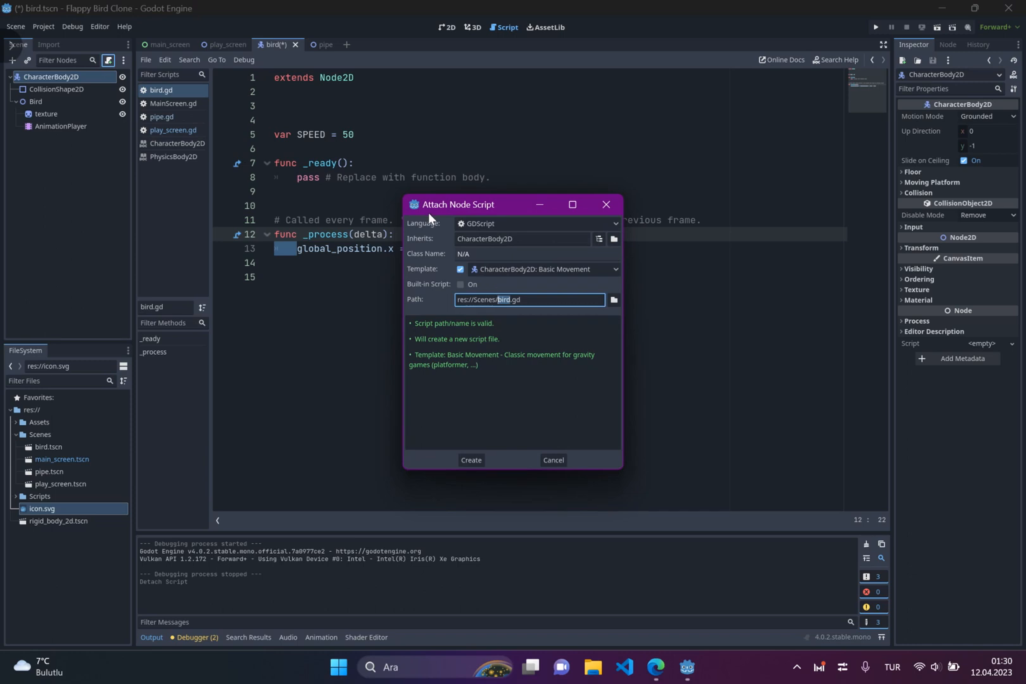
{"action": "mouse_move", "coordinate": [612, 301]}
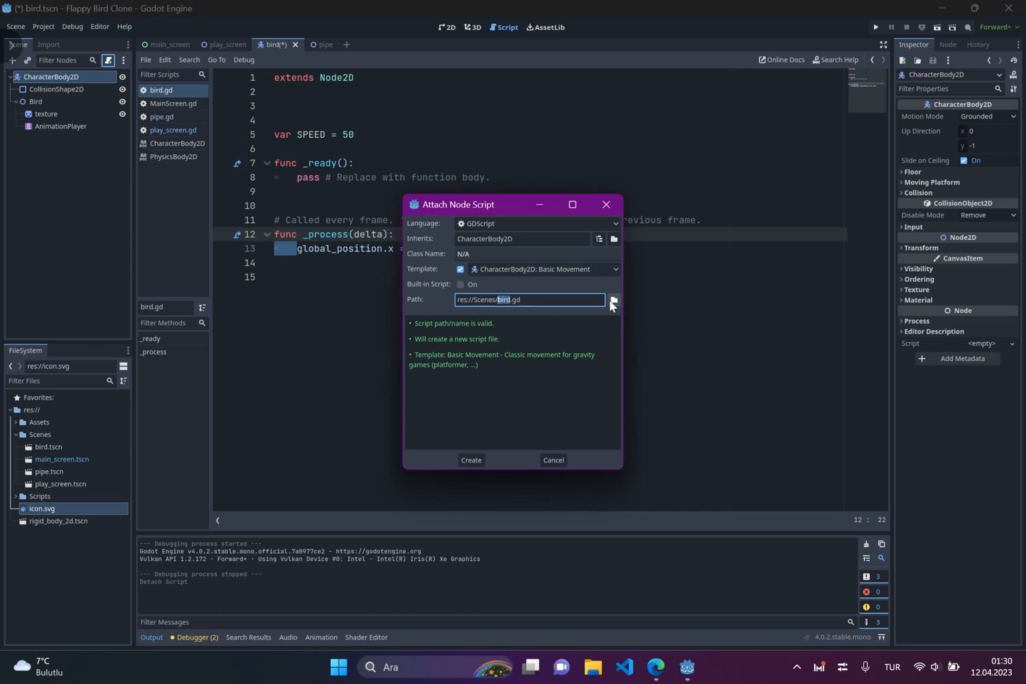
{"action": "left_click", "coordinate": [613, 299]}
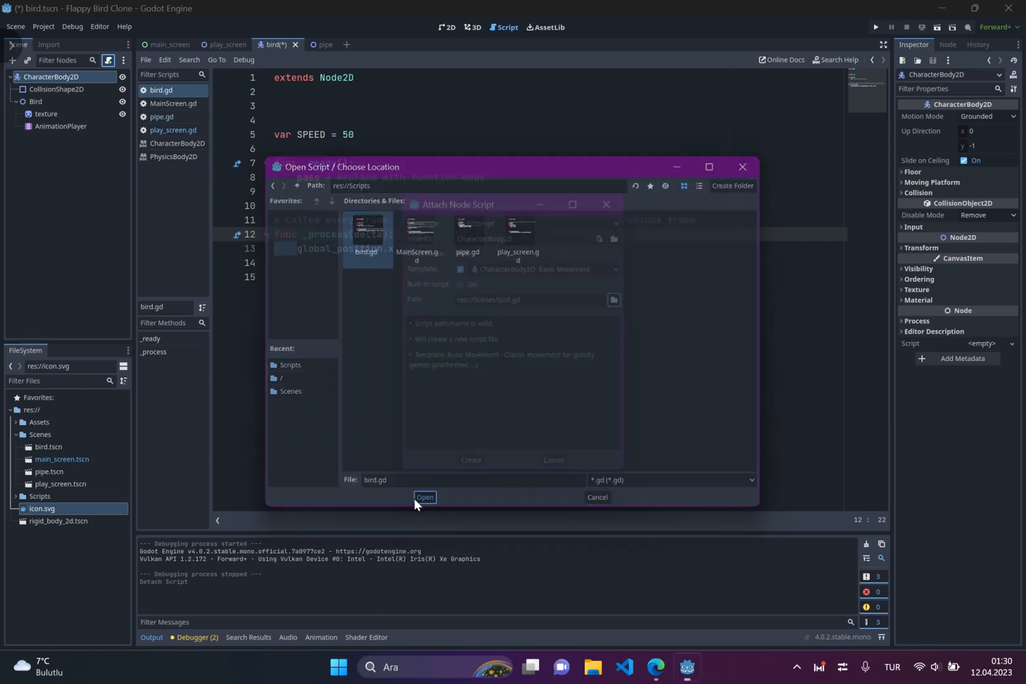
{"action": "left_click", "coordinate": [423, 497]}
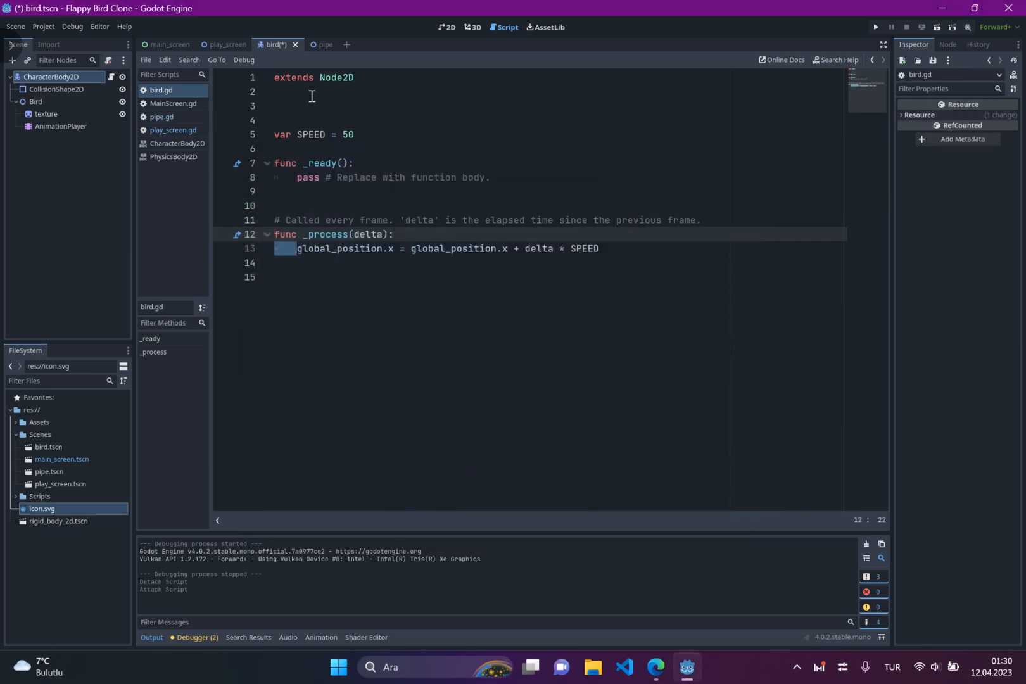
{"action": "mouse_move", "coordinate": [130, 113]}
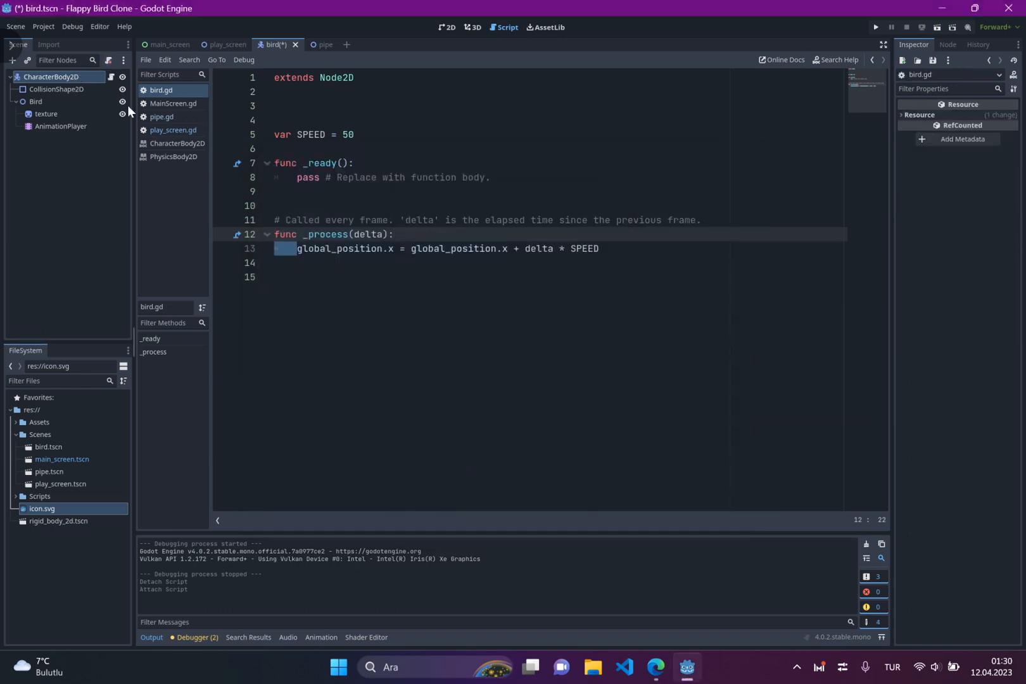
{"action": "mouse_move", "coordinate": [45, 77]}
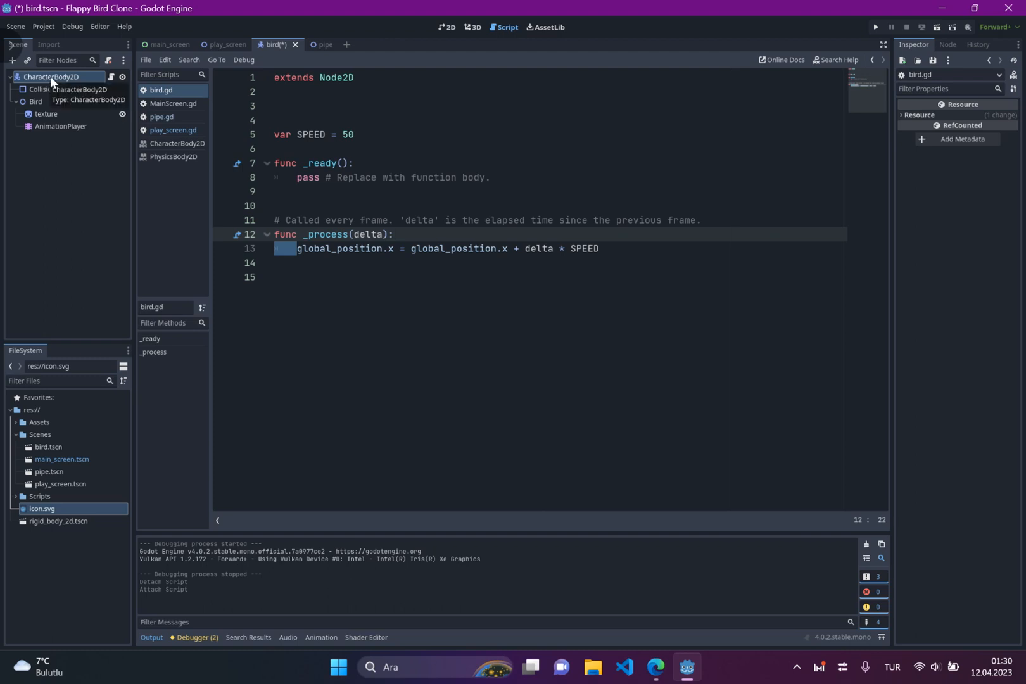
Change bird.gd to extend CharacterBody2D instead of Node2D, then run the project.
{"action": "left_click", "coordinate": [308, 93]}
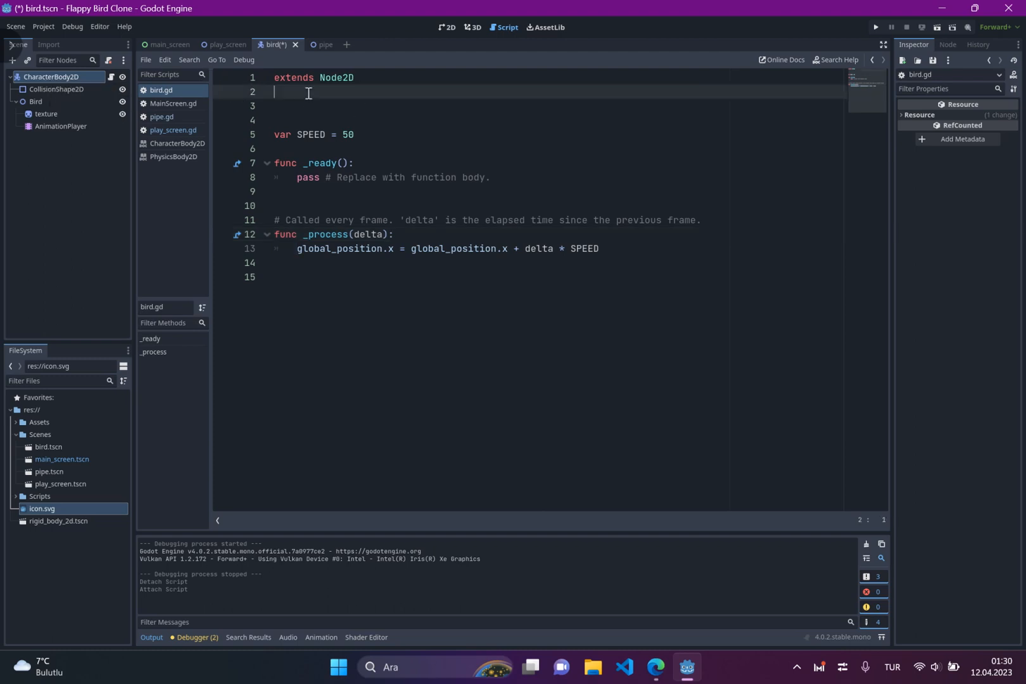
{"action": "double_click", "coordinate": [335, 77]}
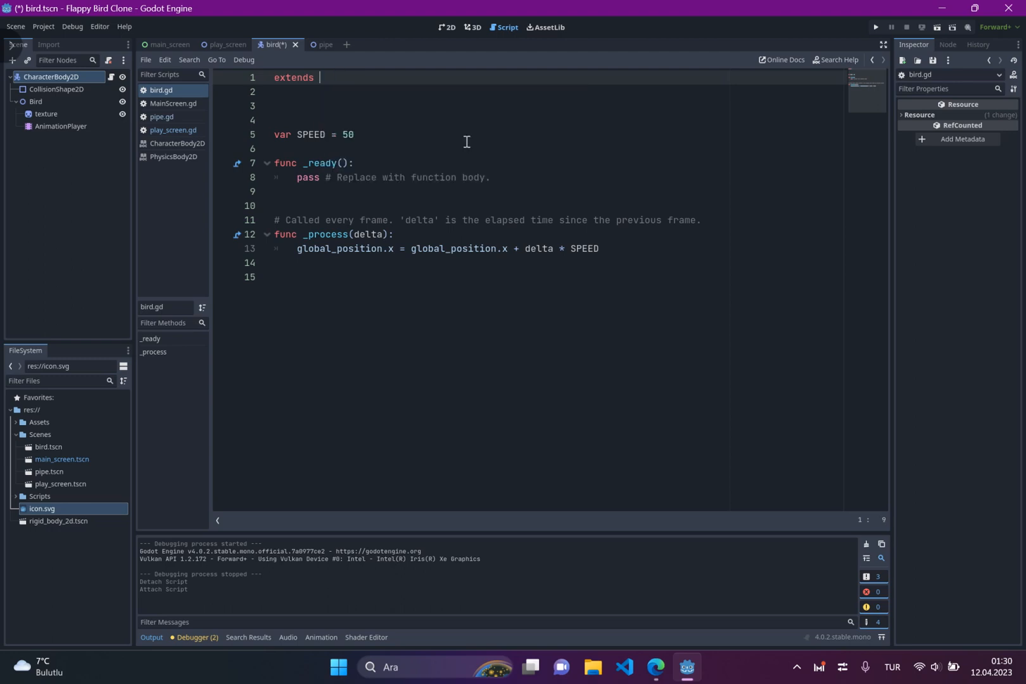
{"action": "type", "text": "CharacterBody2D"}
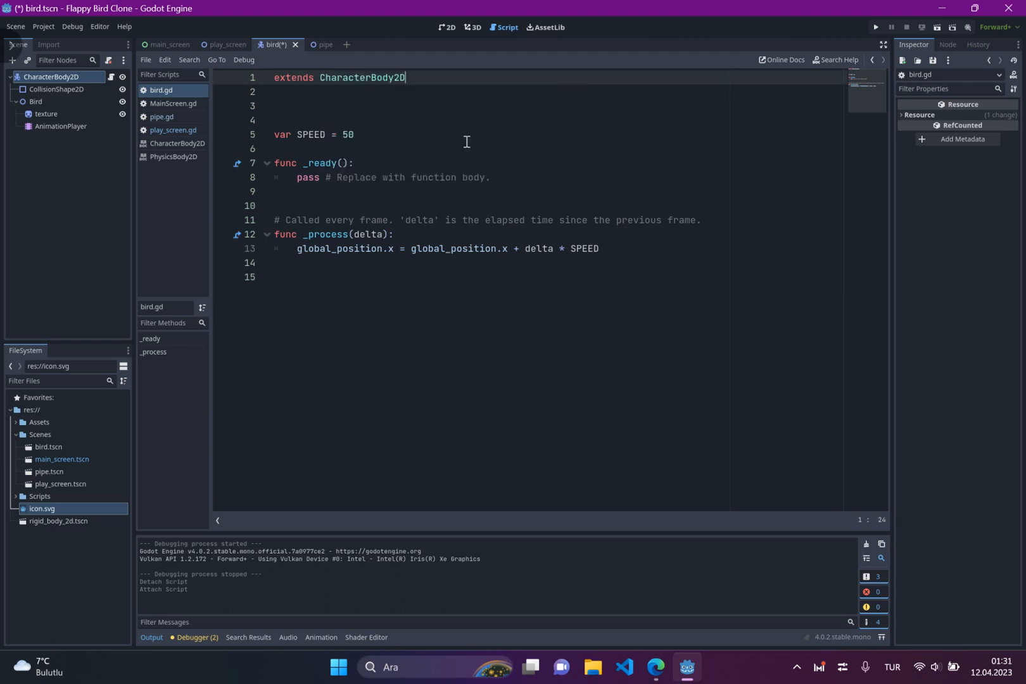
{"action": "left_click", "coordinate": [298, 249]}
{"action": "type", "text": "#"}
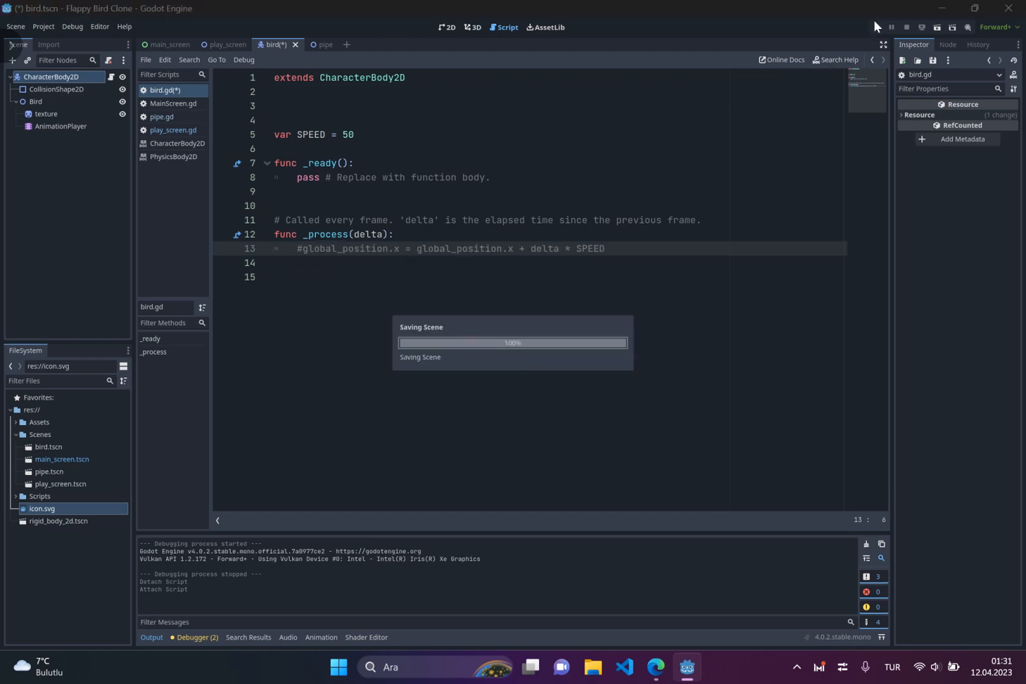
{"action": "left_click", "coordinate": [875, 27]}
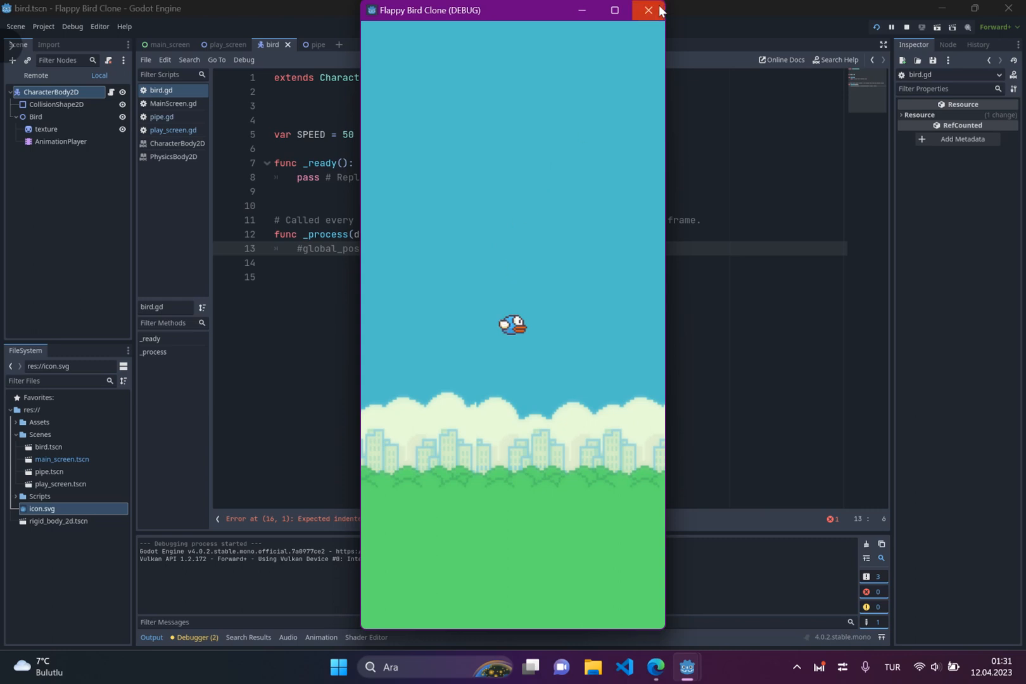
Close the game and declare var GRAVITY = 5 in bird.gd.
{"action": "left_click", "coordinate": [648, 11]}
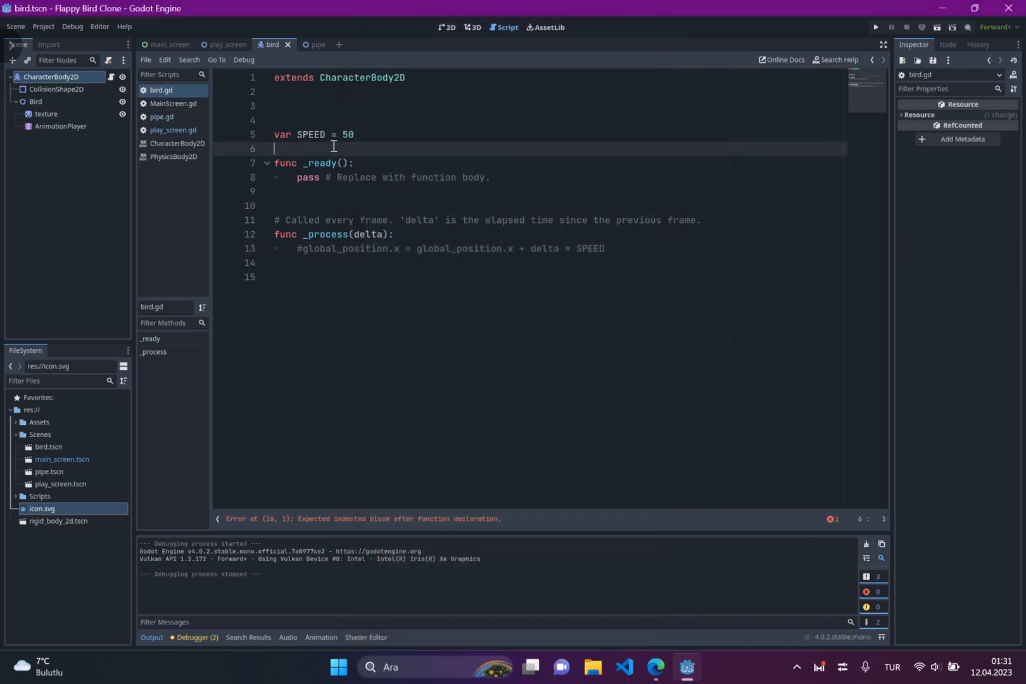
{"action": "type", "text": "var gra"}
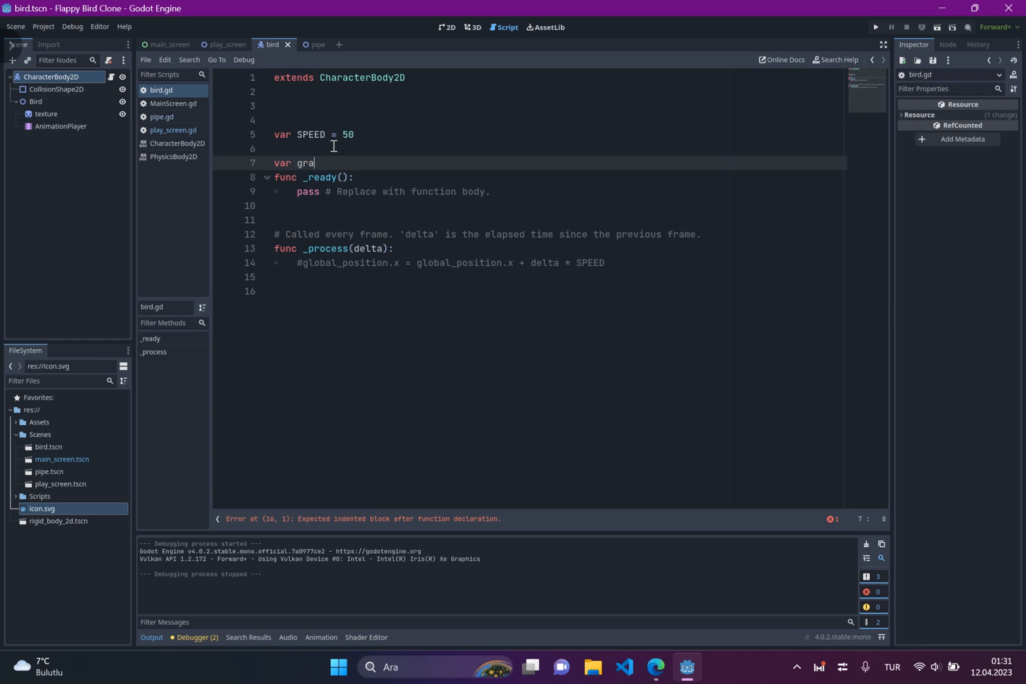
{"action": "type", "text": "GRAVİ"}
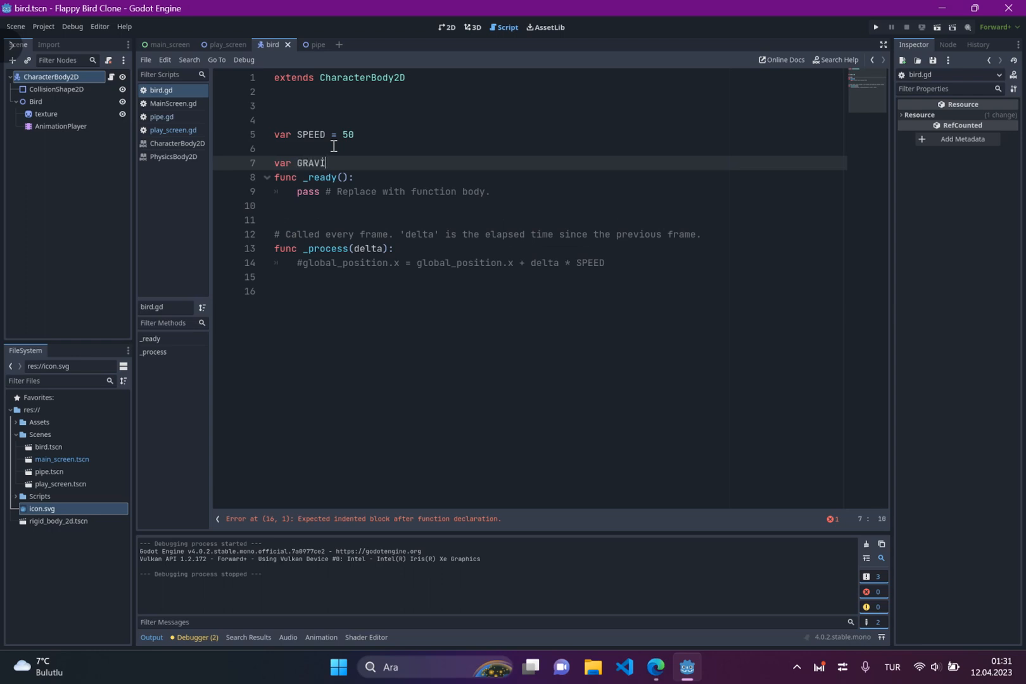
{"action": "type", "text": "TY ="}
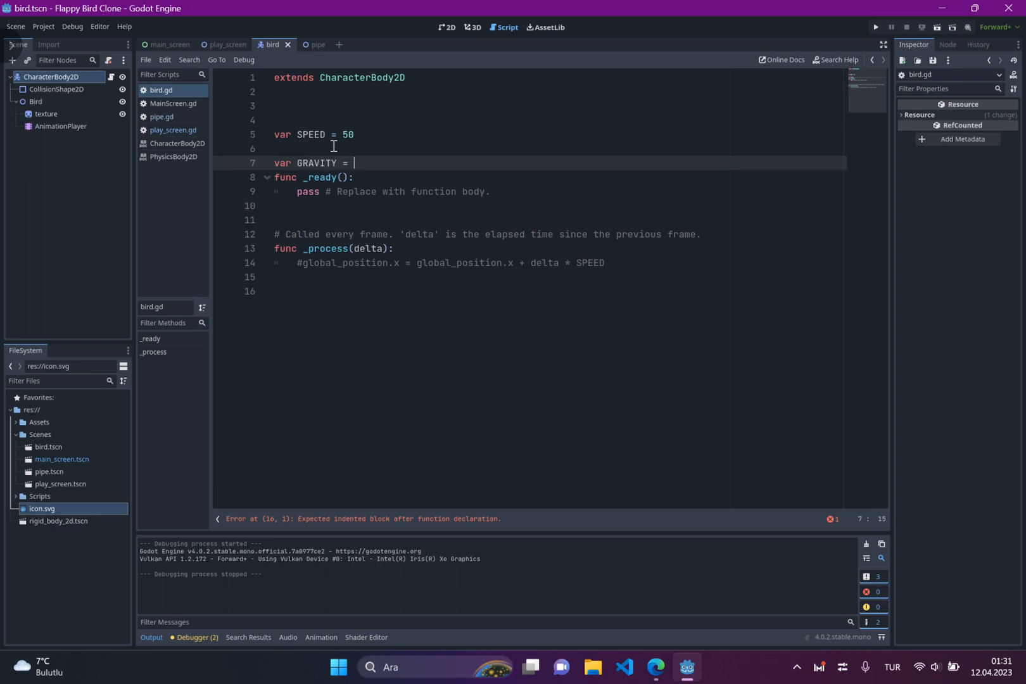
{"action": "type", "text": "5"}
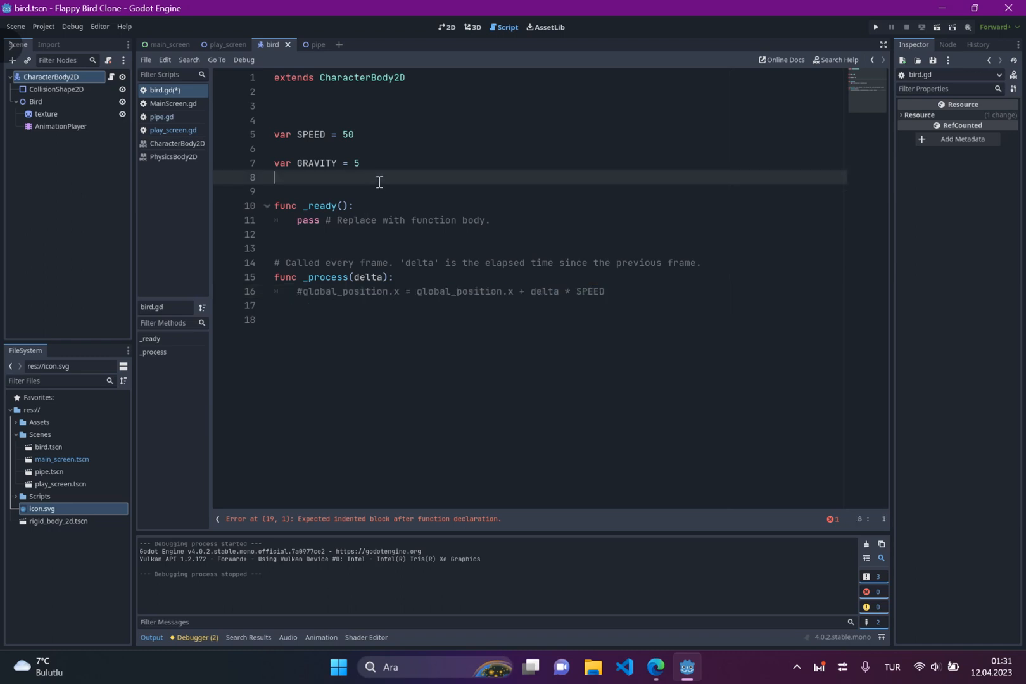
Declare var vectorvelocity = Vector2() below the GRAVITY line.
{"action": "type", "text": "var"}
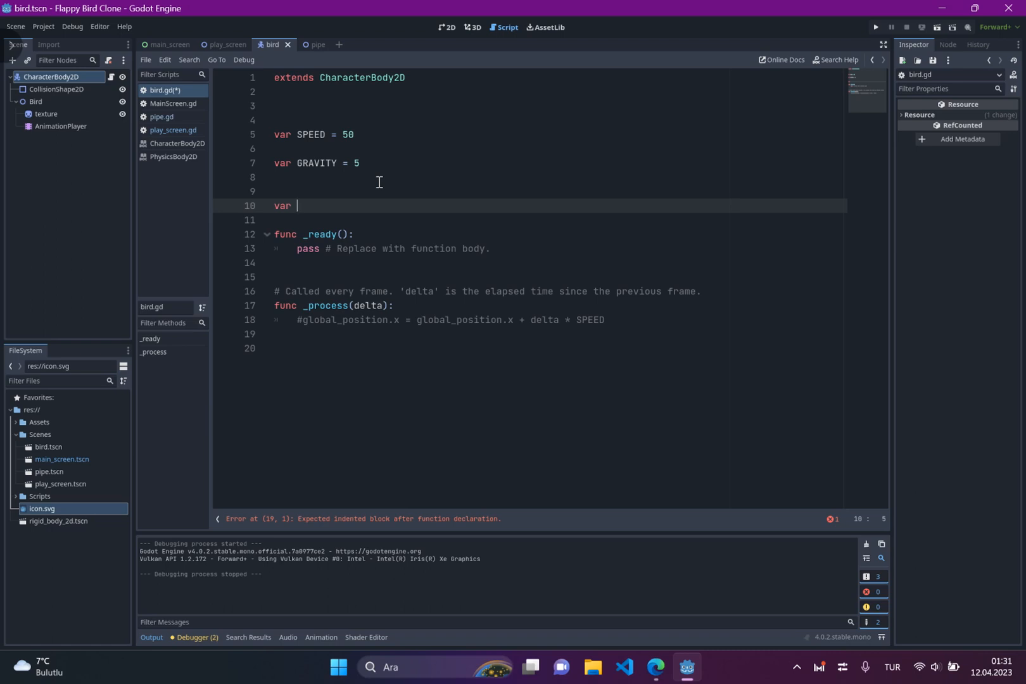
{"action": "type", "text": "V"}
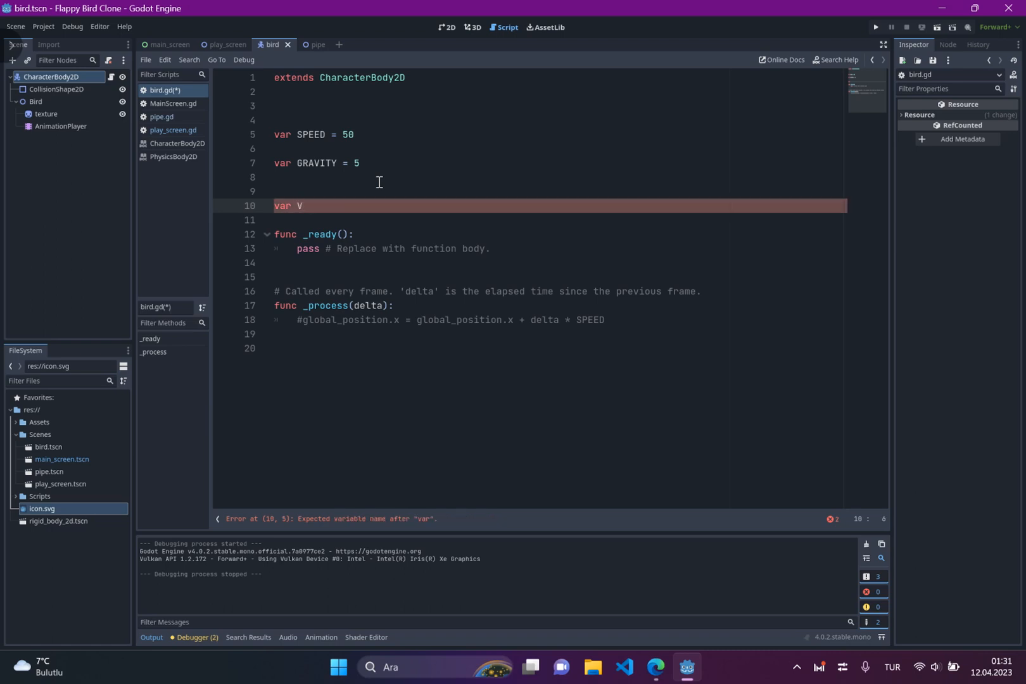
{"action": "key", "text": "Backspace"}
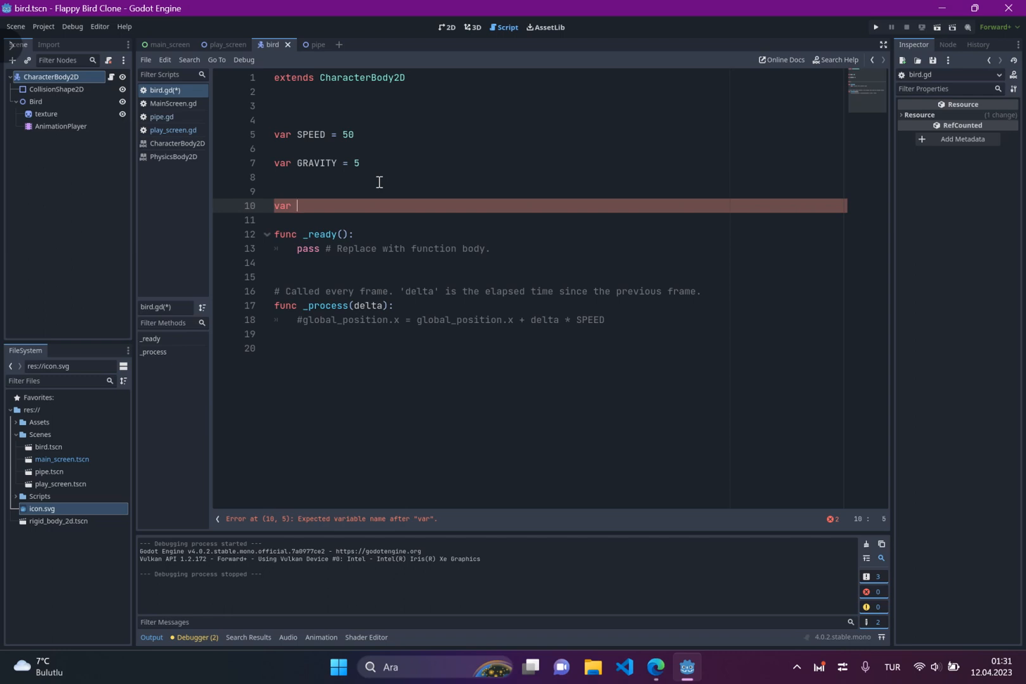
{"action": "type", "text": "vec"}
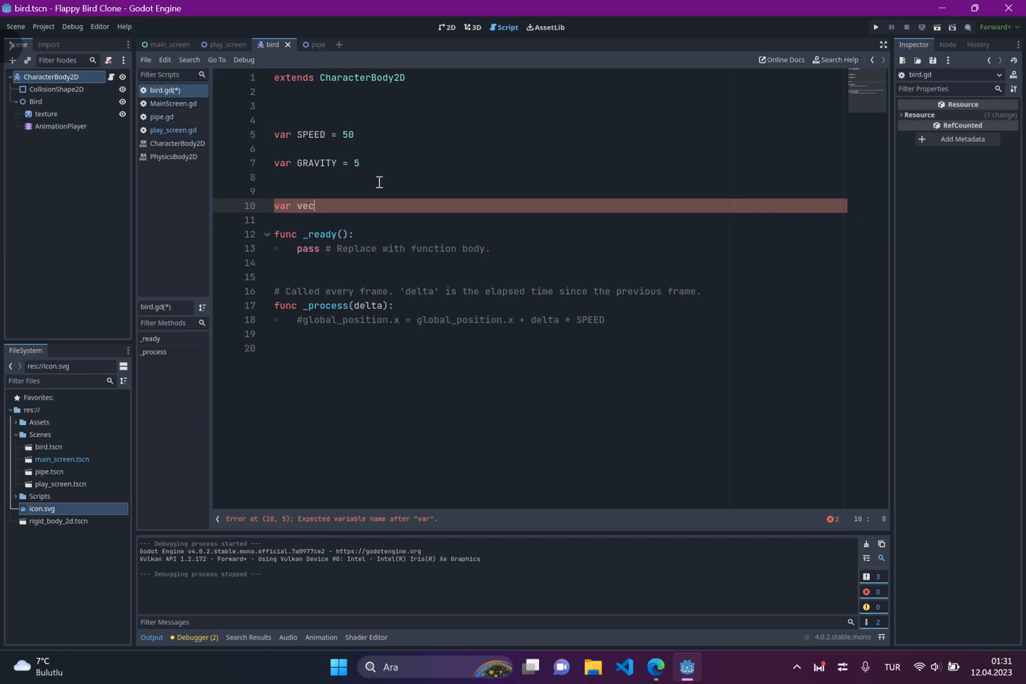
{"action": "type", "text": "torvelocit"}
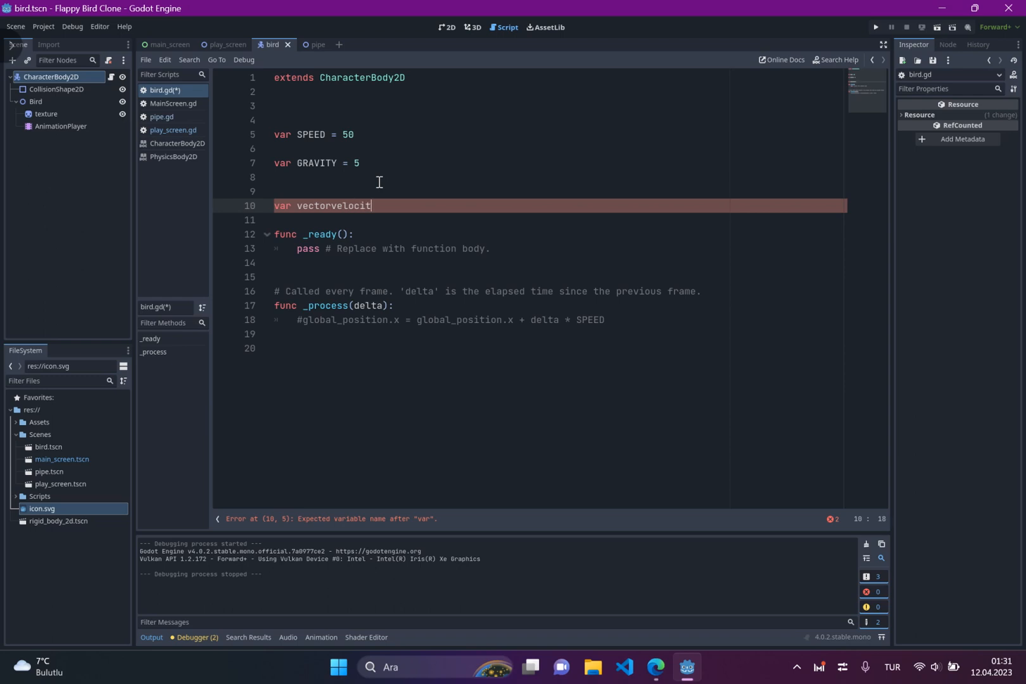
{"action": "type", "text": "= Vector2("}
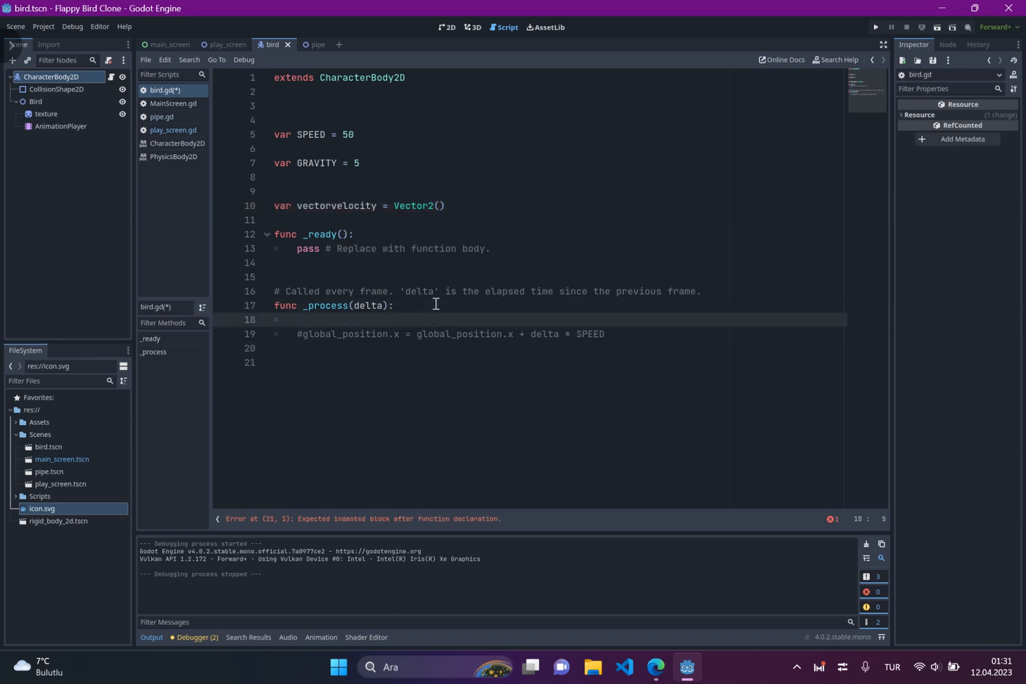
In _process, set vectorvelocity.x = SPEED * delta.
{"action": "key", "text": "Return"}
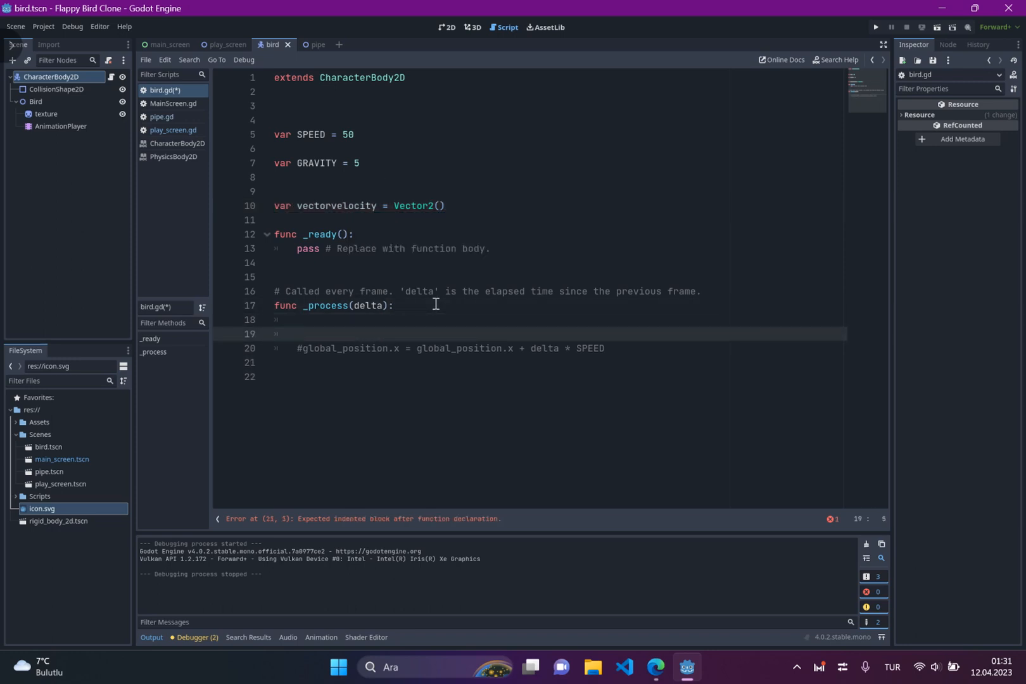
{"action": "type", "text": "vectorvelocity."}
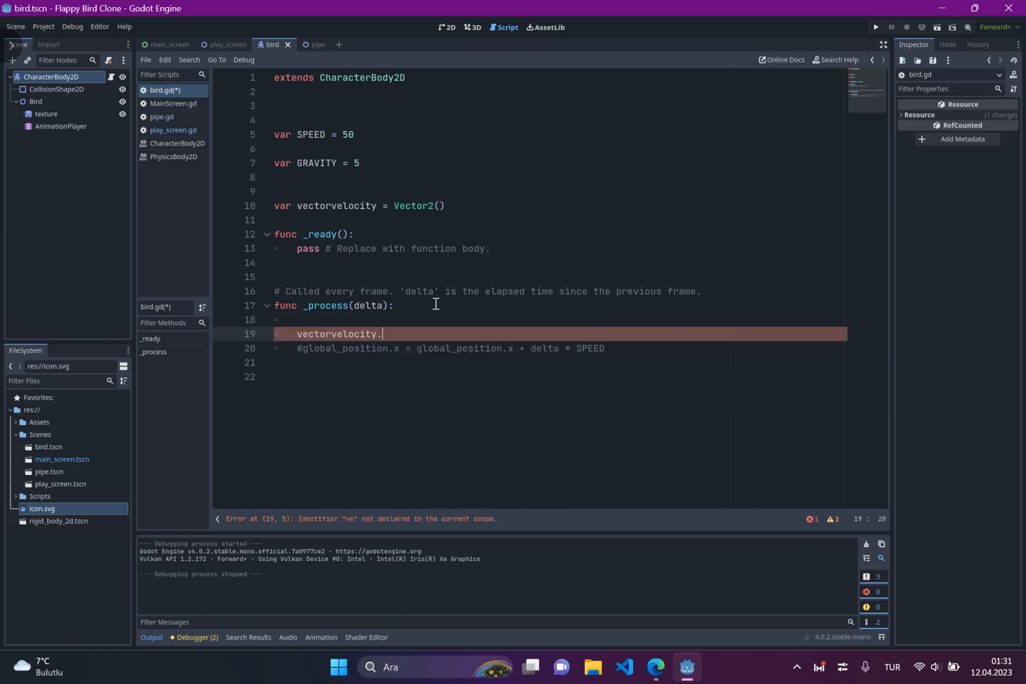
{"action": "type", "text": "x ="}
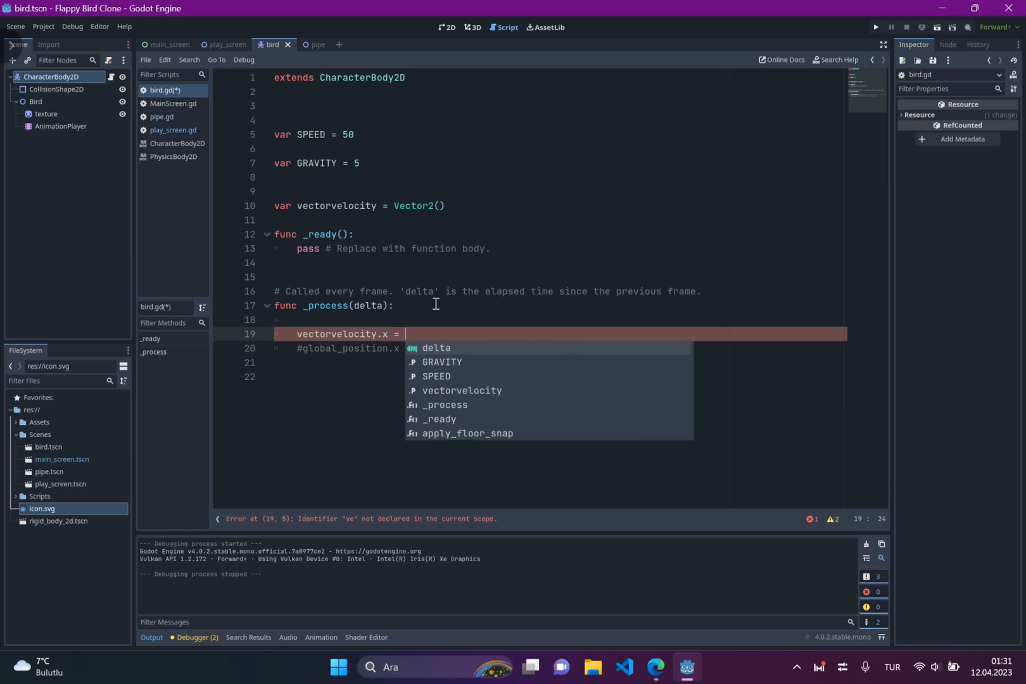
{"action": "type", "text": "SPEED."}
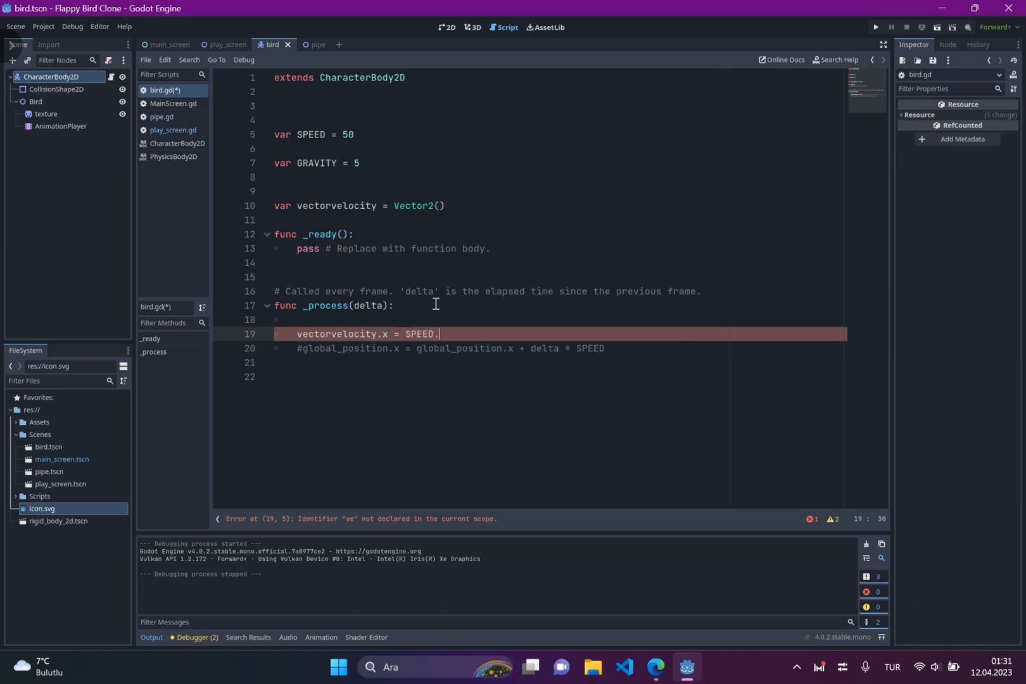
{"action": "type", "text": "* D"}
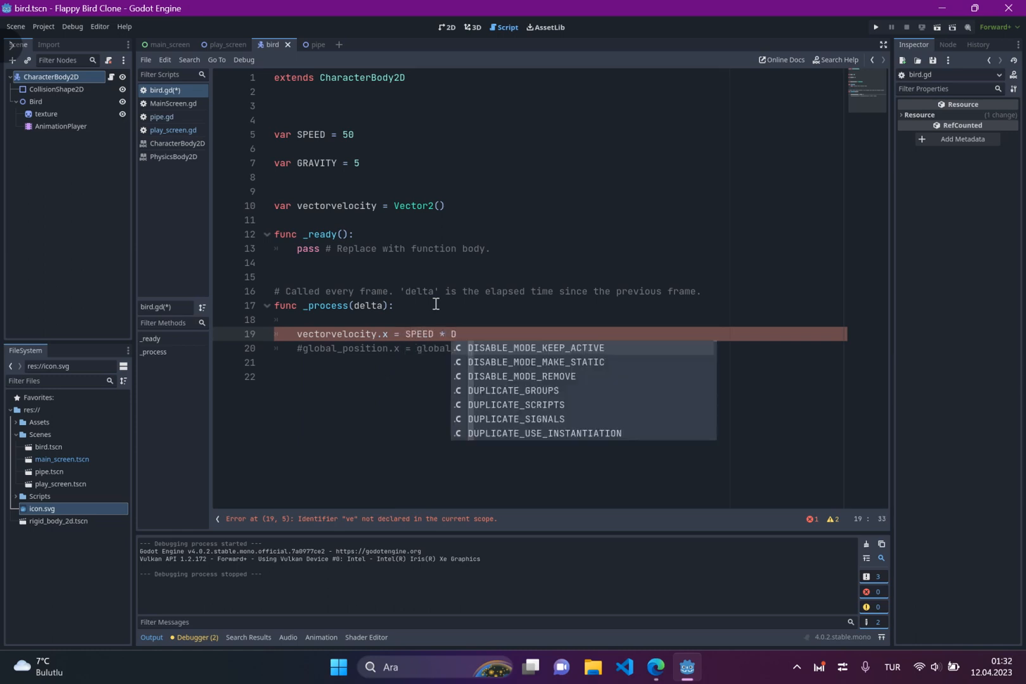
{"action": "type", "text": "elta;"}
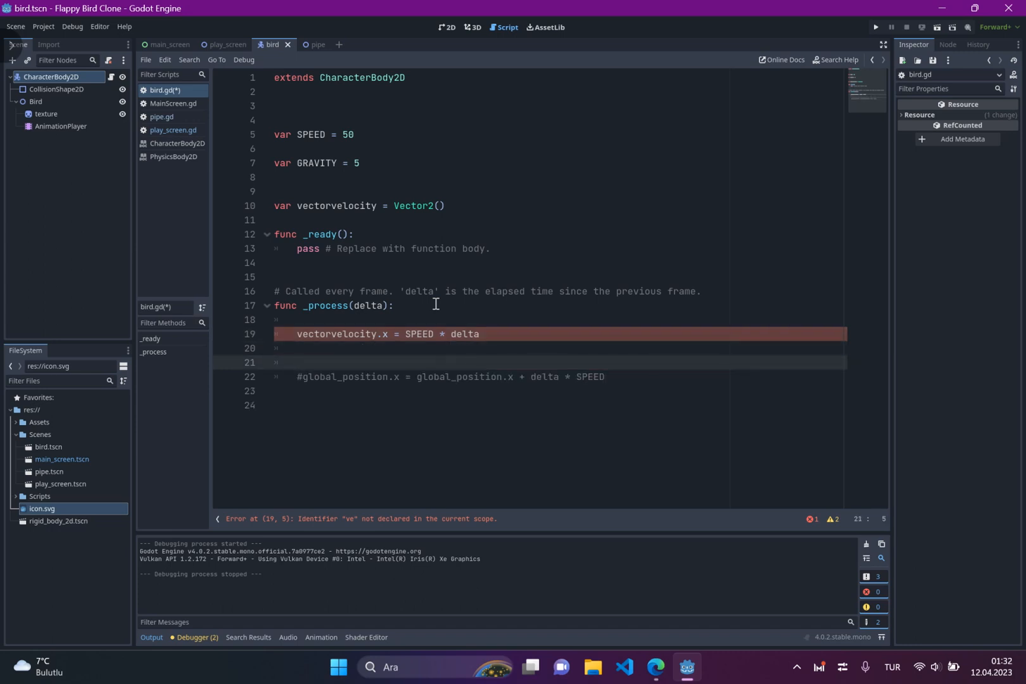
Add GRAVITY * delta to vectorvelocity.y and call move_and_collide(vectorvelocity).
{"action": "type", "text": "vectorvelocity.y"}
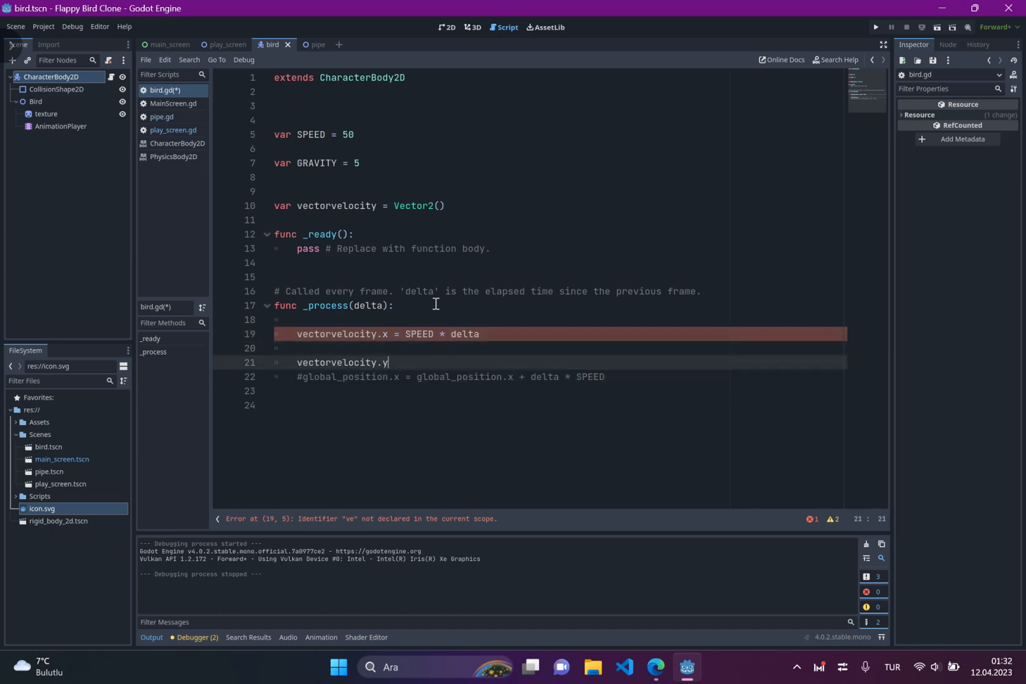
{"action": "type", "text": "="}
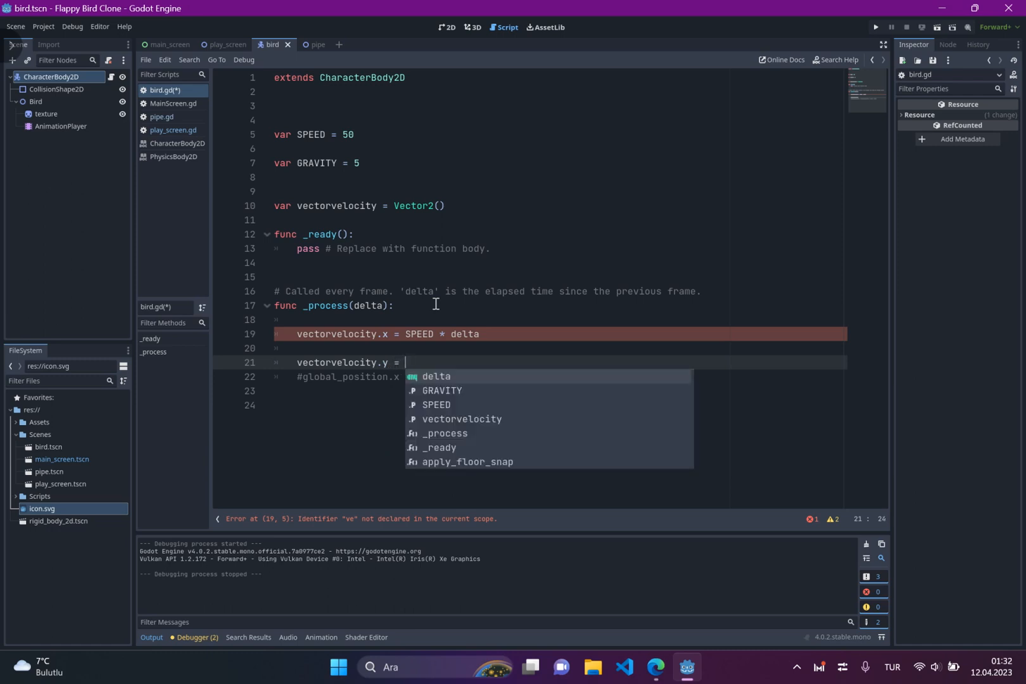
{"action": "type", "text": "e"}
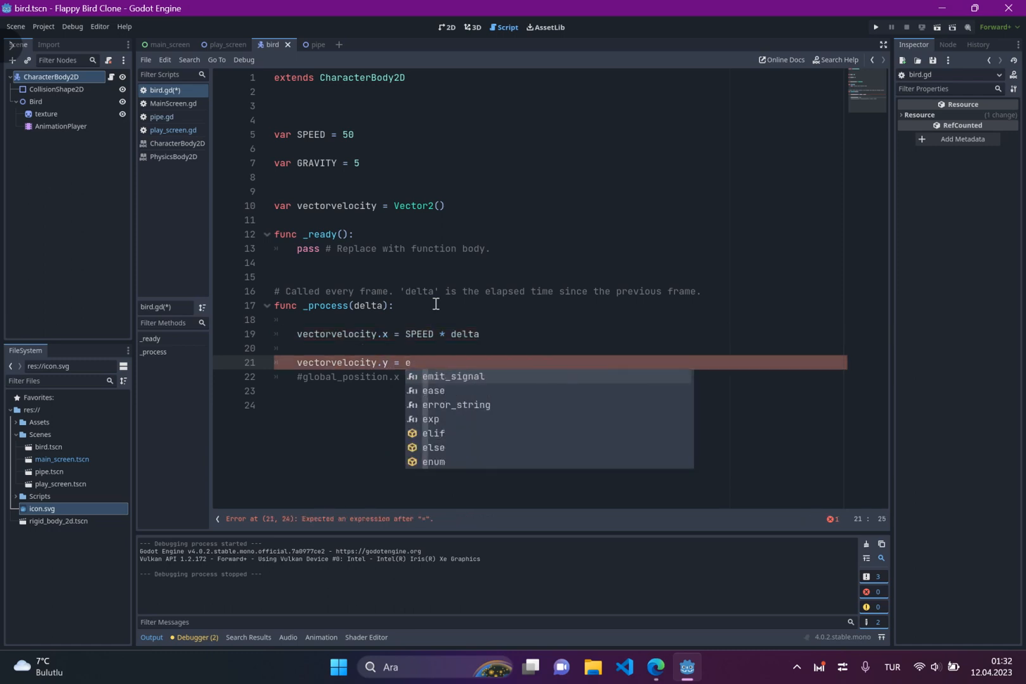
{"action": "type", "text": "vectorvelocity.y"}
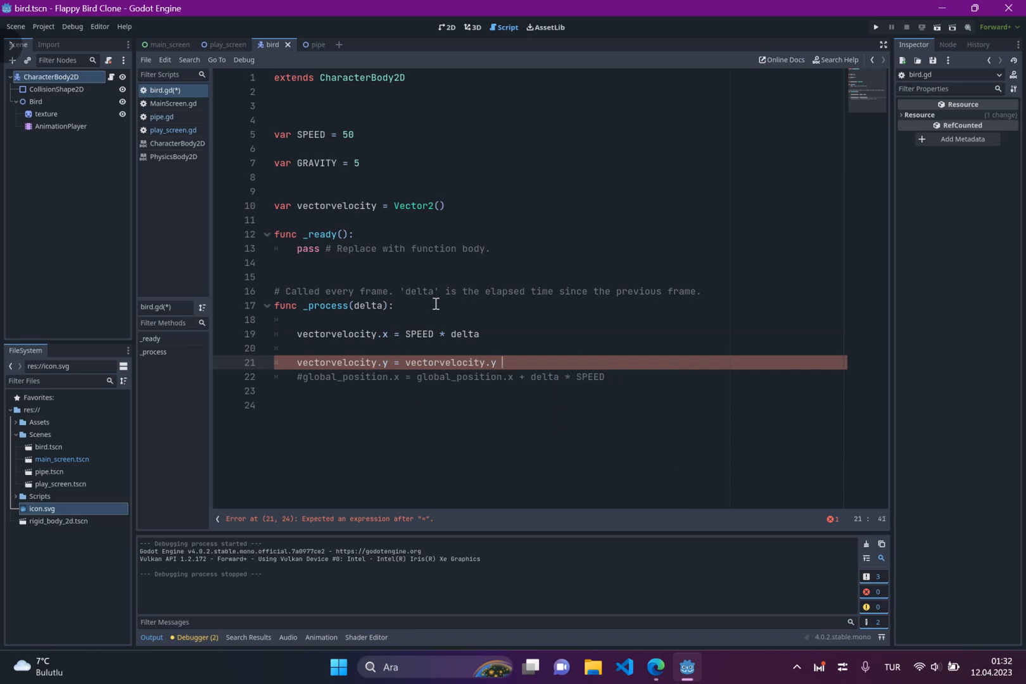
{"action": "type", "text": "+"}
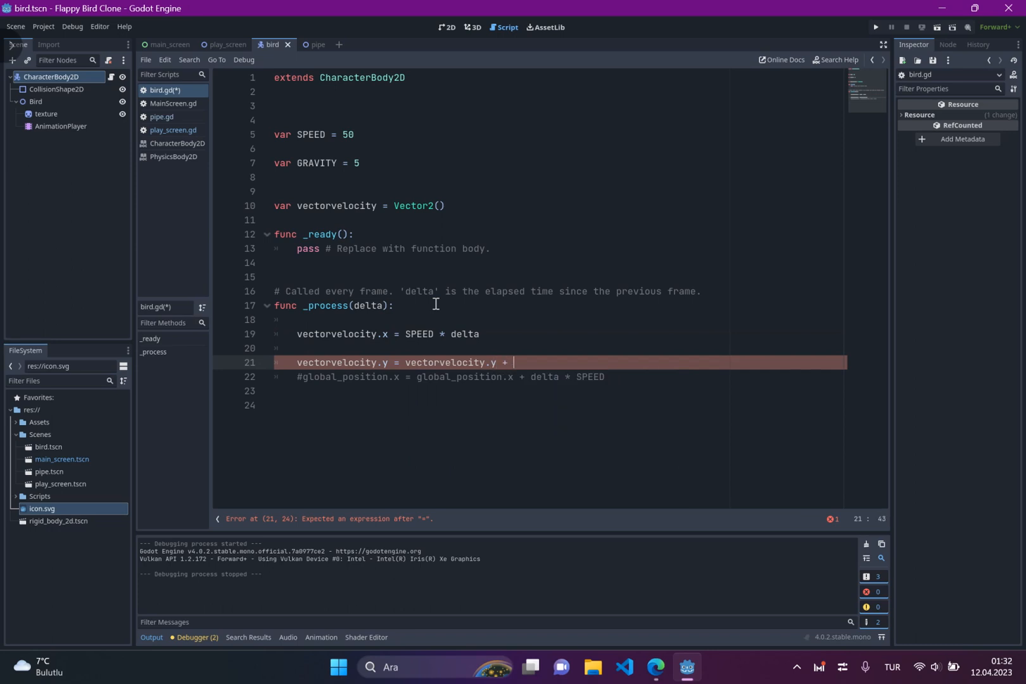
{"action": "type", "text": "GRAVITY *"}
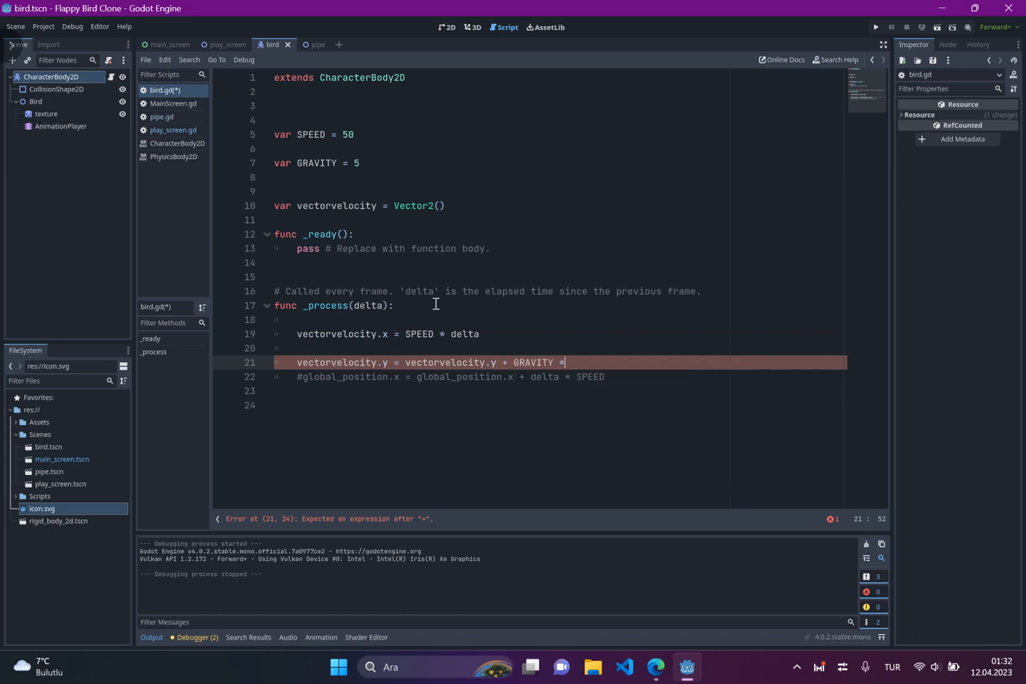
{"action": "type", "text": "delta"}
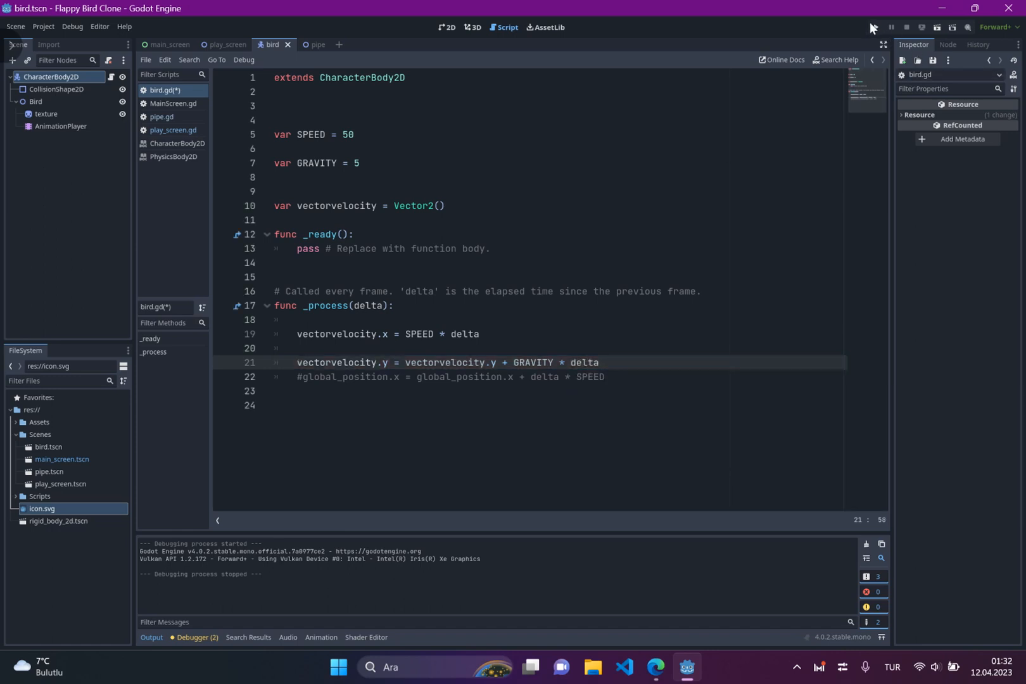
{"action": "type", "text": "mo"}
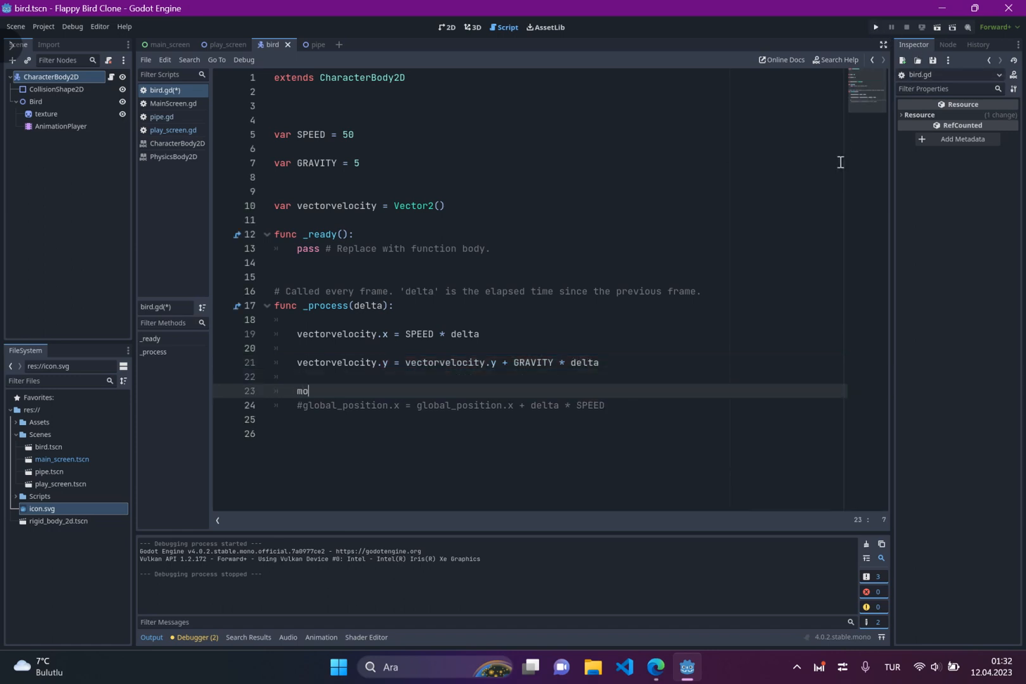
{"action": "type", "text": "ve_and_collide("}
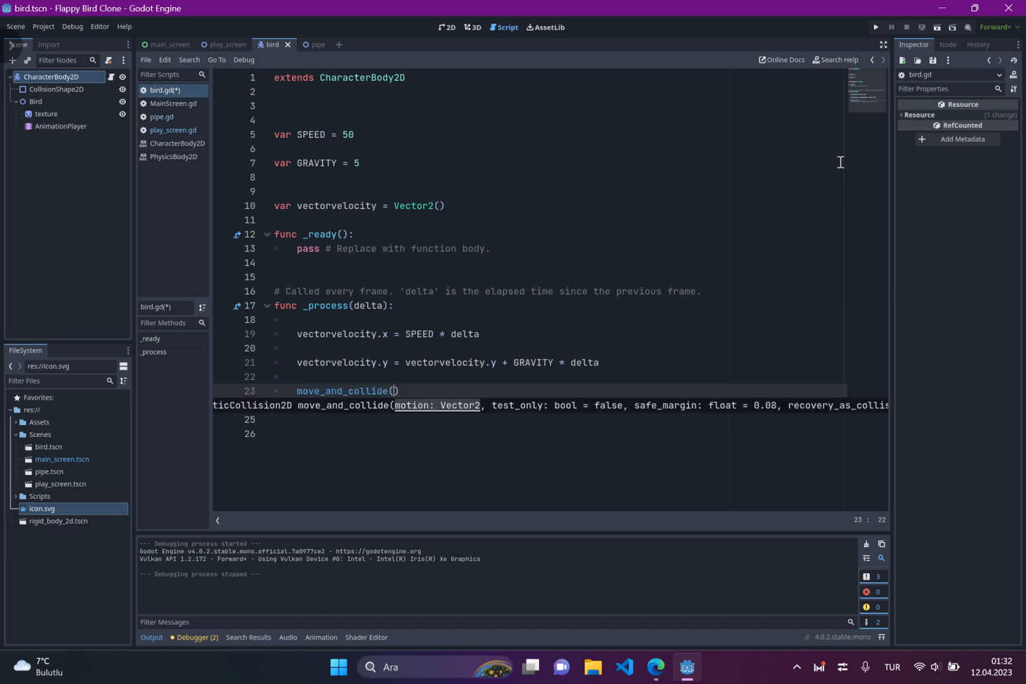
{"action": "type", "text": "vectorvelocity"}
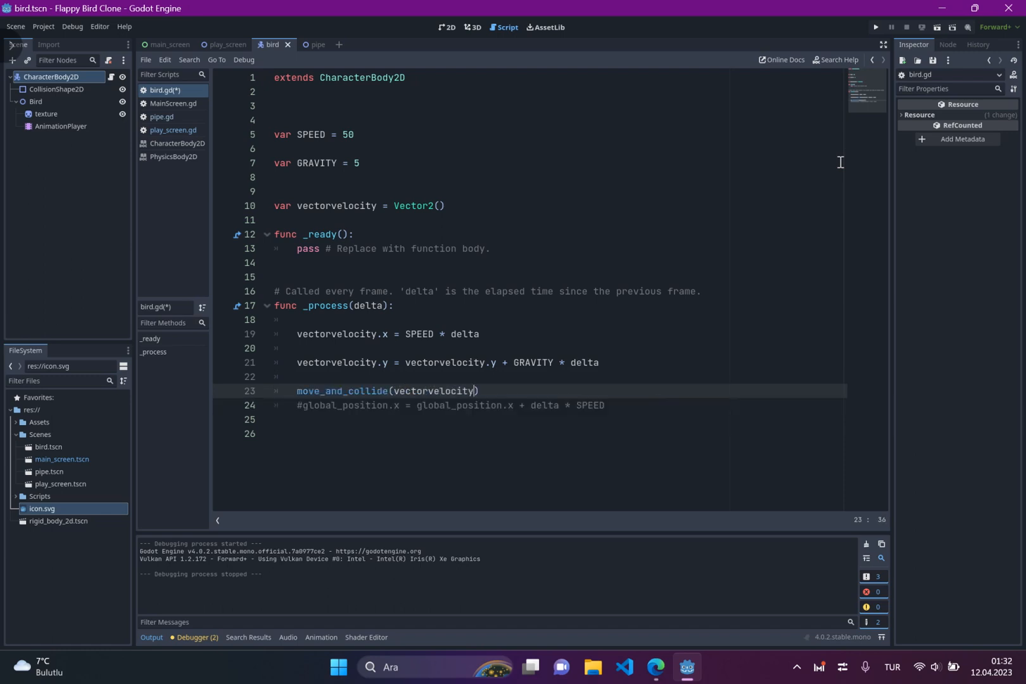
{"action": "mouse_move", "coordinate": [304, 382]}
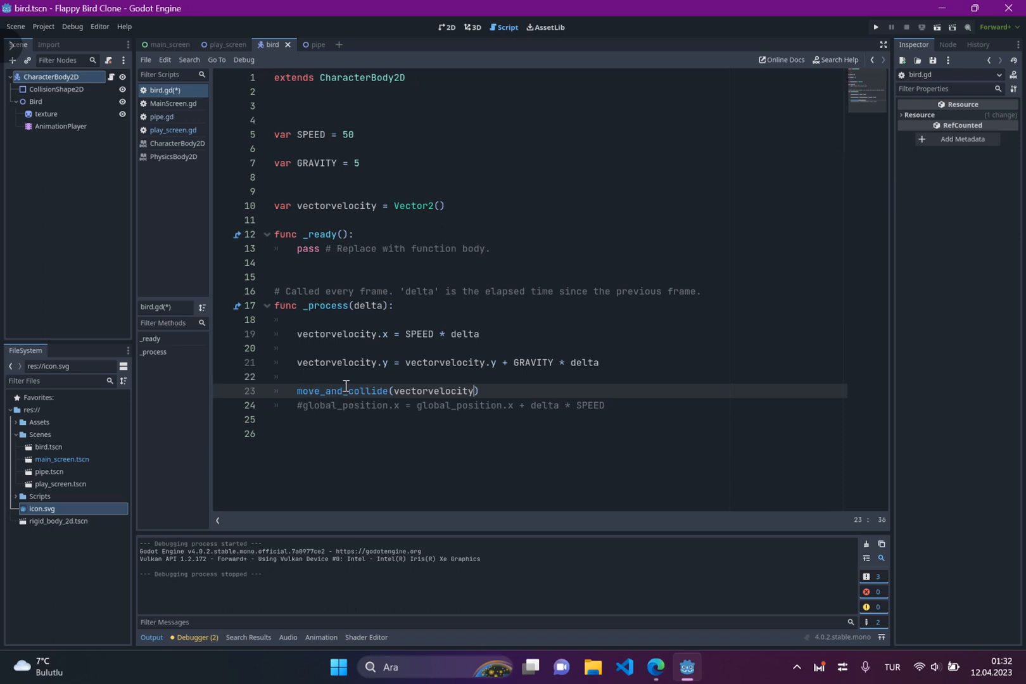
{"action": "mouse_move", "coordinate": [566, 220]}
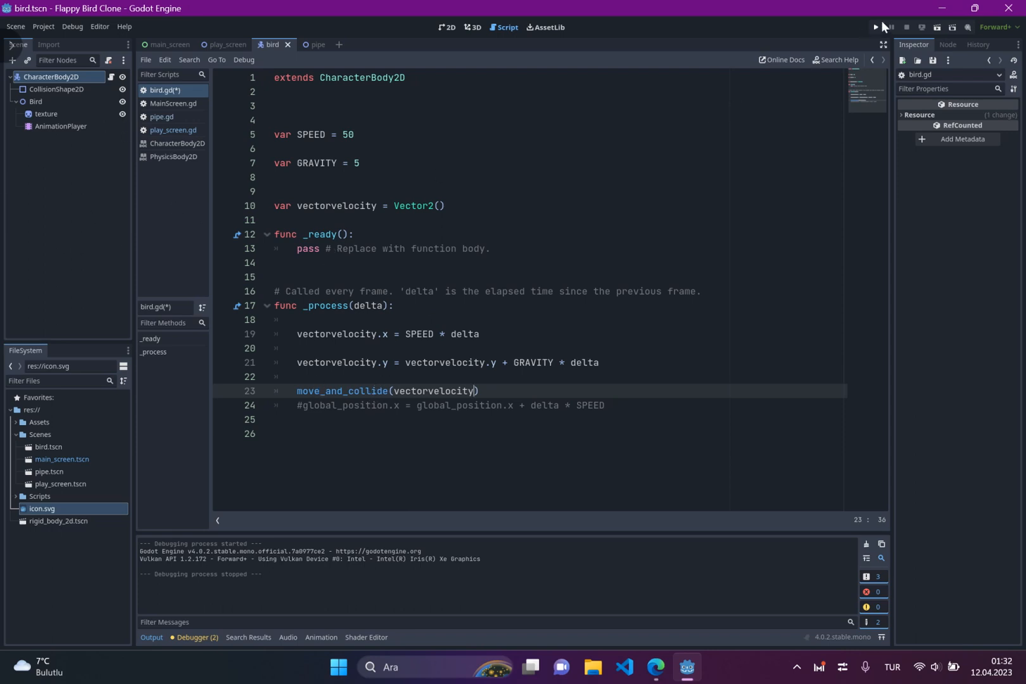
{"action": "left_click", "coordinate": [874, 26]}
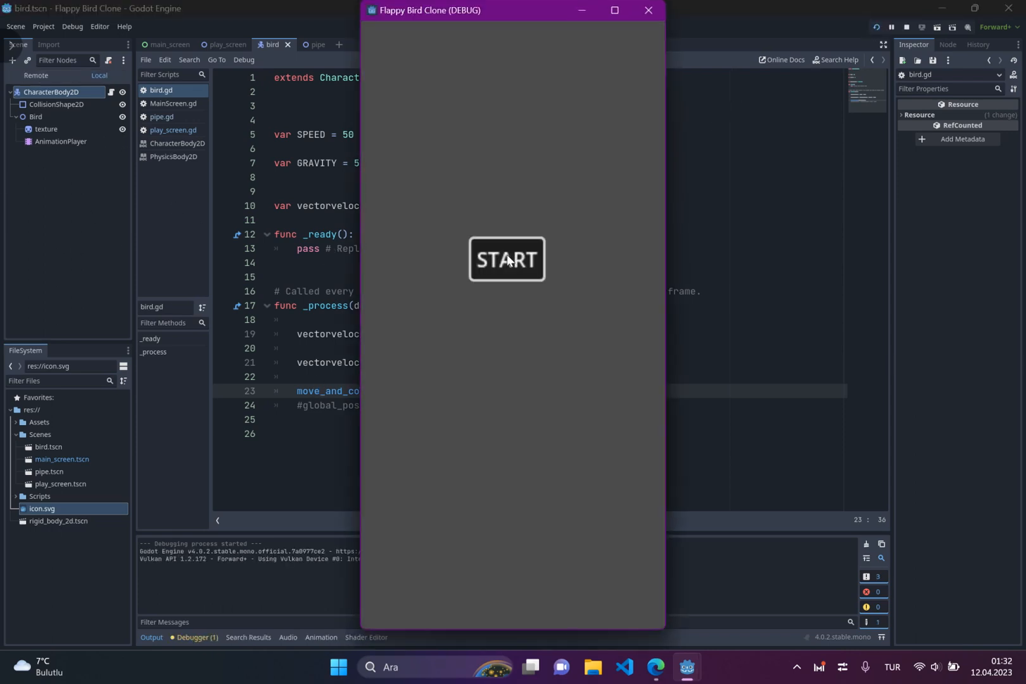
{"action": "left_click", "coordinate": [506, 259]}
{"action": "type", "text": "2"}
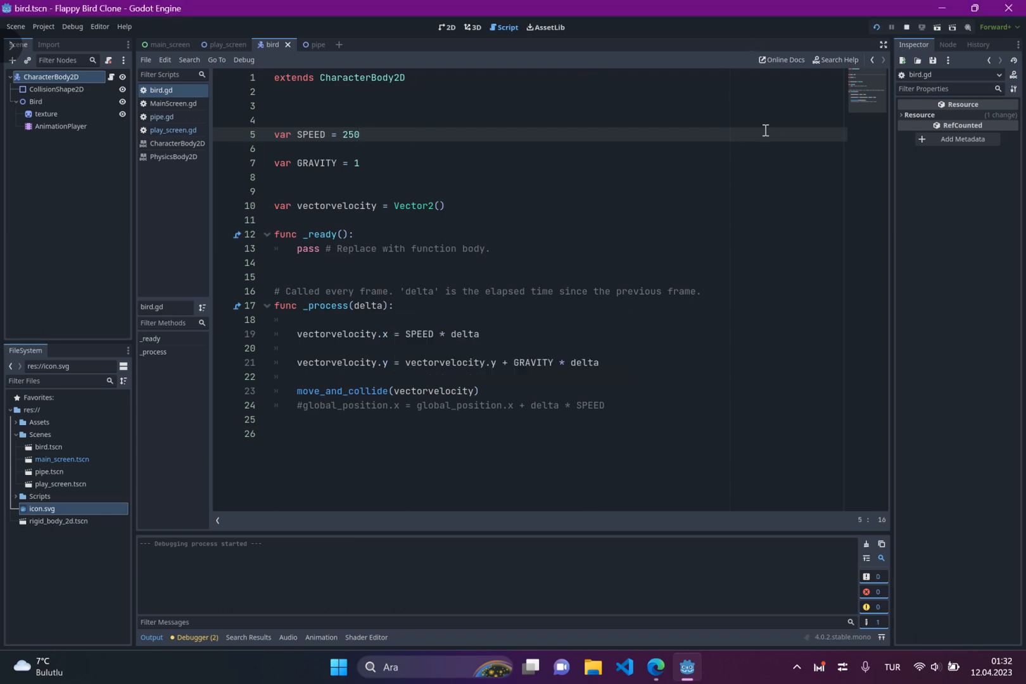
{"action": "left_click", "coordinate": [906, 26]}
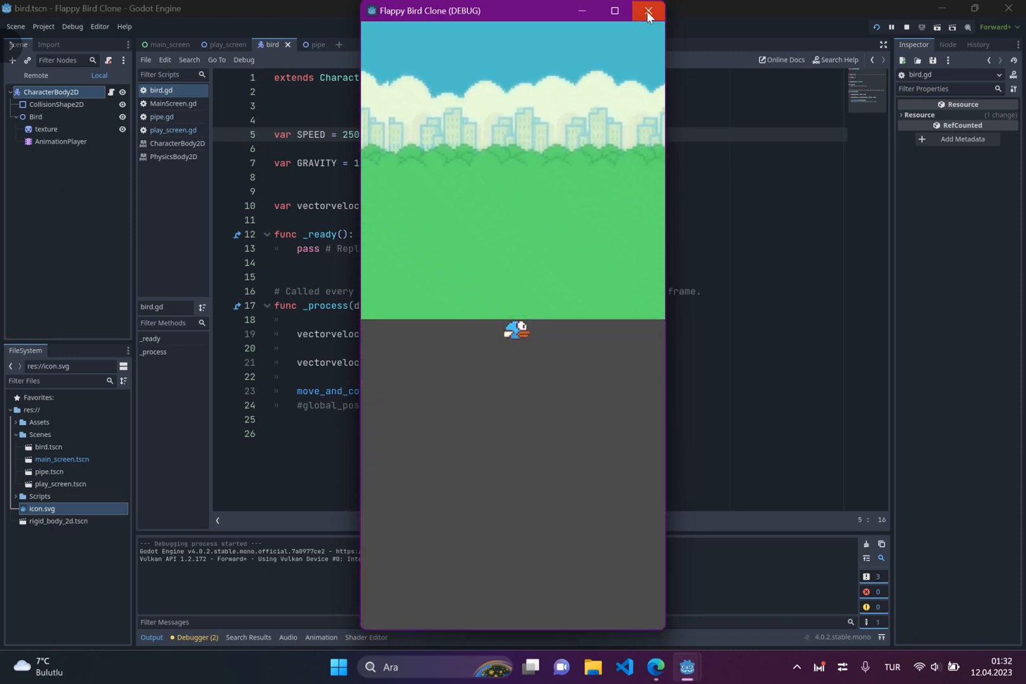
{"action": "left_click", "coordinate": [647, 12]}
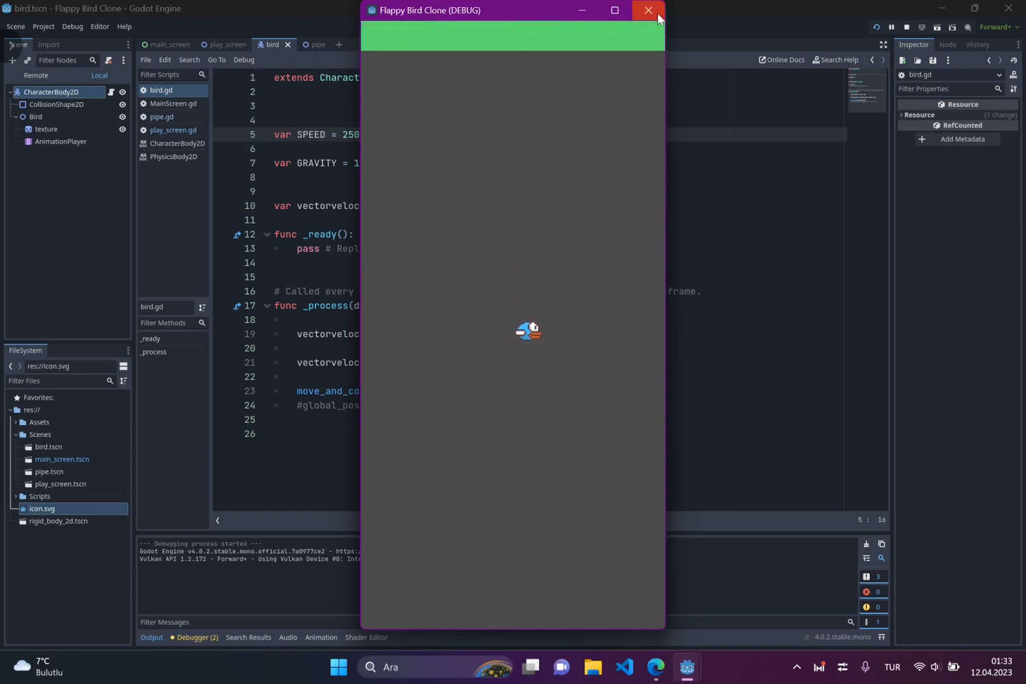
{"action": "left_click", "coordinate": [648, 11]}
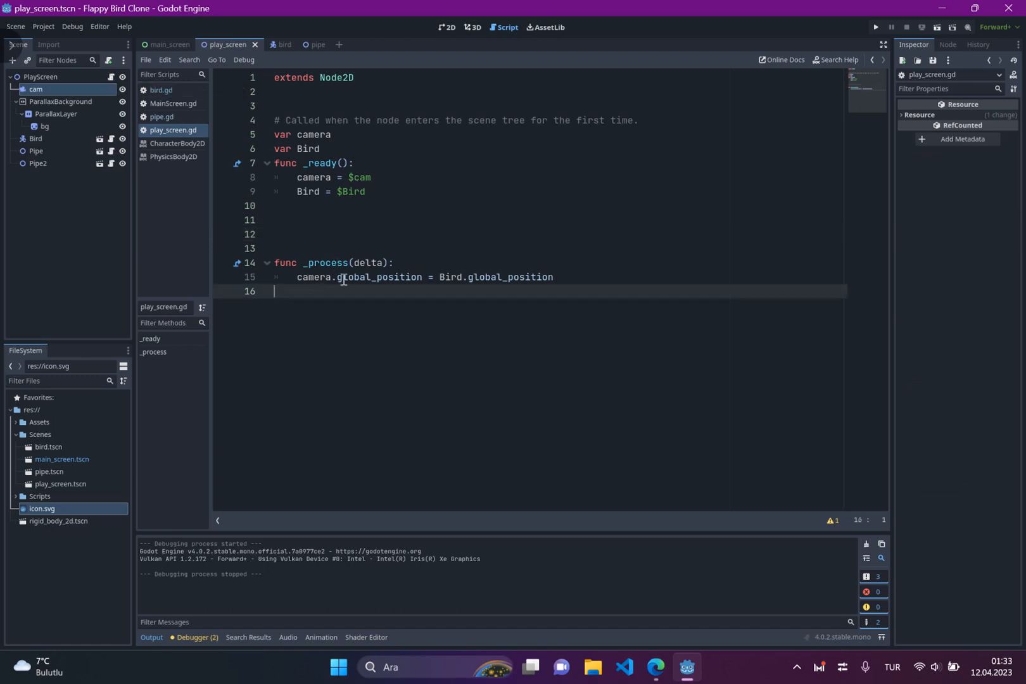
{"action": "mouse_move", "coordinate": [412, 279]}
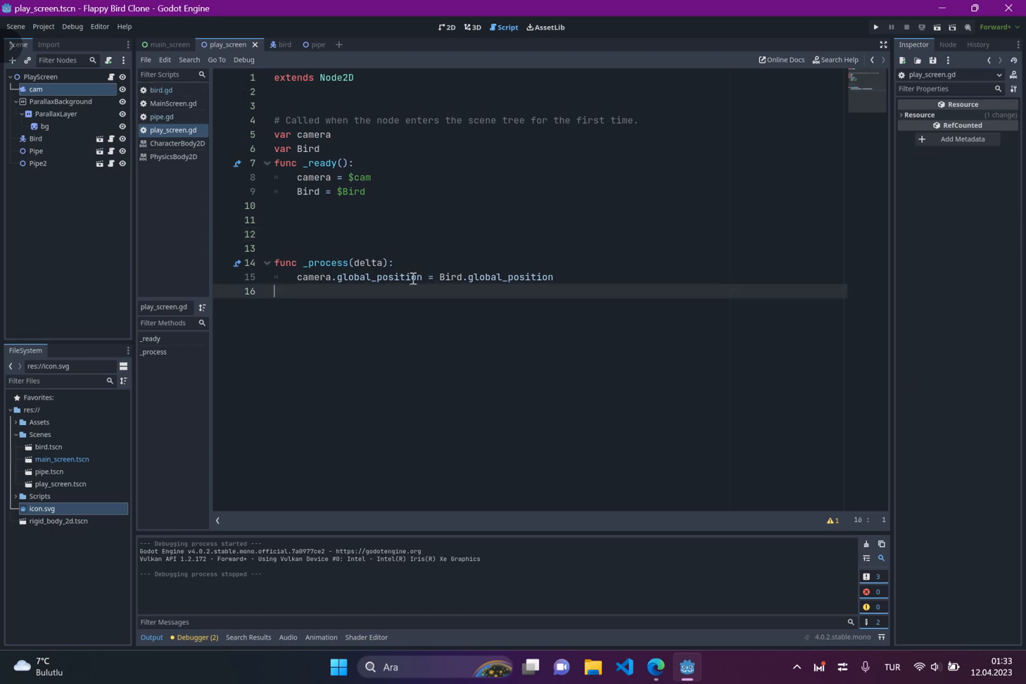
Append .x to both global_position references on play_screen.gd line 15, then run the game.
{"action": "left_click", "coordinate": [415, 277]}
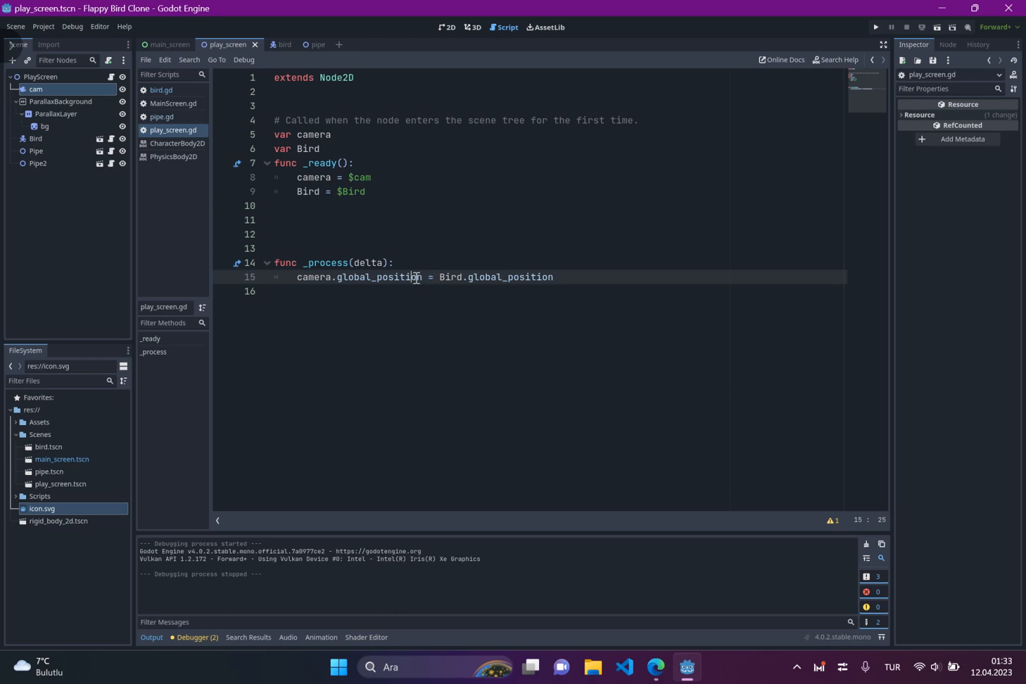
{"action": "left_click", "coordinate": [429, 277]}
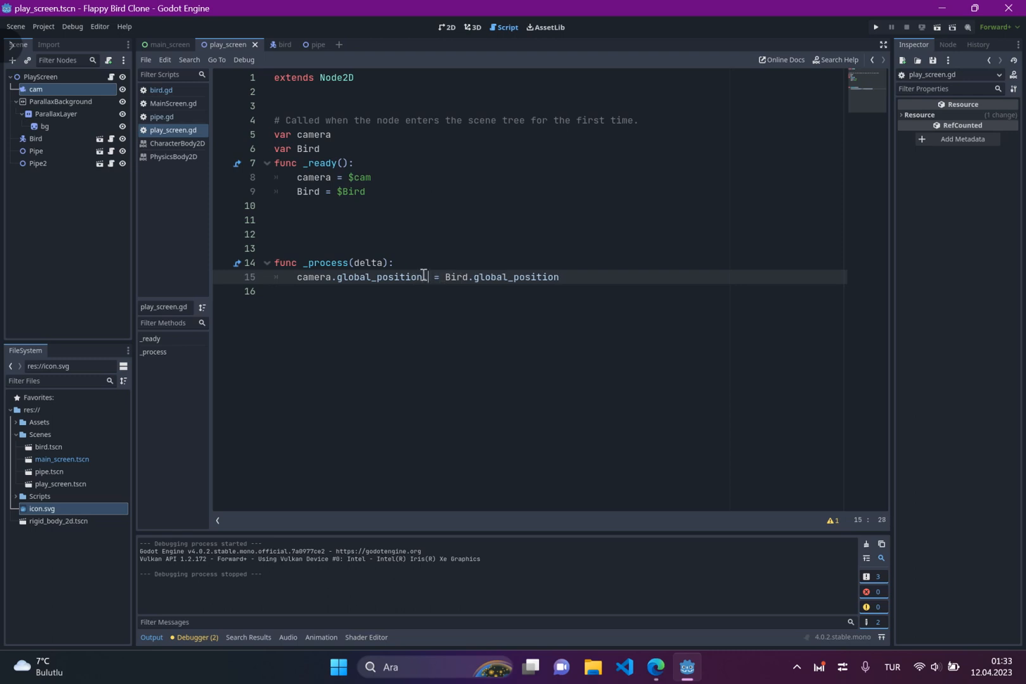
{"action": "type", "text": ".x"}
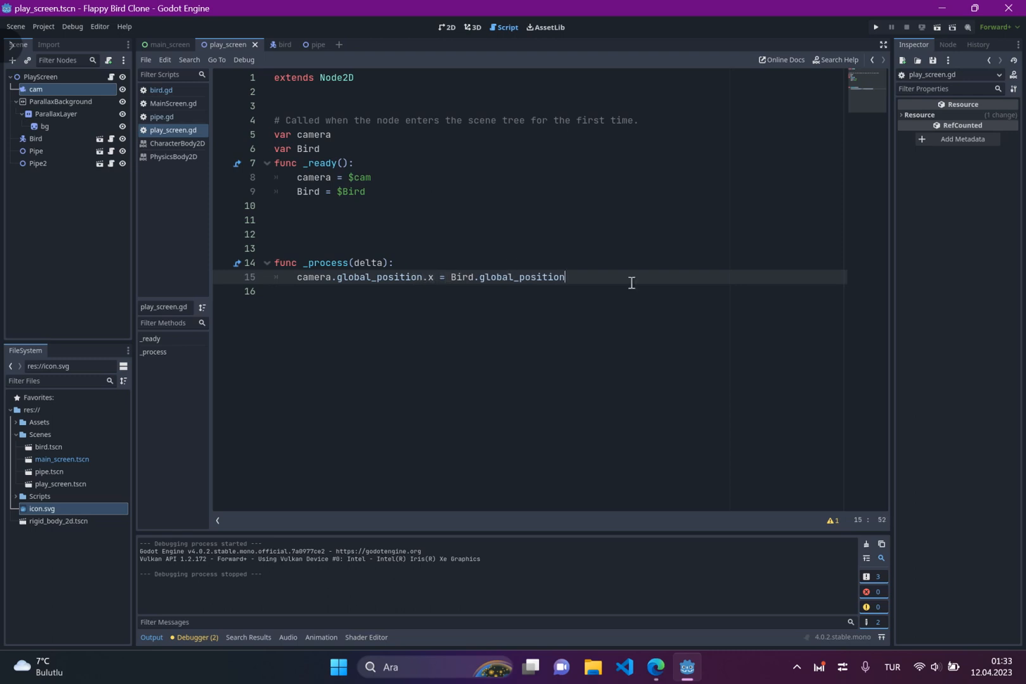
{"action": "type", "text": ".x"}
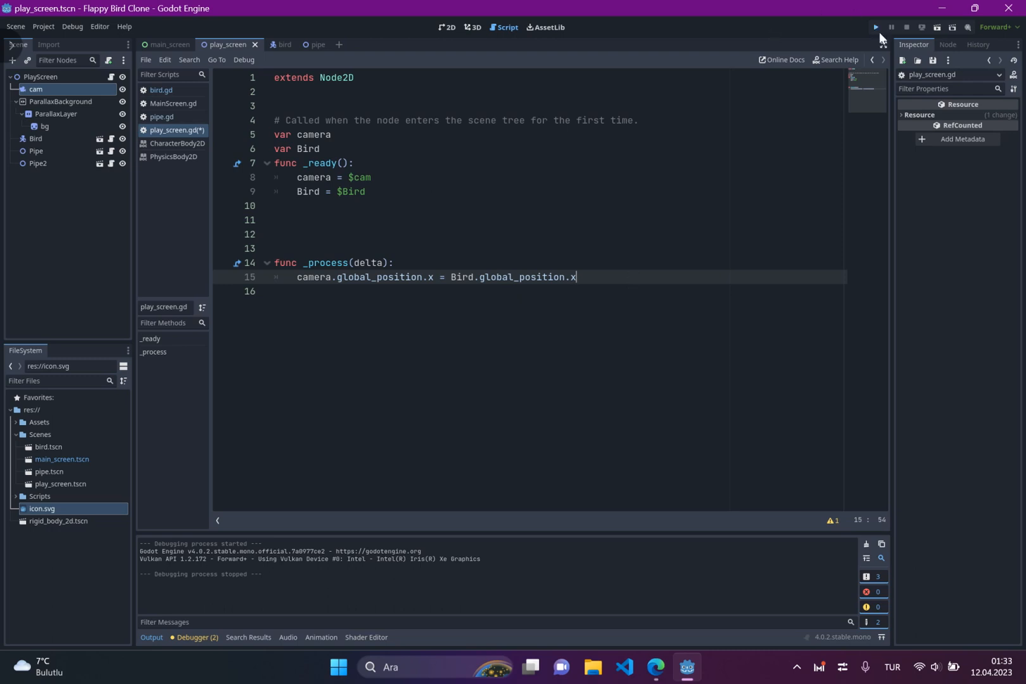
{"action": "left_click", "coordinate": [875, 26]}
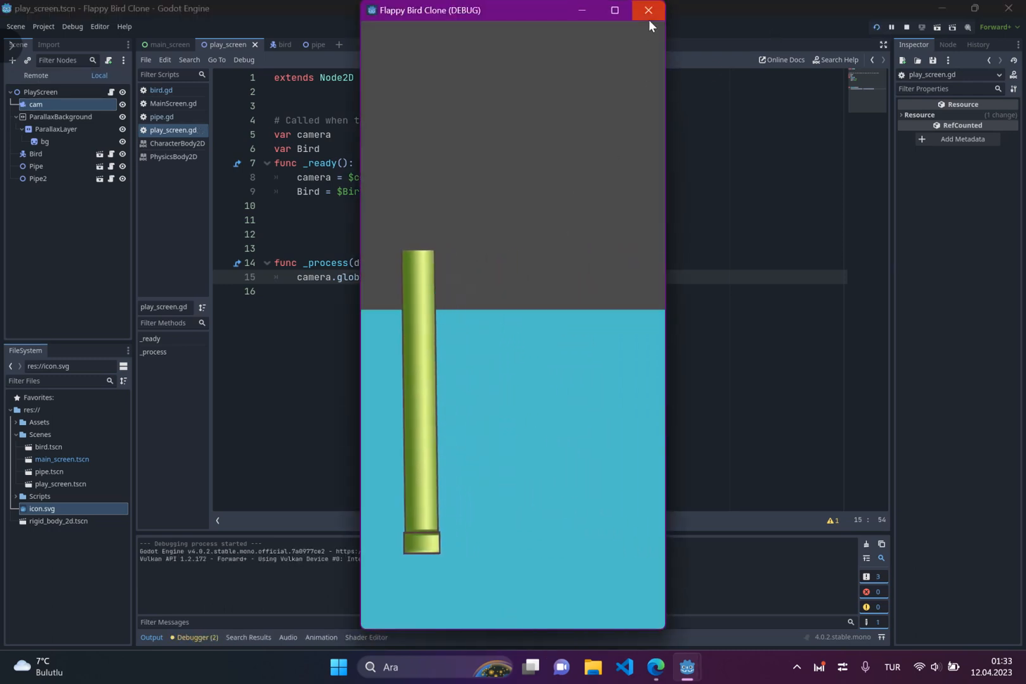
Set the cam node's Anchor Mode to Fixed TopLeft, then test-run and close the game.
{"action": "left_click", "coordinate": [648, 10]}
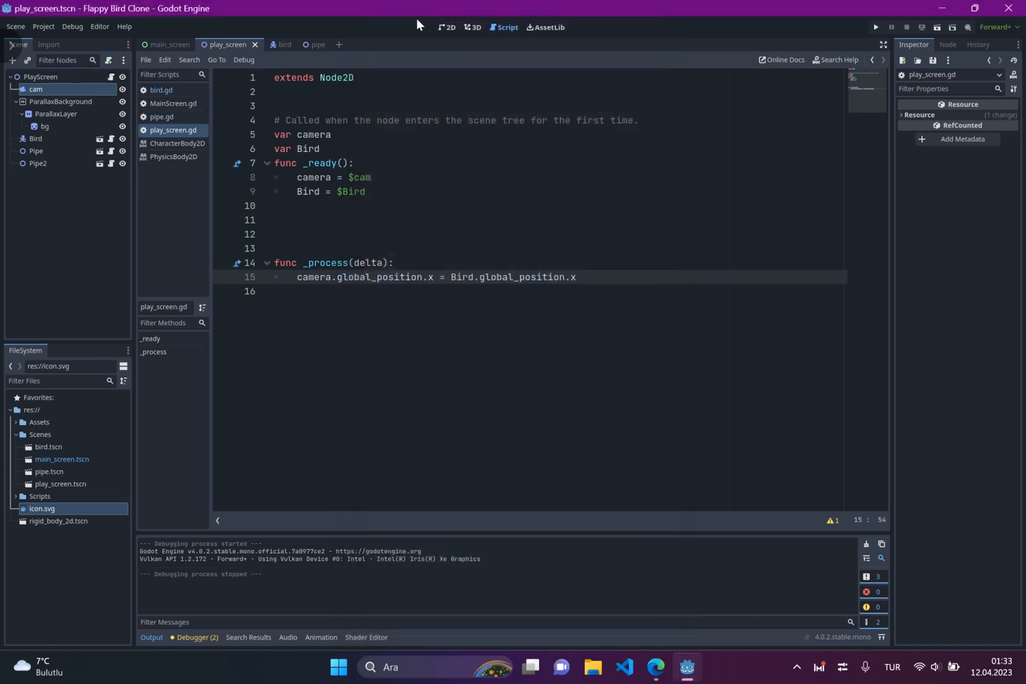
{"action": "left_click", "coordinate": [447, 27]}
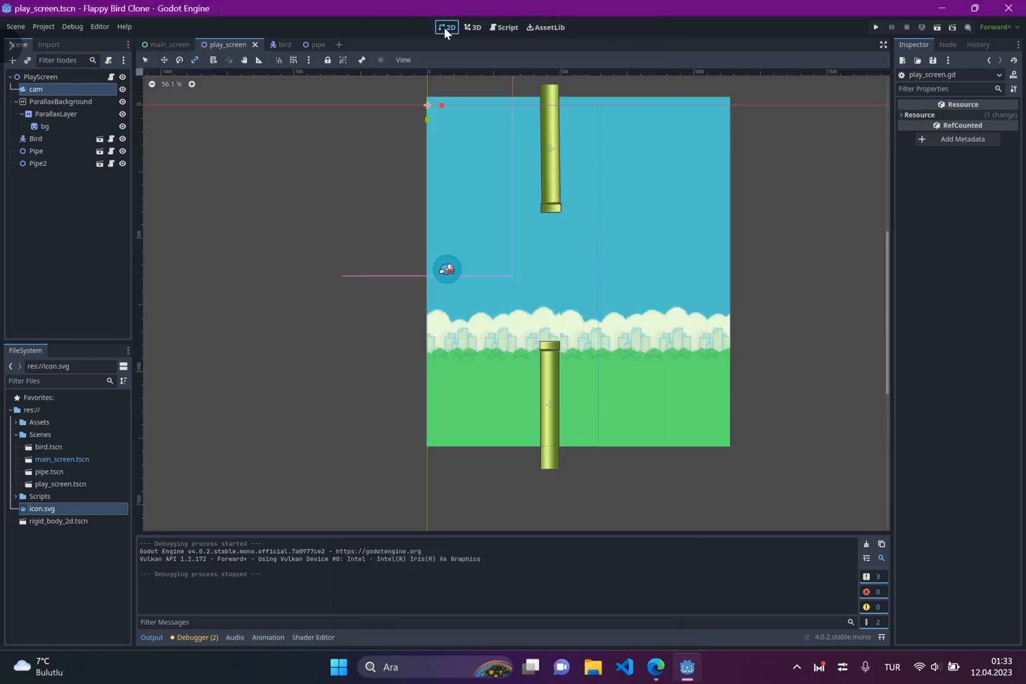
{"action": "left_click", "coordinate": [36, 90]}
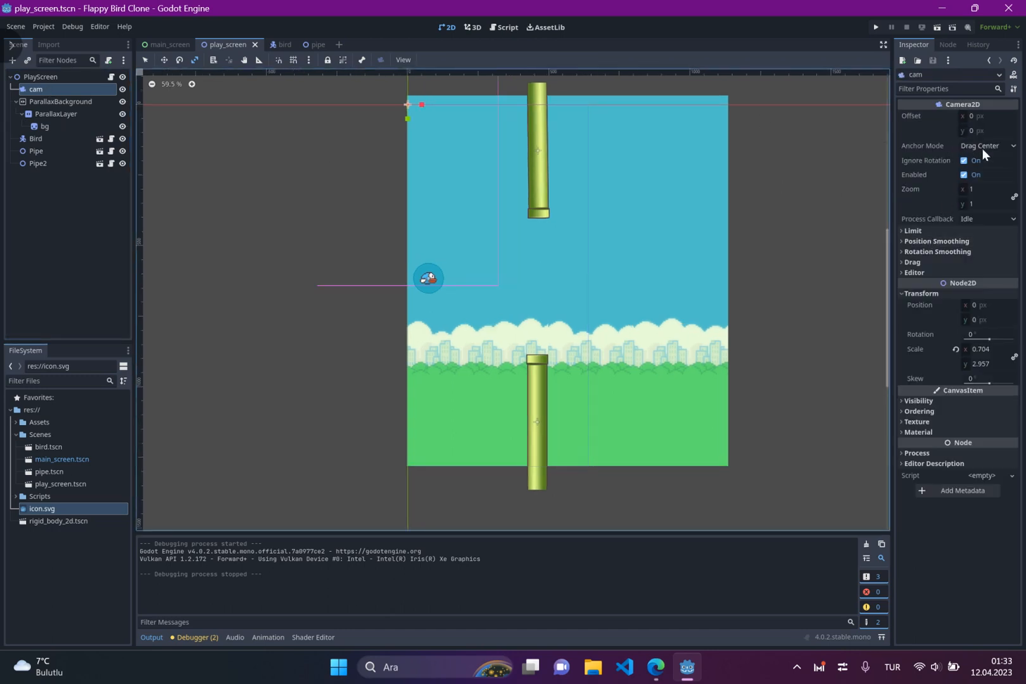
{"action": "left_click", "coordinate": [985, 145]}
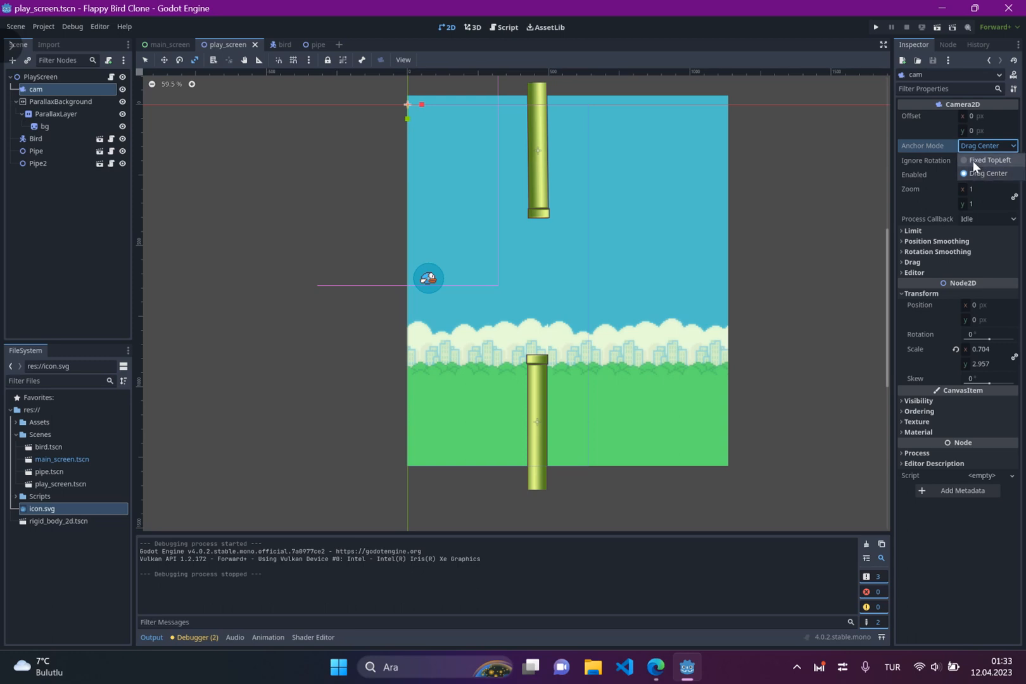
{"action": "left_click", "coordinate": [990, 160]}
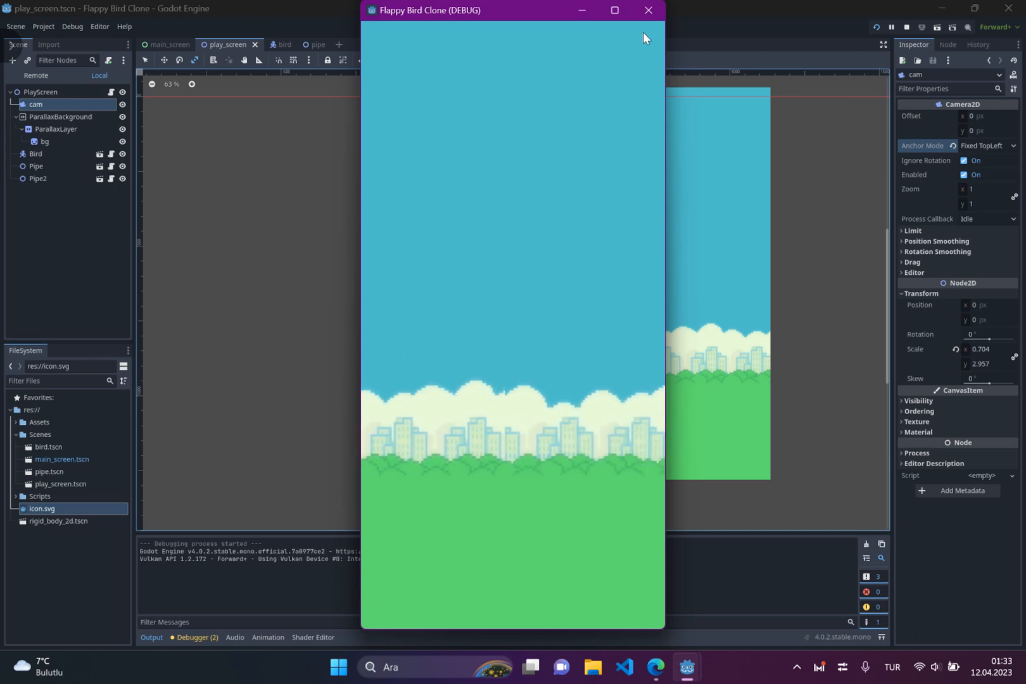
{"action": "mouse_move", "coordinate": [648, 10]}
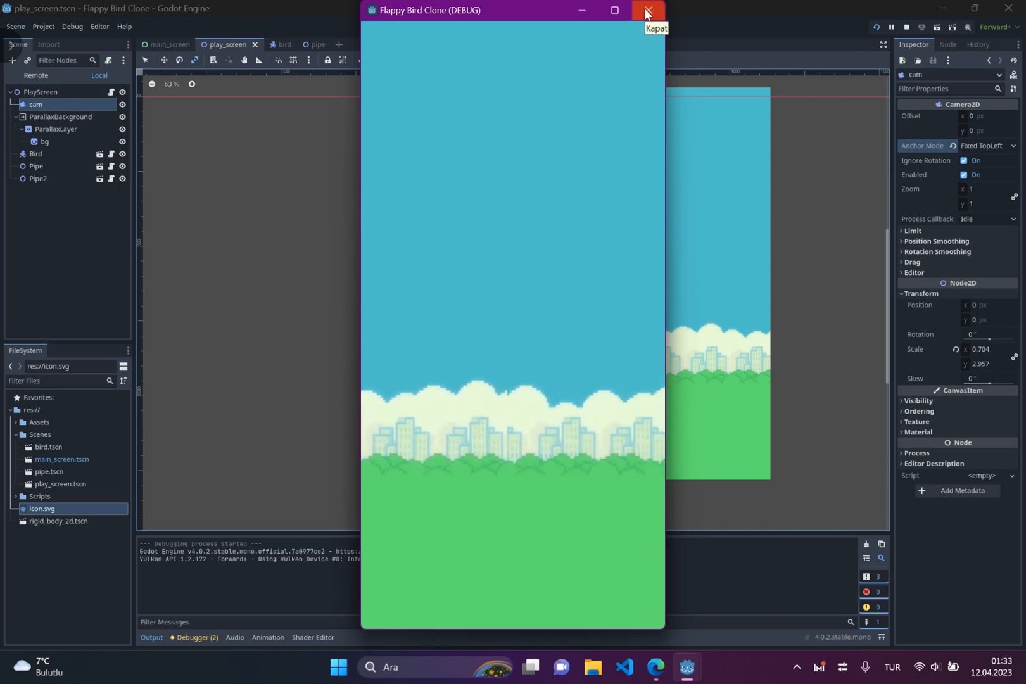
{"action": "left_click", "coordinate": [648, 10]}
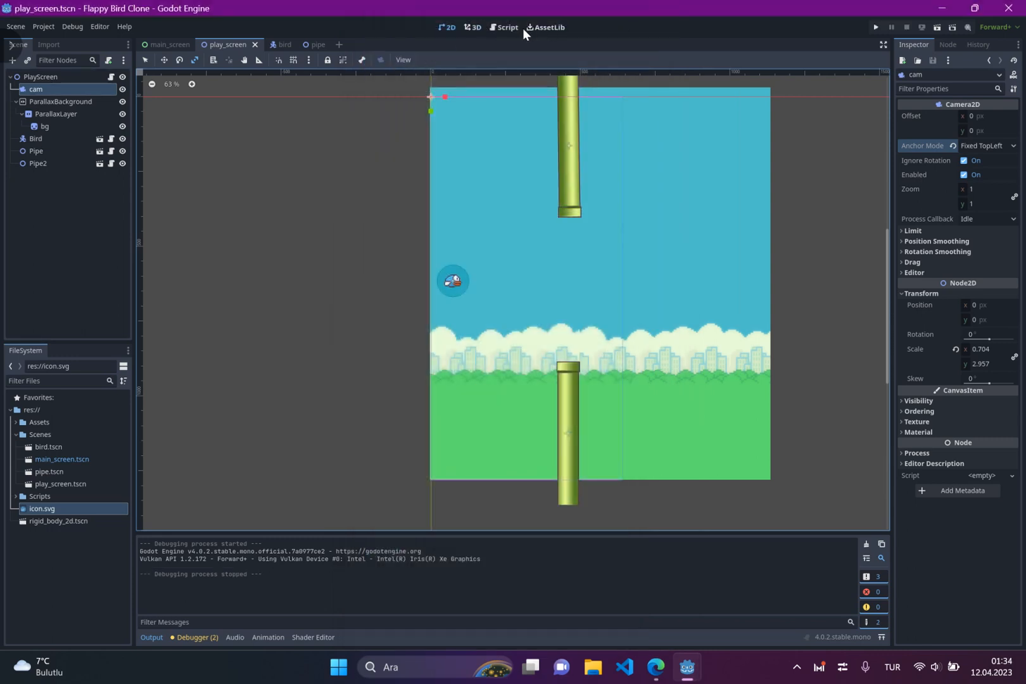
Try dividing the bird's x position by 2 for the camera and test-run it.
{"action": "scroll", "scroll_direction": "down", "scroll_amount": 3}
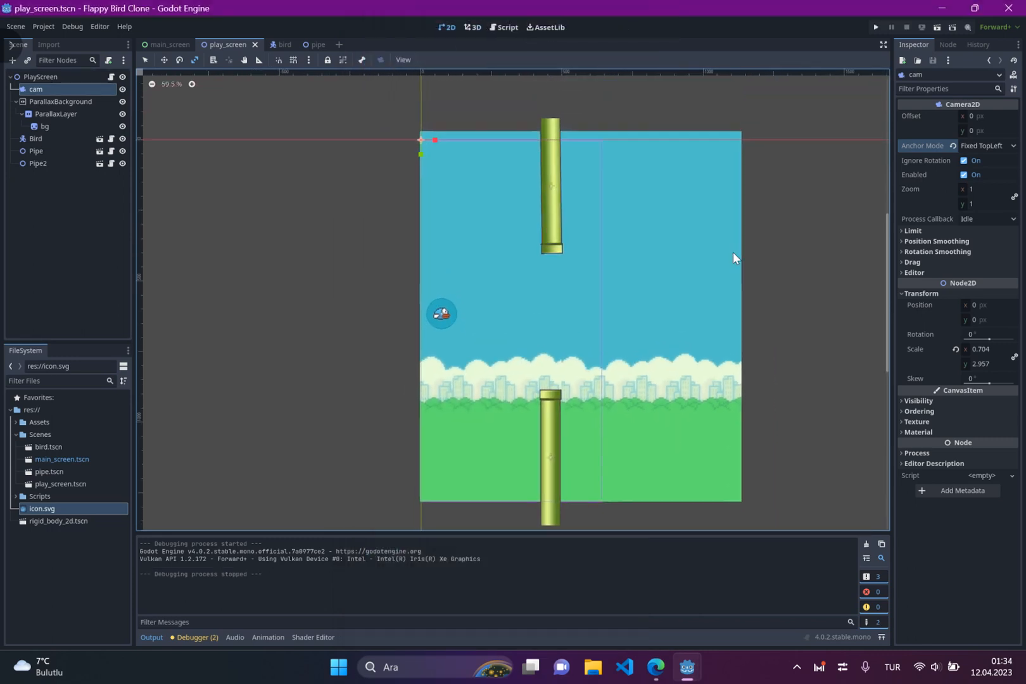
{"action": "left_click", "coordinate": [503, 27]}
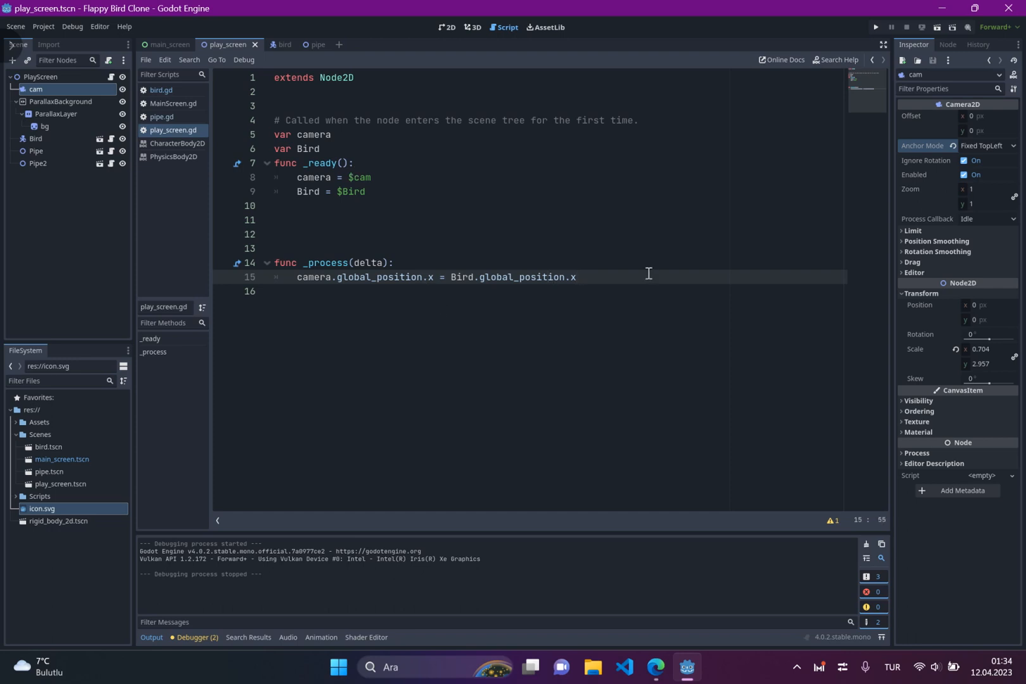
{"action": "type", "text": "/ 2"}
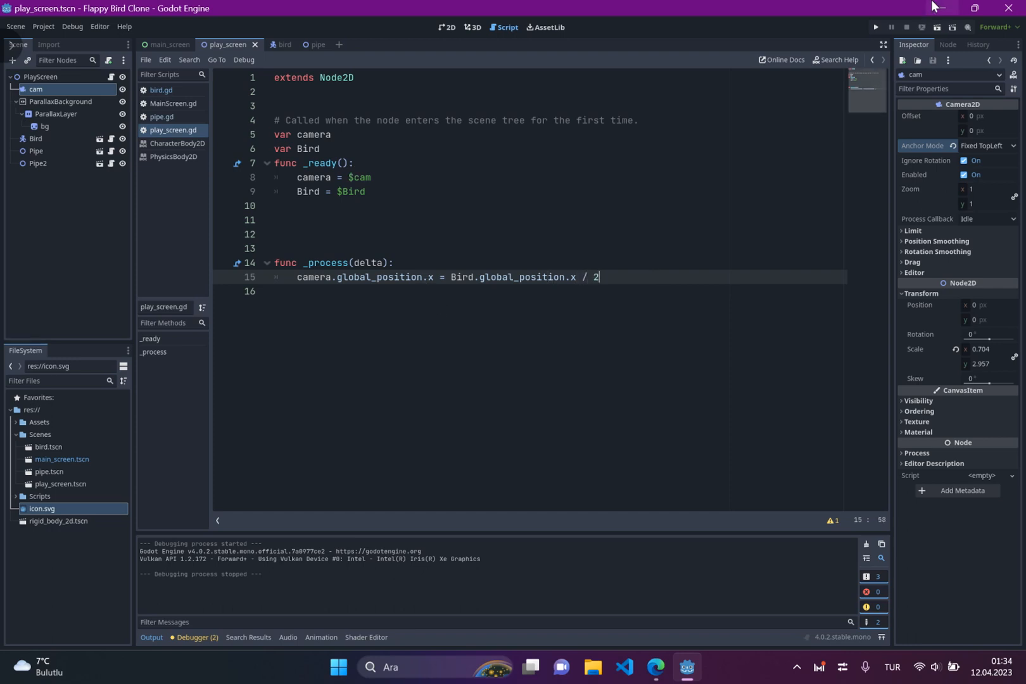
{"action": "left_click", "coordinate": [874, 27]}
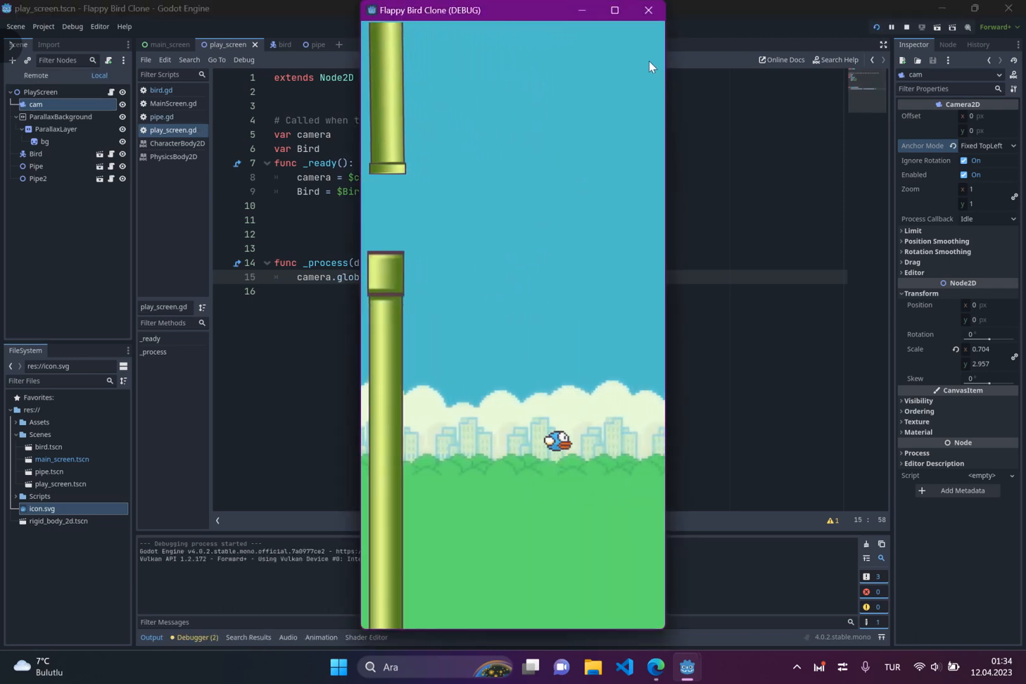
{"action": "left_click", "coordinate": [648, 10]}
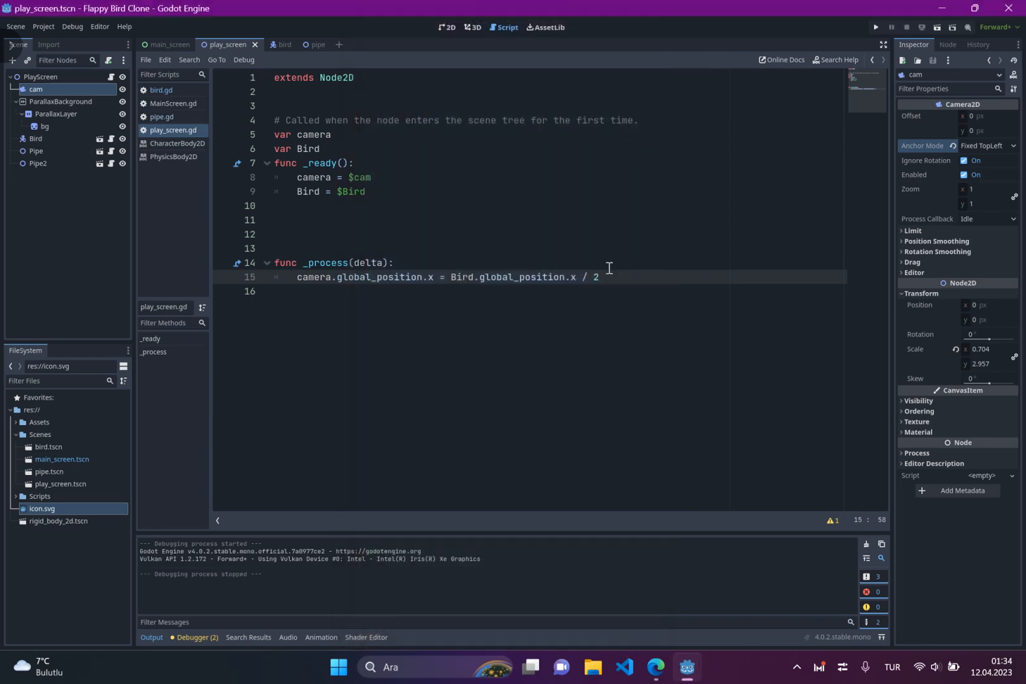
Change the camera line to the bird's x minus 200, test again, return to 2D.
{"action": "key", "text": "BackSpace"}
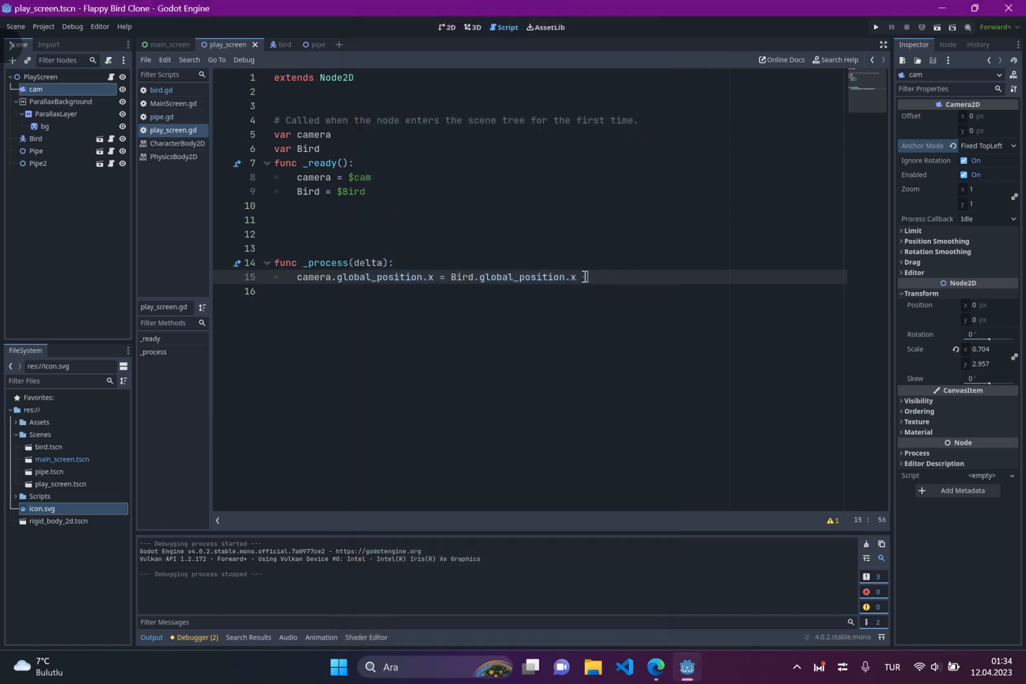
{"action": "type", "text": "300"}
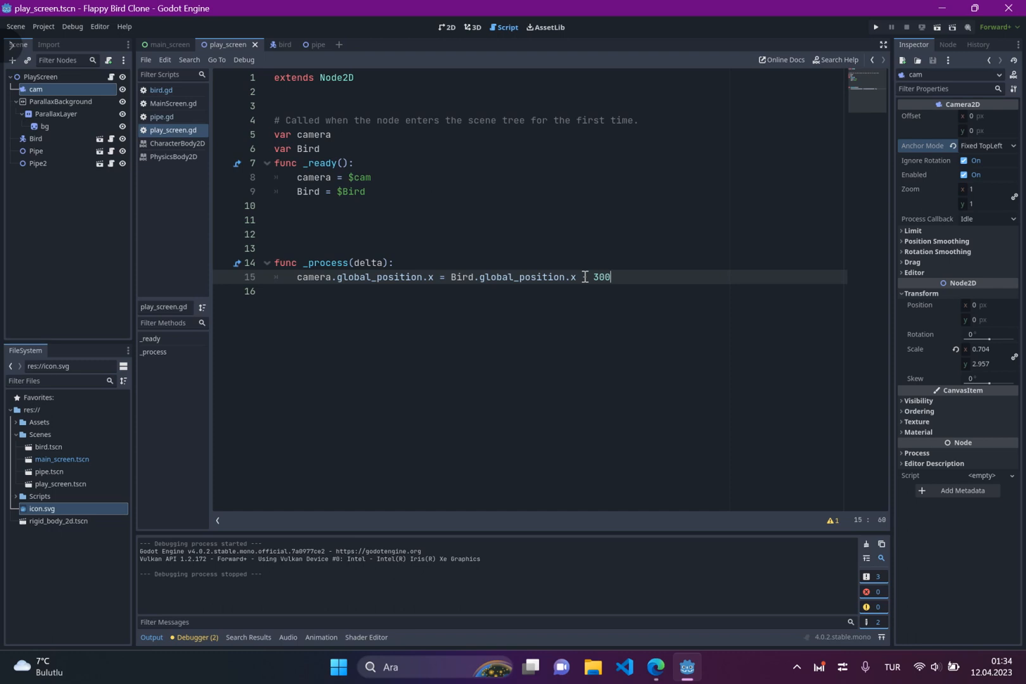
{"action": "type", "text": "2**"}
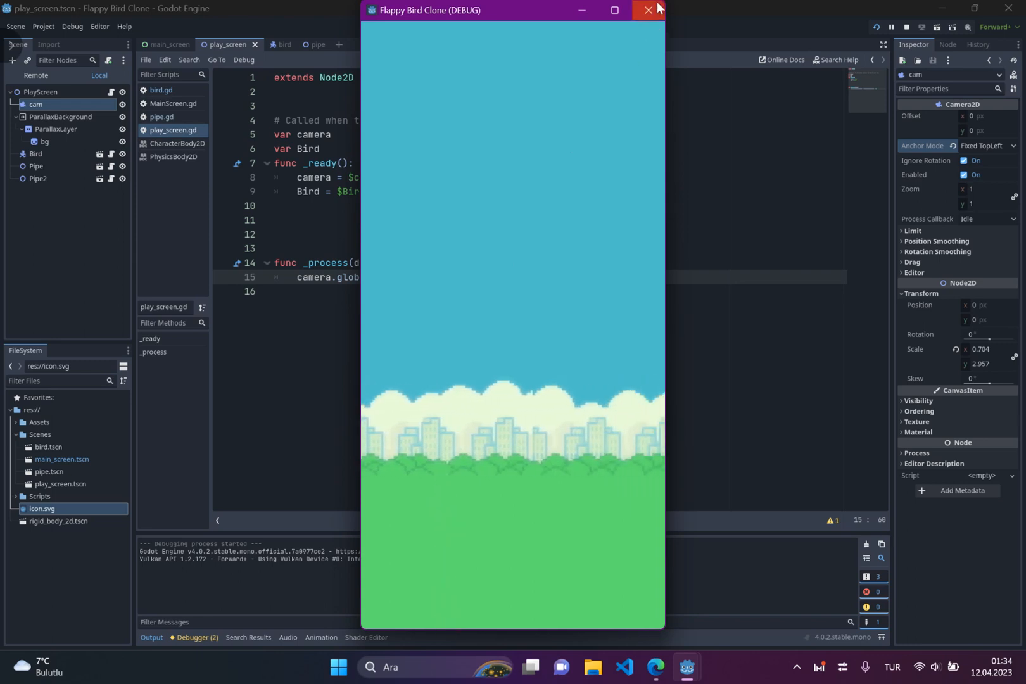
{"action": "left_click", "coordinate": [647, 10]}
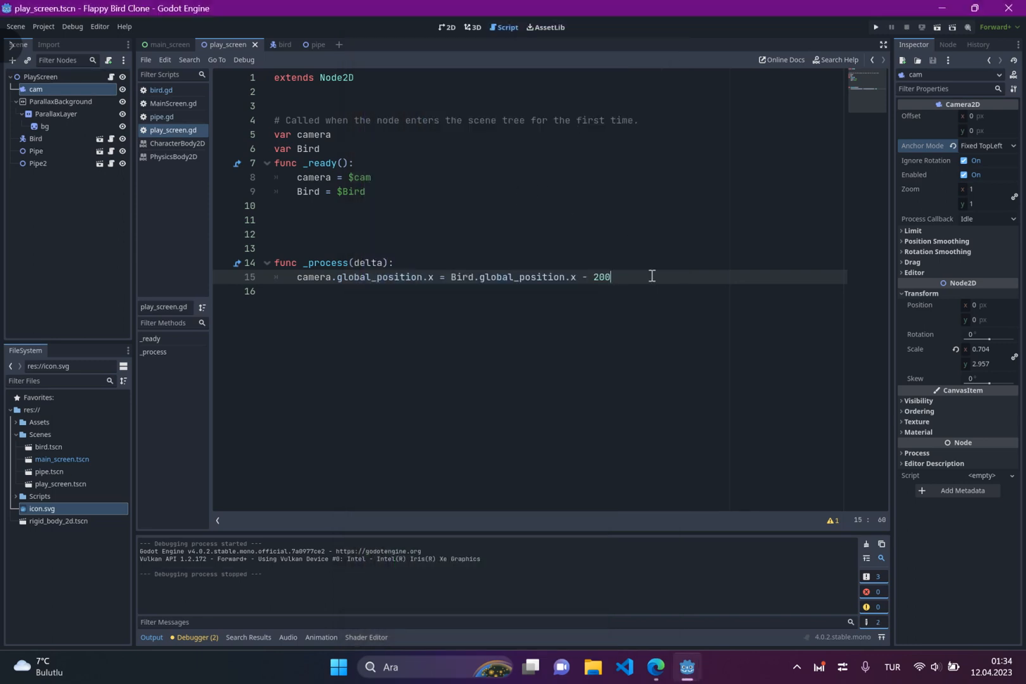
{"action": "left_click", "coordinate": [436, 248]}
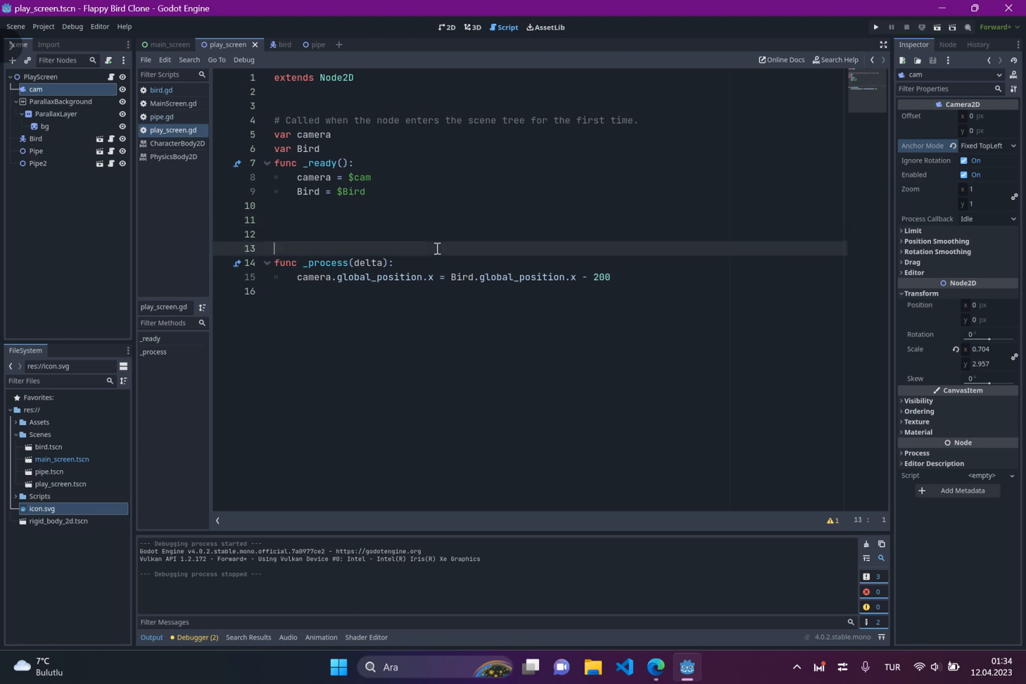
{"action": "left_click", "coordinate": [447, 27]}
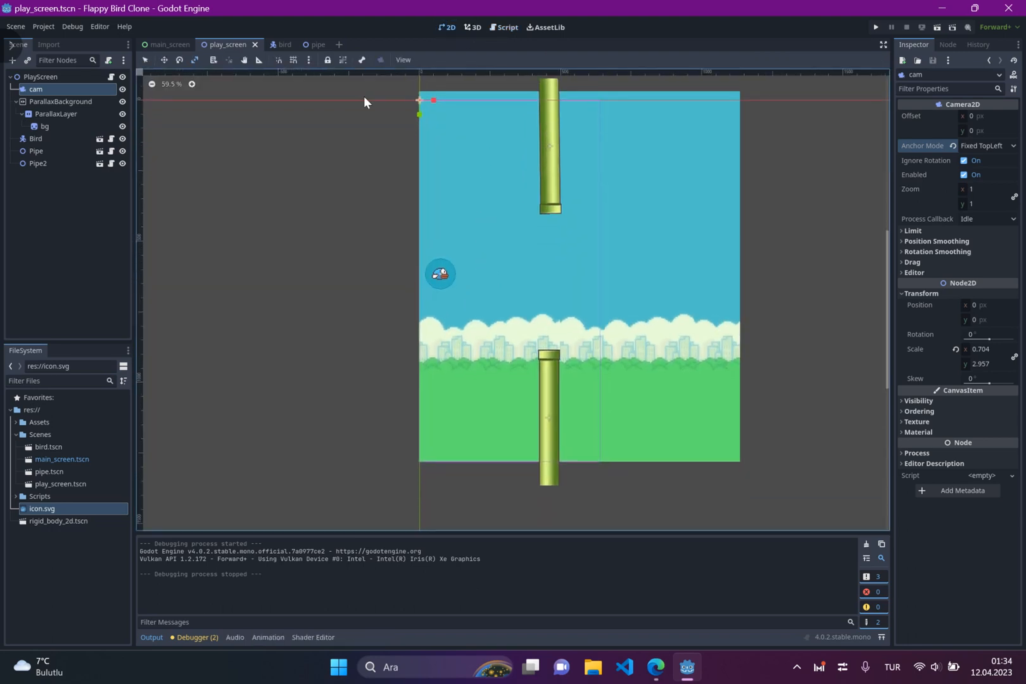
{"action": "left_click", "coordinate": [504, 27]}
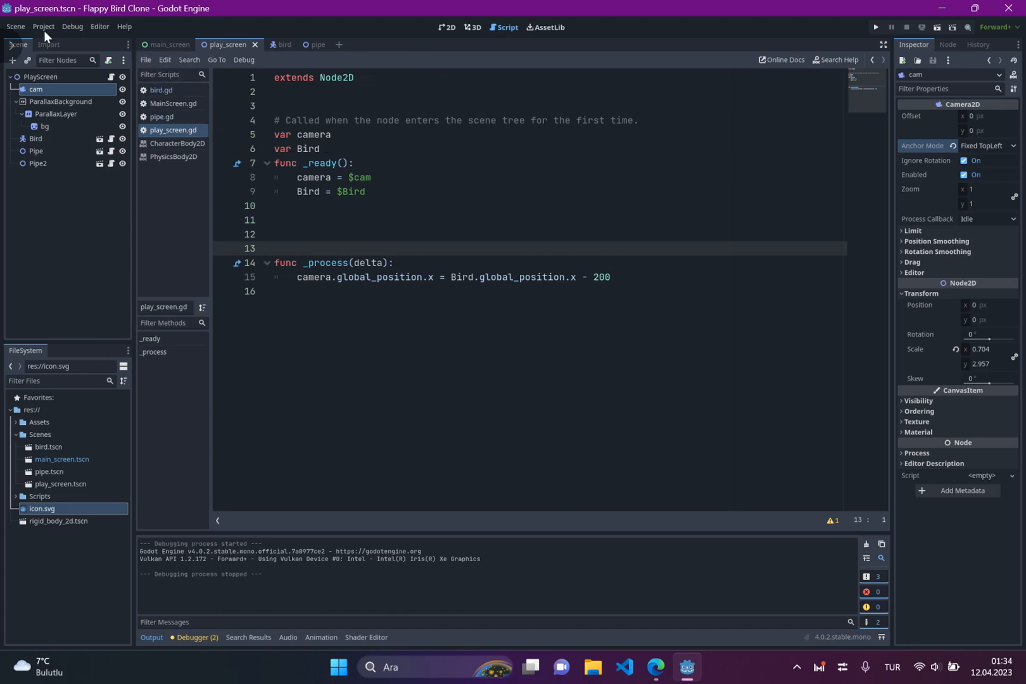
Add a 'jump' action in the Input Map bound to the physical Space key.
{"action": "left_click", "coordinate": [42, 26]}
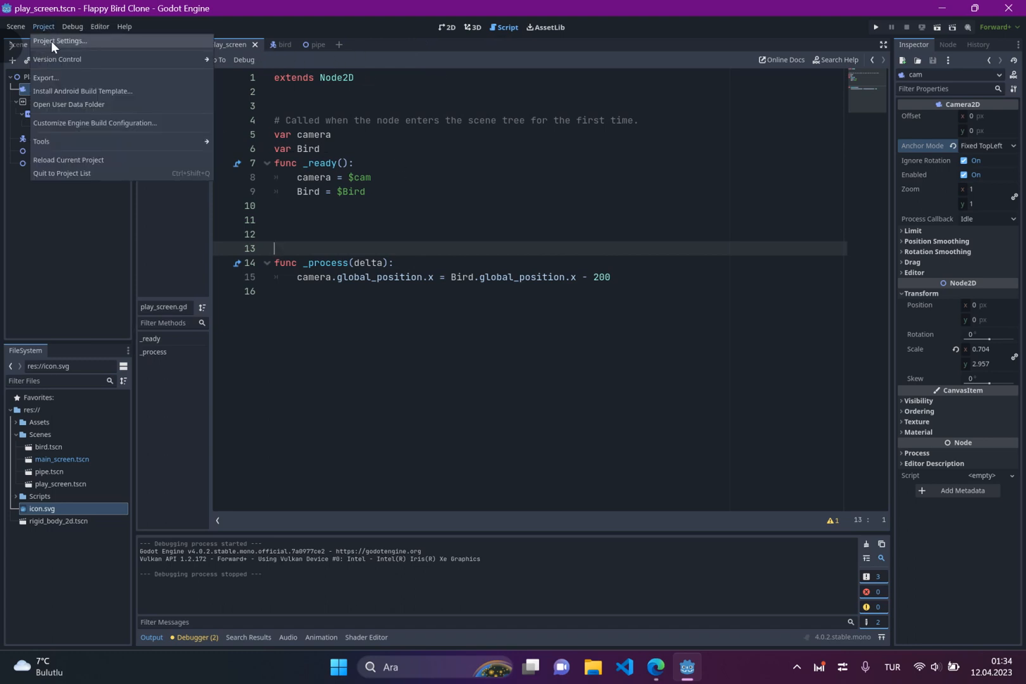
{"action": "left_click", "coordinate": [59, 40]}
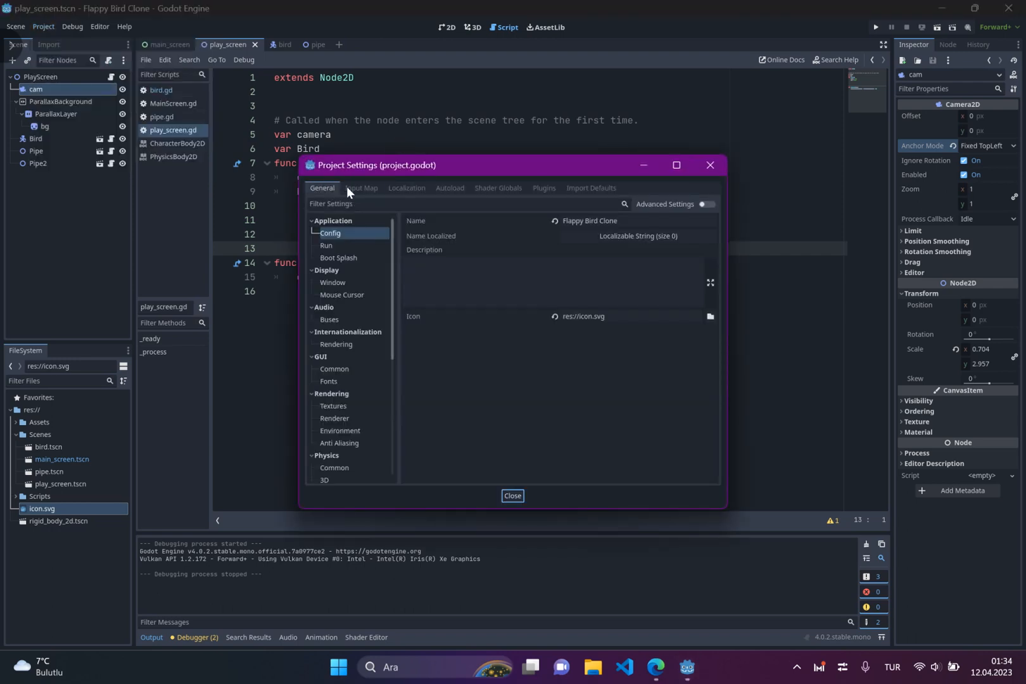
{"action": "left_click", "coordinate": [360, 189]}
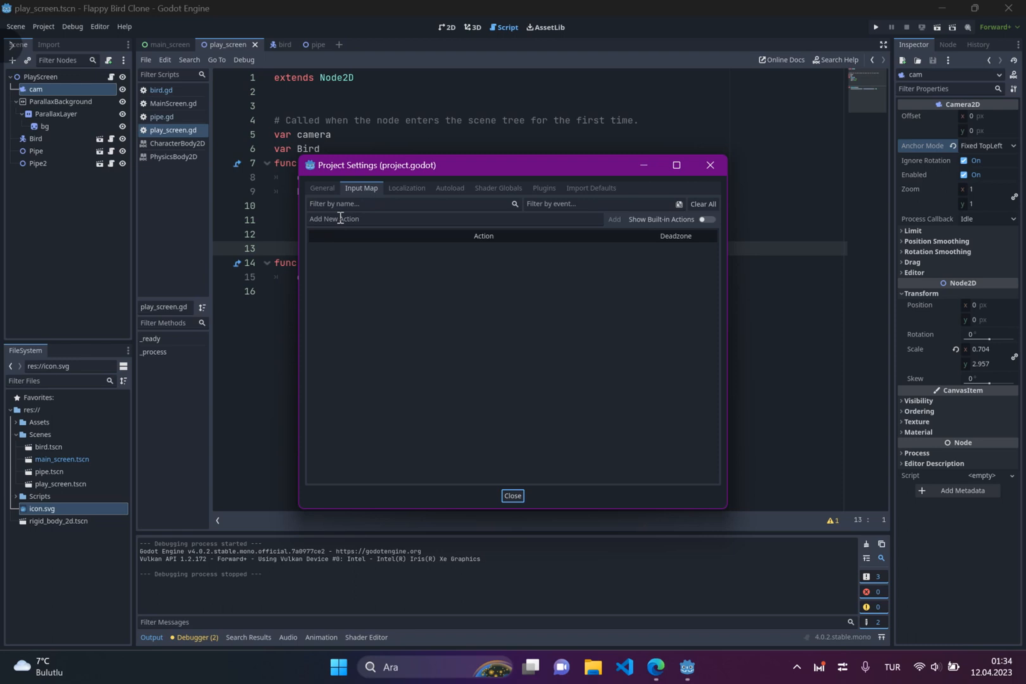
{"action": "left_click", "coordinate": [452, 219]}
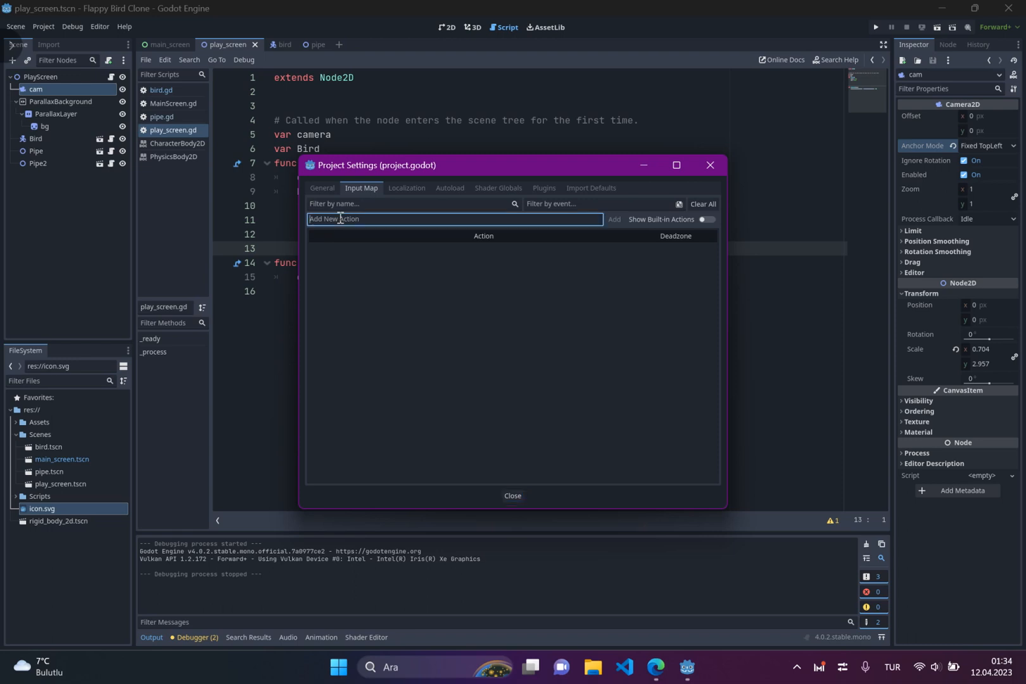
{"action": "type", "text": "jump"}
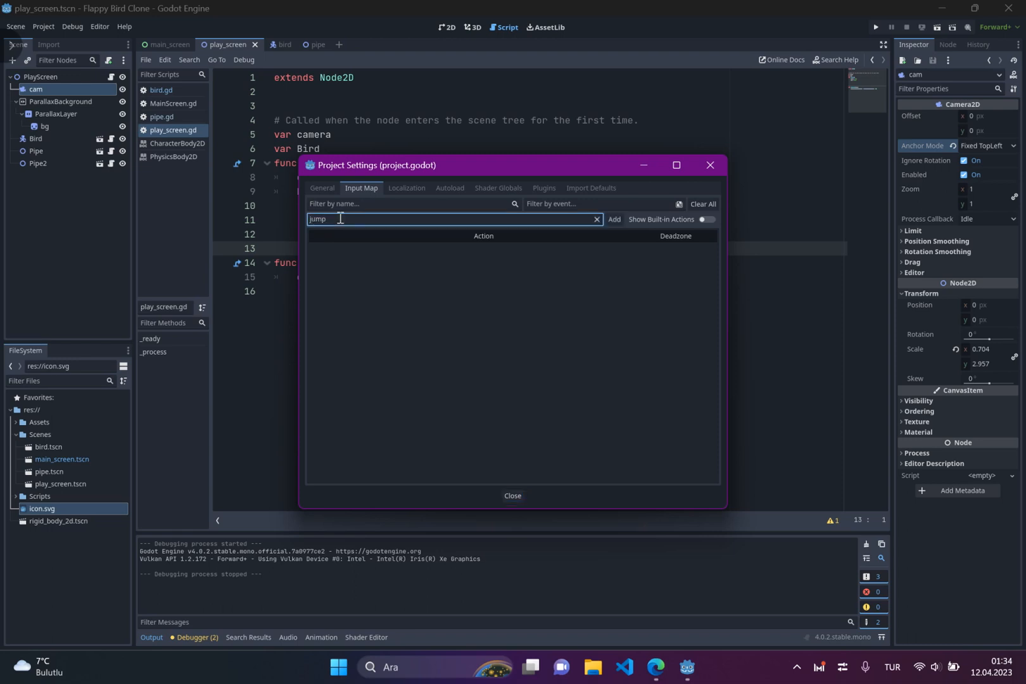
{"action": "left_click", "coordinate": [613, 219]}
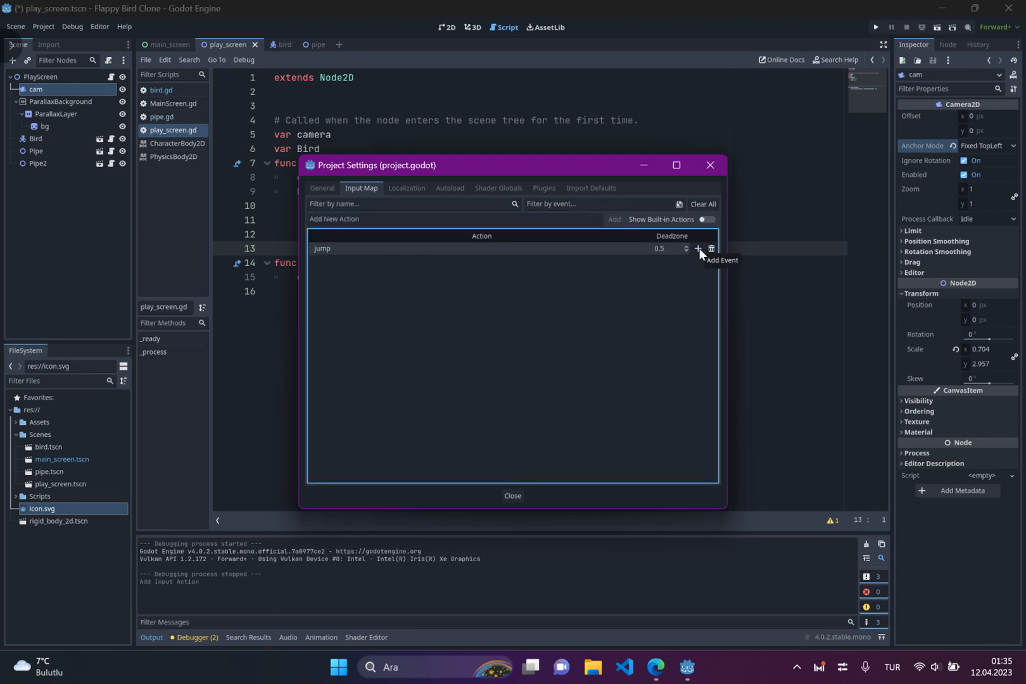
{"action": "left_click", "coordinate": [697, 249]}
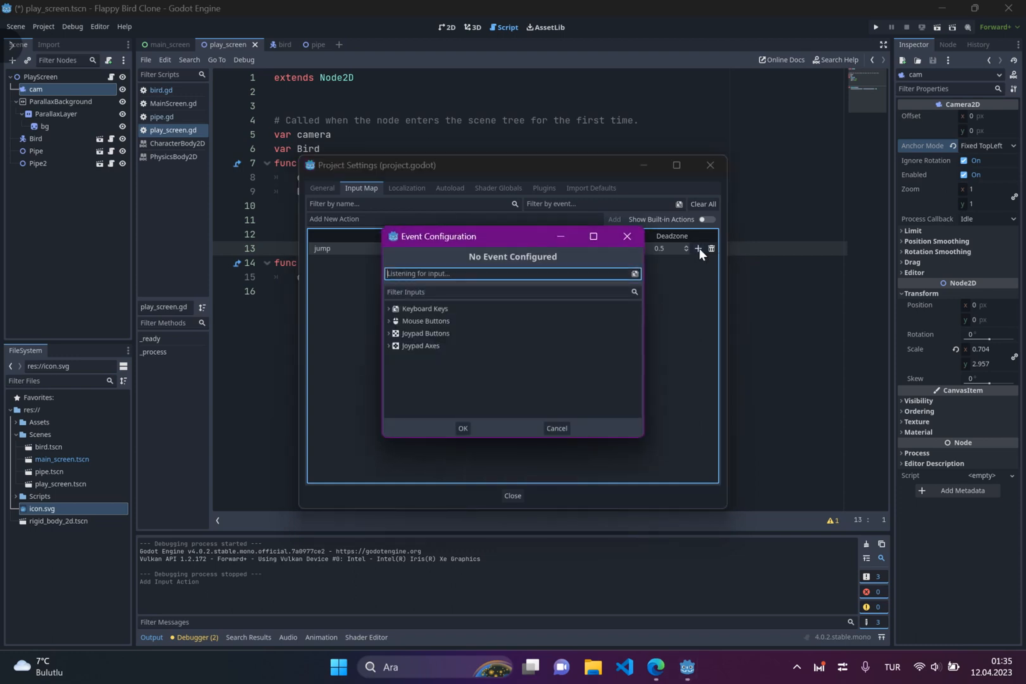
{"action": "key", "text": "space"}
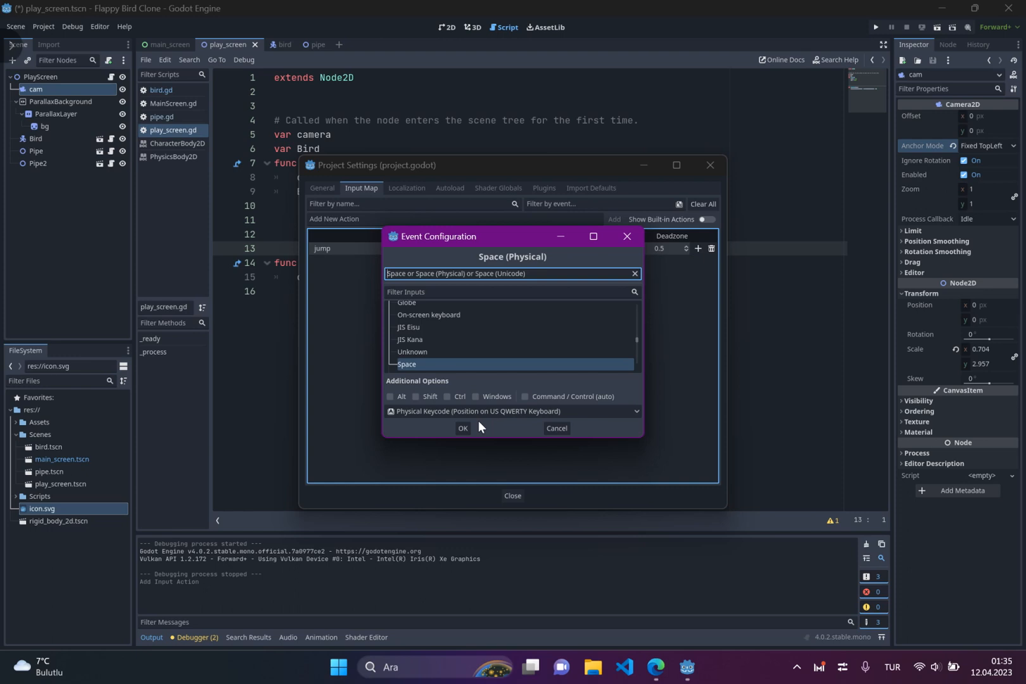
{"action": "mouse_move", "coordinate": [456, 442]}
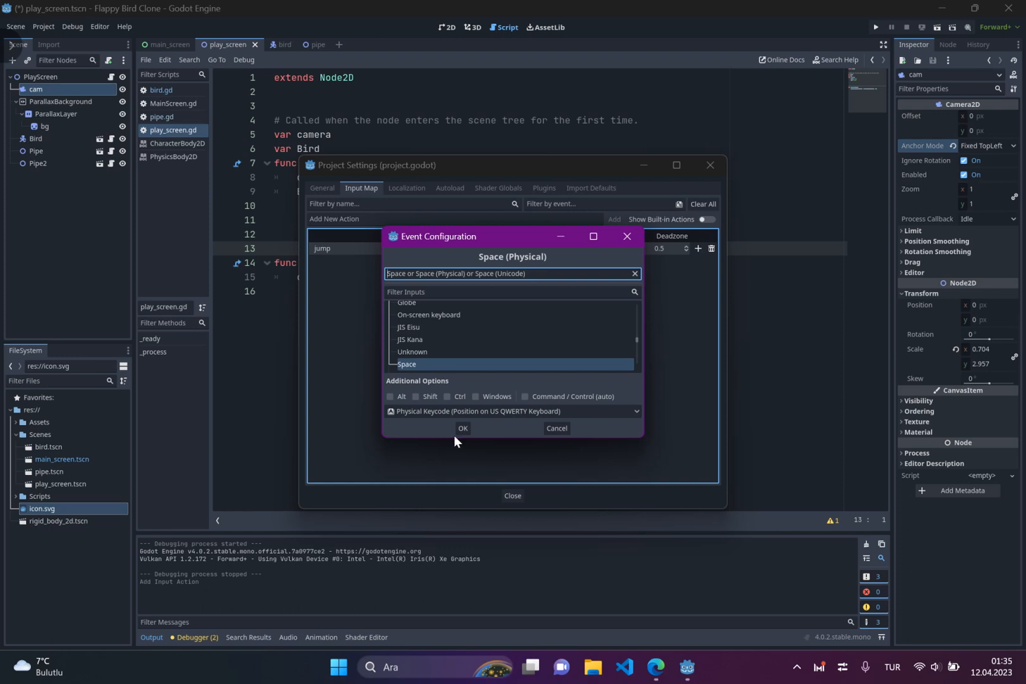
{"action": "left_click", "coordinate": [462, 428]}
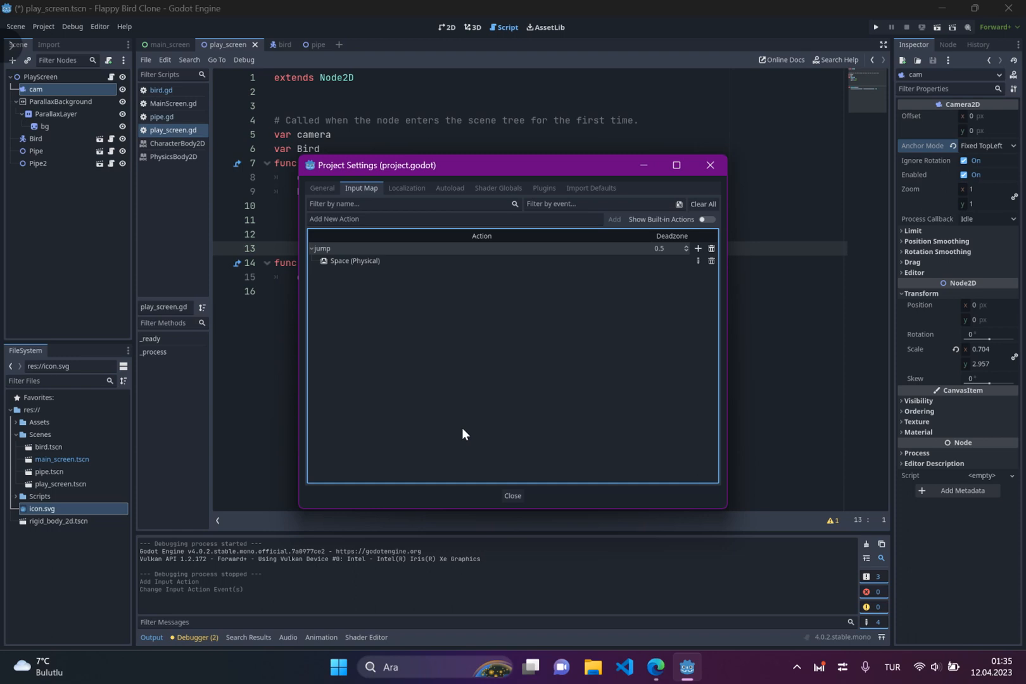
{"action": "mouse_move", "coordinate": [451, 240]}
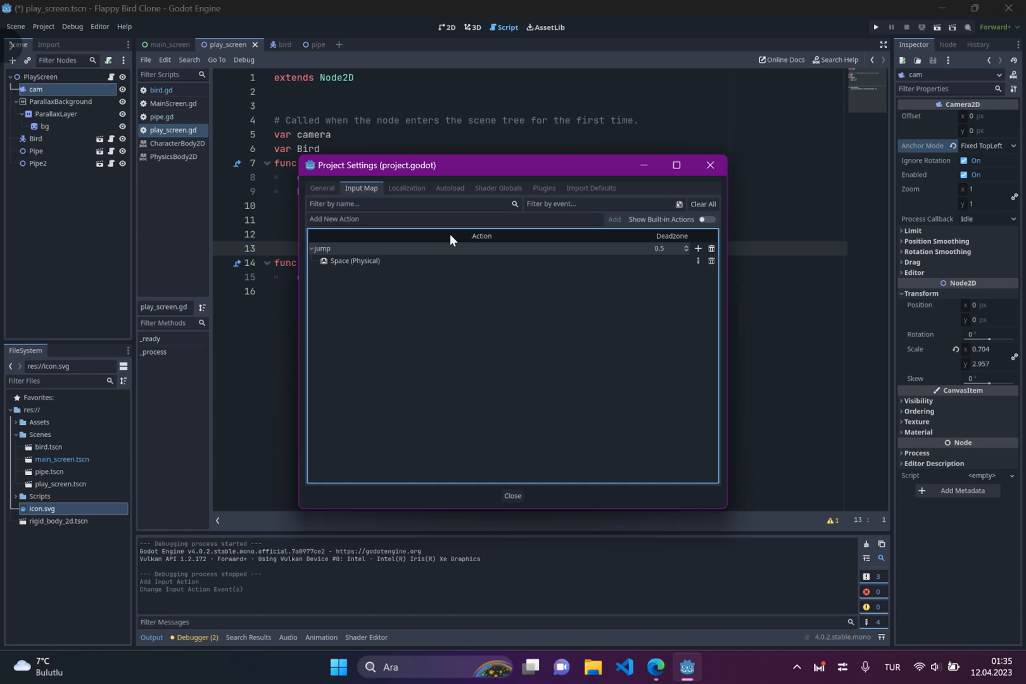
{"action": "mouse_move", "coordinate": [530, 491]}
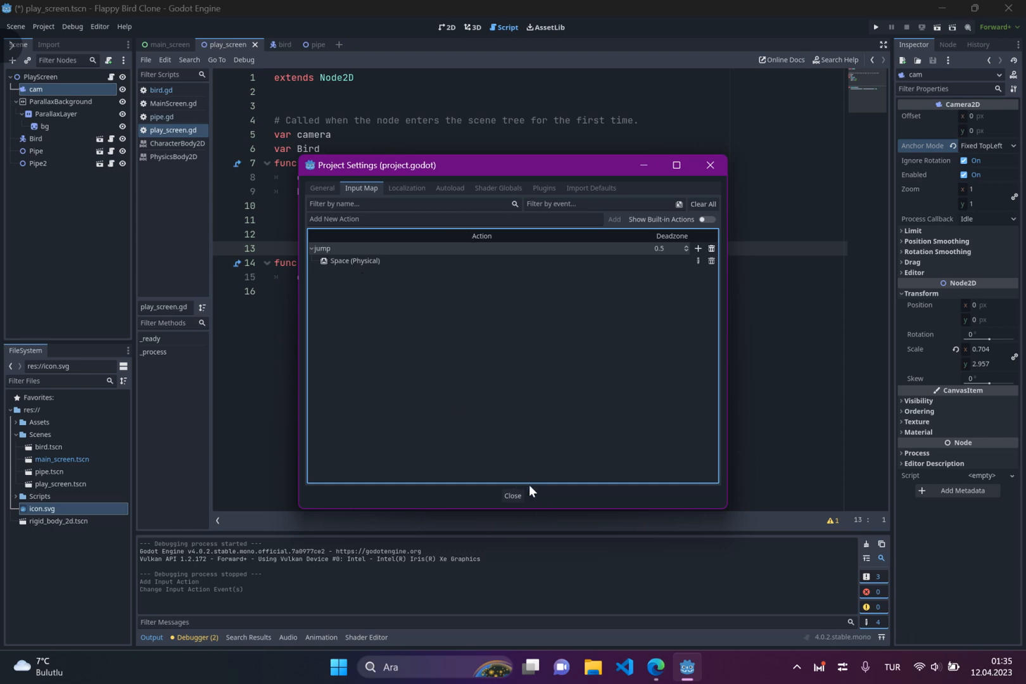
Close Project Settings, glance at bird.gd, and return to play_screen.gd.
{"action": "left_click", "coordinate": [513, 495]}
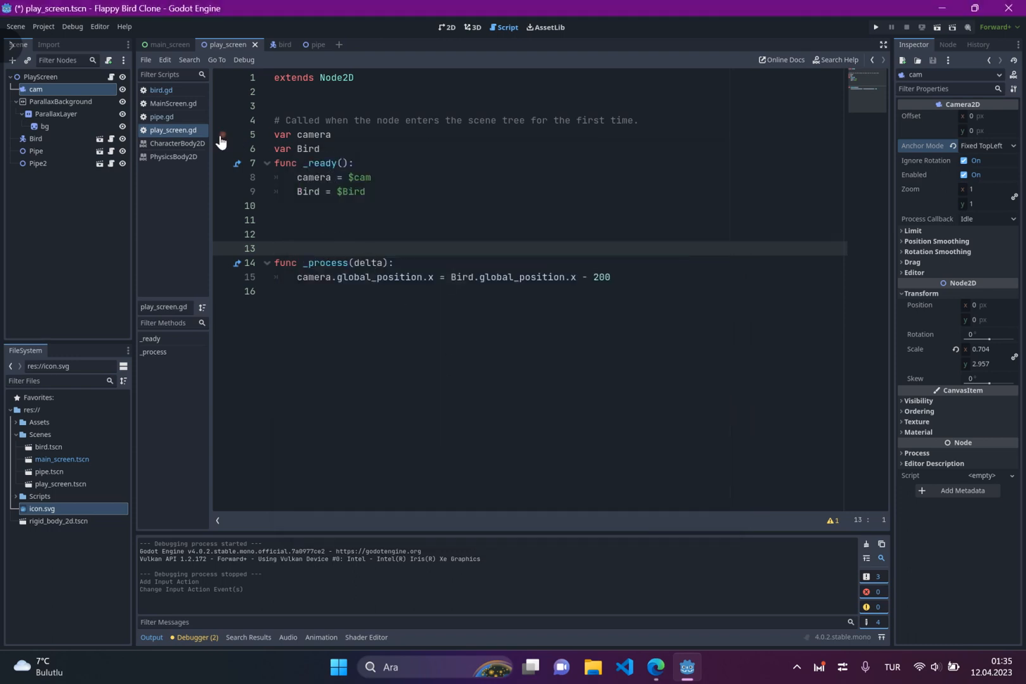
{"action": "left_click", "coordinate": [275, 234]}
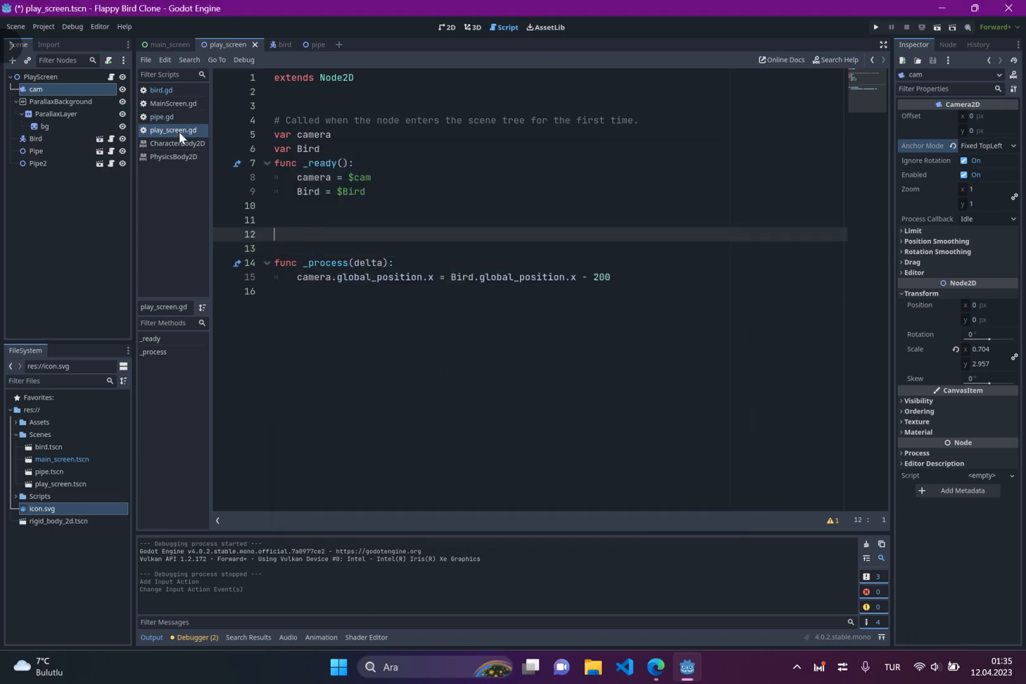
{"action": "left_click", "coordinate": [159, 90]}
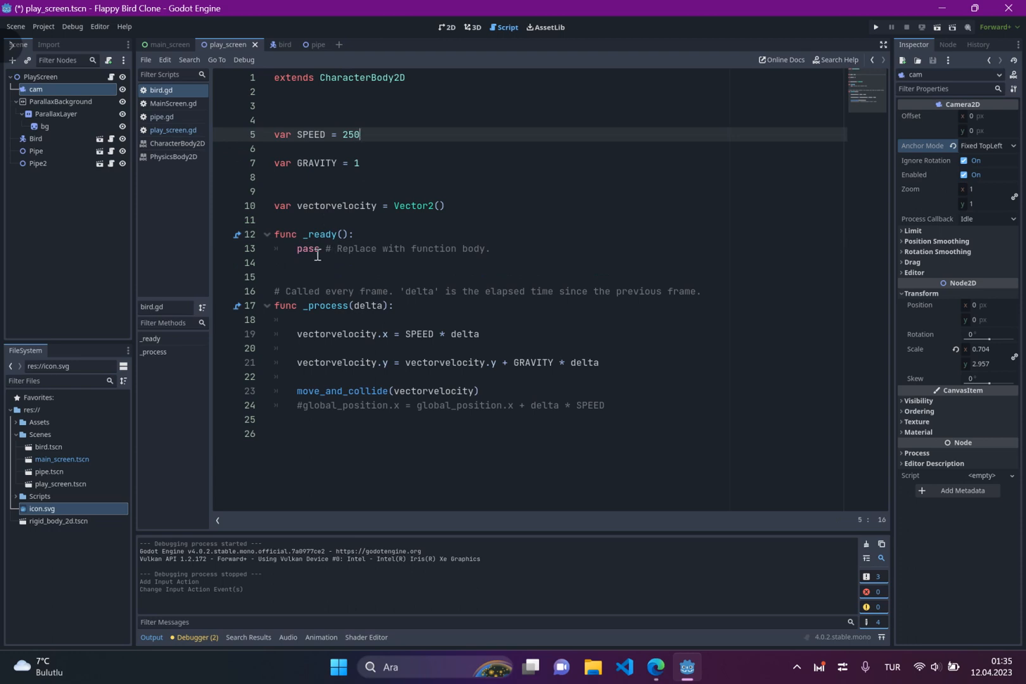
{"action": "mouse_move", "coordinate": [487, 205]}
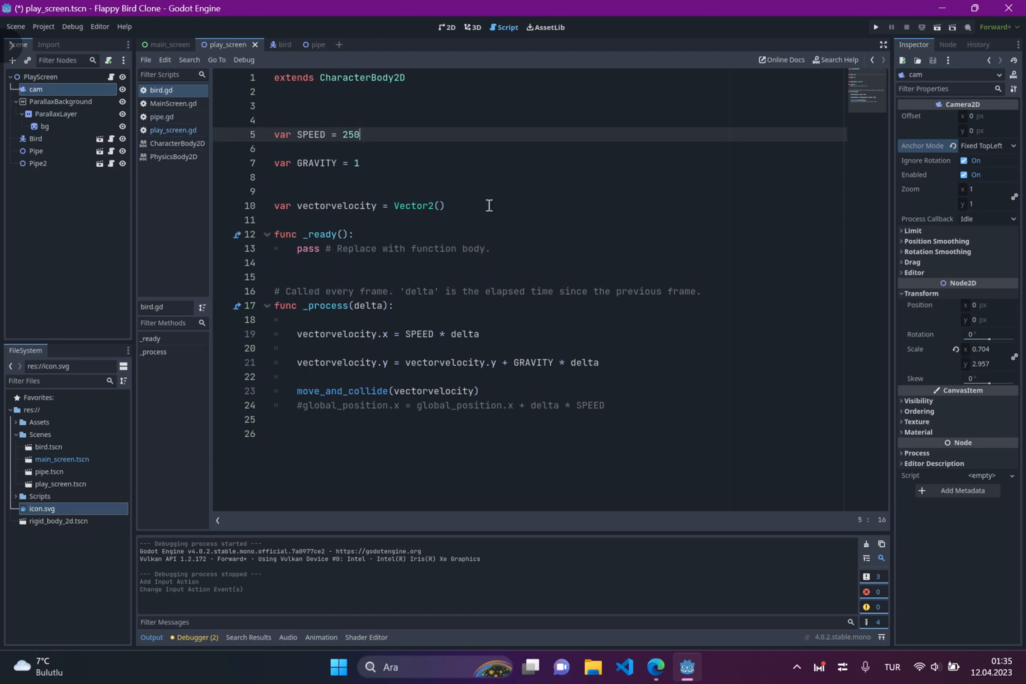
{"action": "mouse_move", "coordinate": [221, 149]}
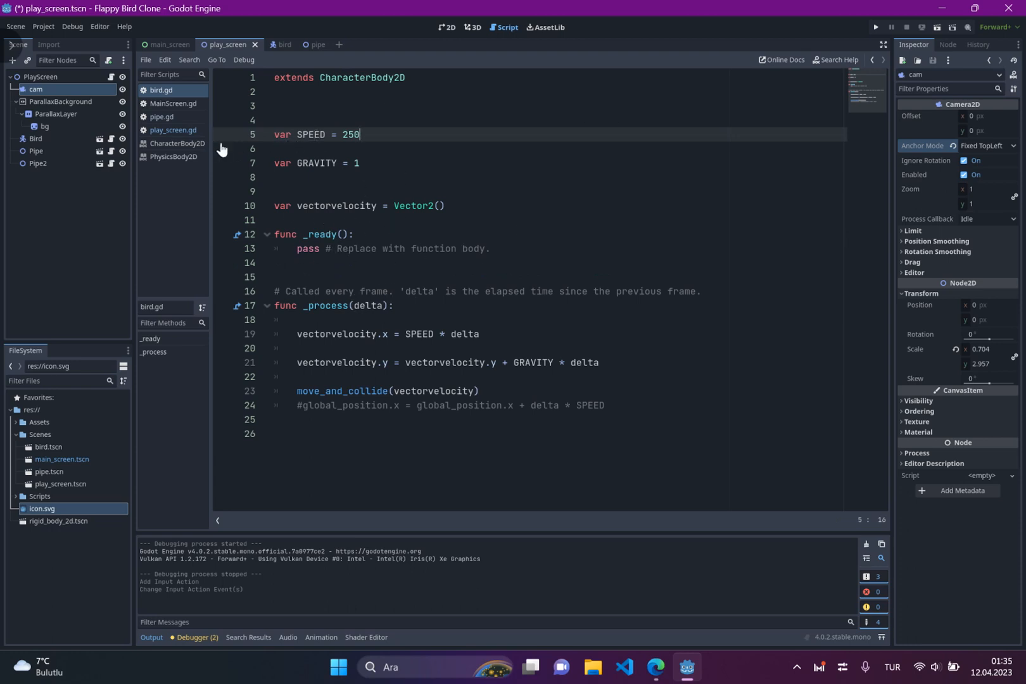
{"action": "left_click", "coordinate": [172, 129]}
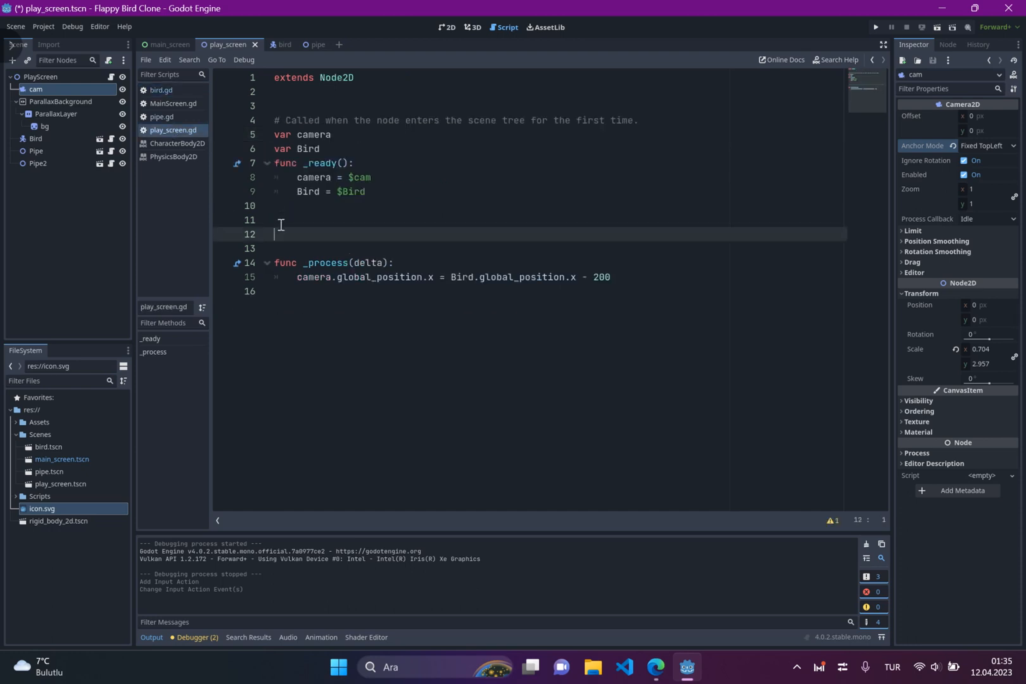
{"action": "mouse_move", "coordinate": [366, 231]}
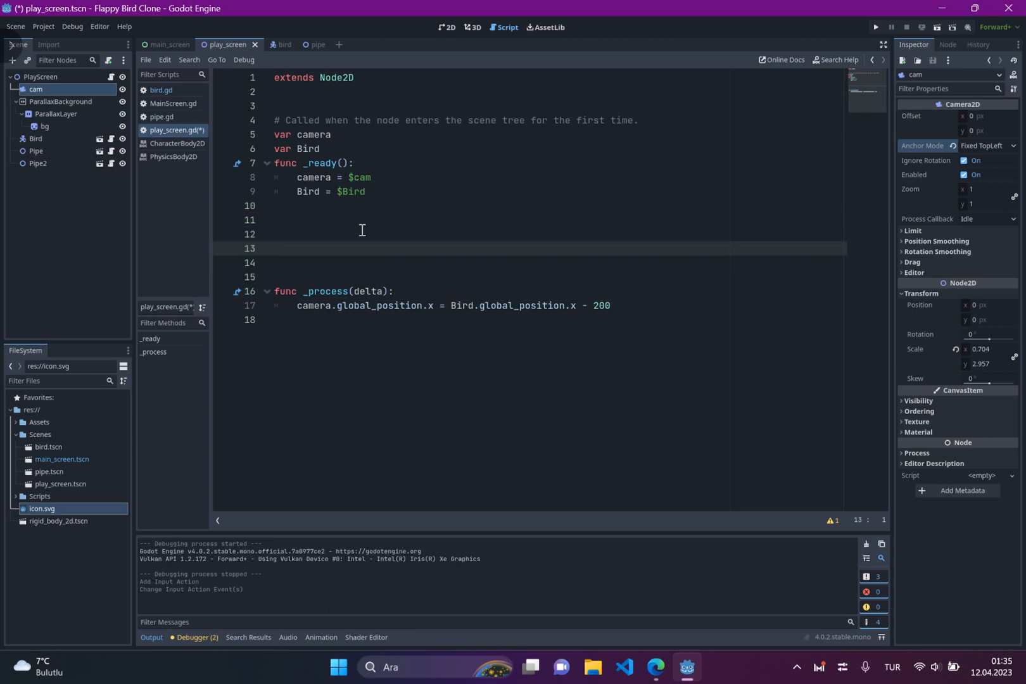
Add an _input(event) function containing an Input.is_action_just_pressed check.
{"action": "type", "text": "func _"}
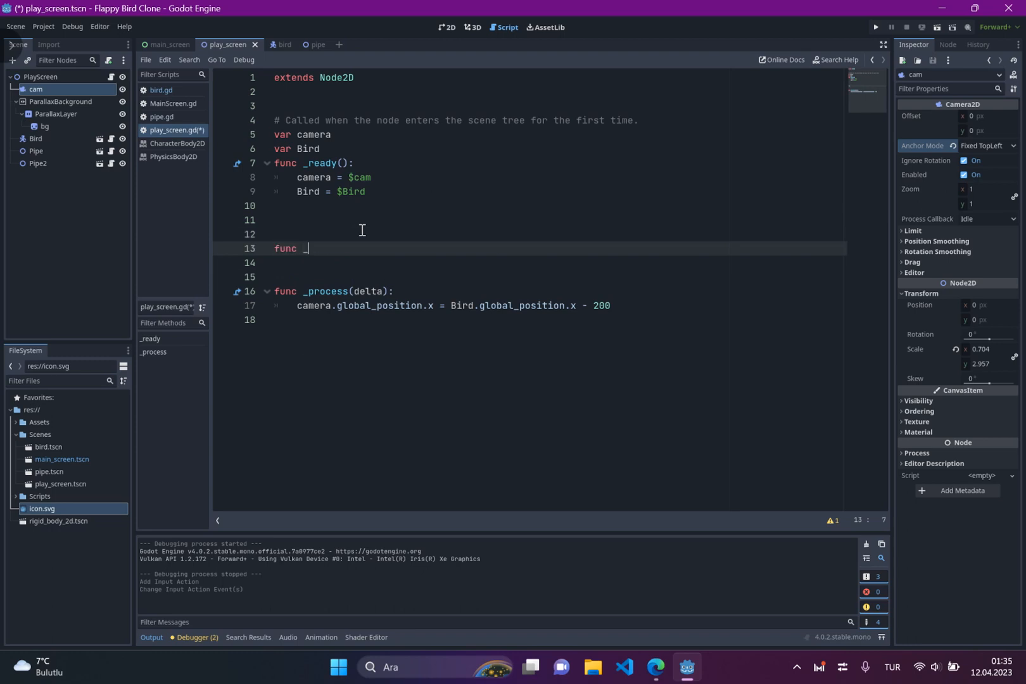
{"action": "type", "text": "_i"}
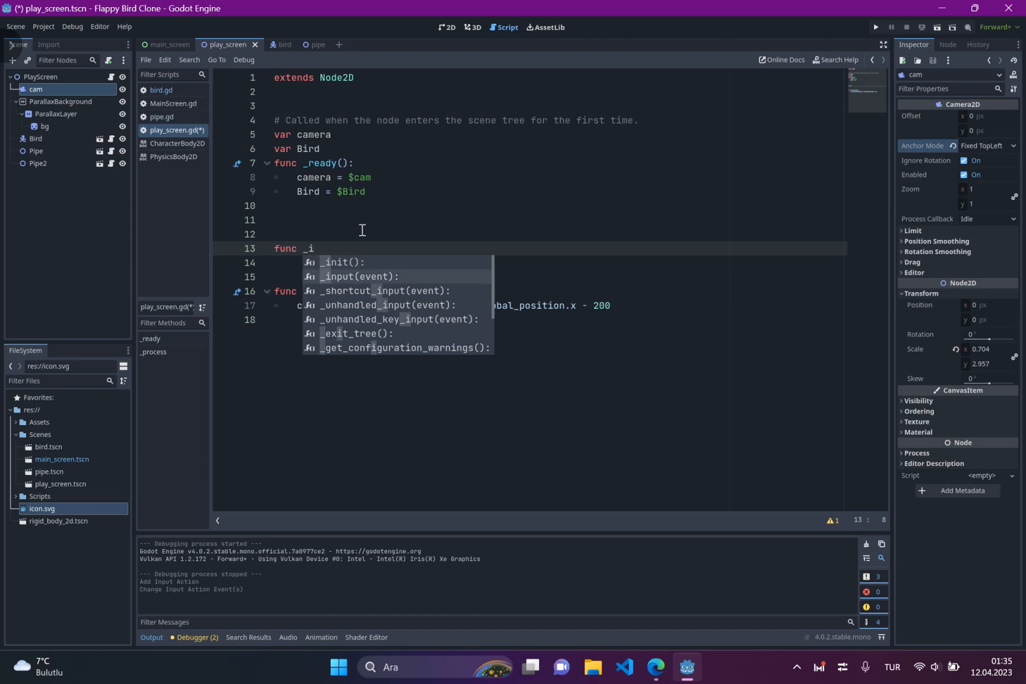
{"action": "left_click", "coordinate": [353, 275]}
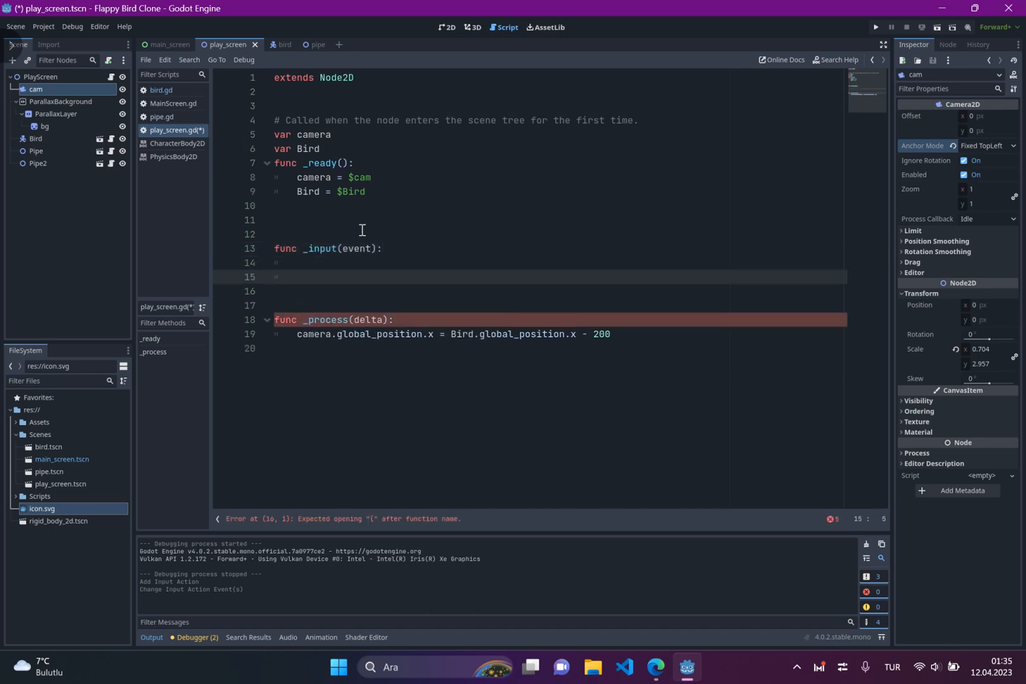
{"action": "left_click", "coordinate": [309, 262]}
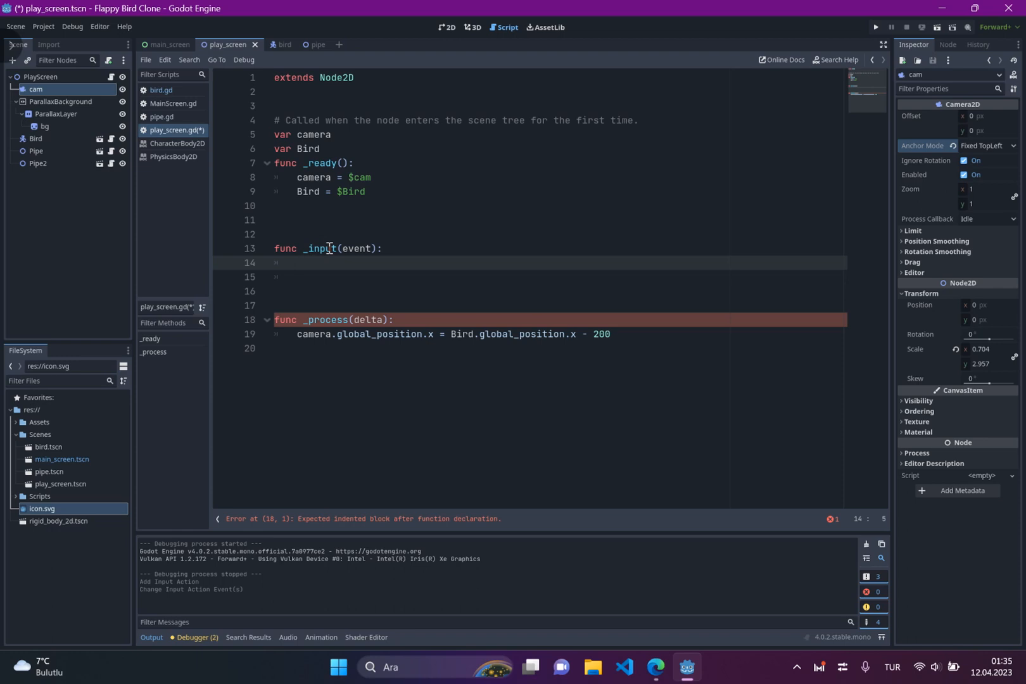
{"action": "mouse_move", "coordinate": [402, 301]}
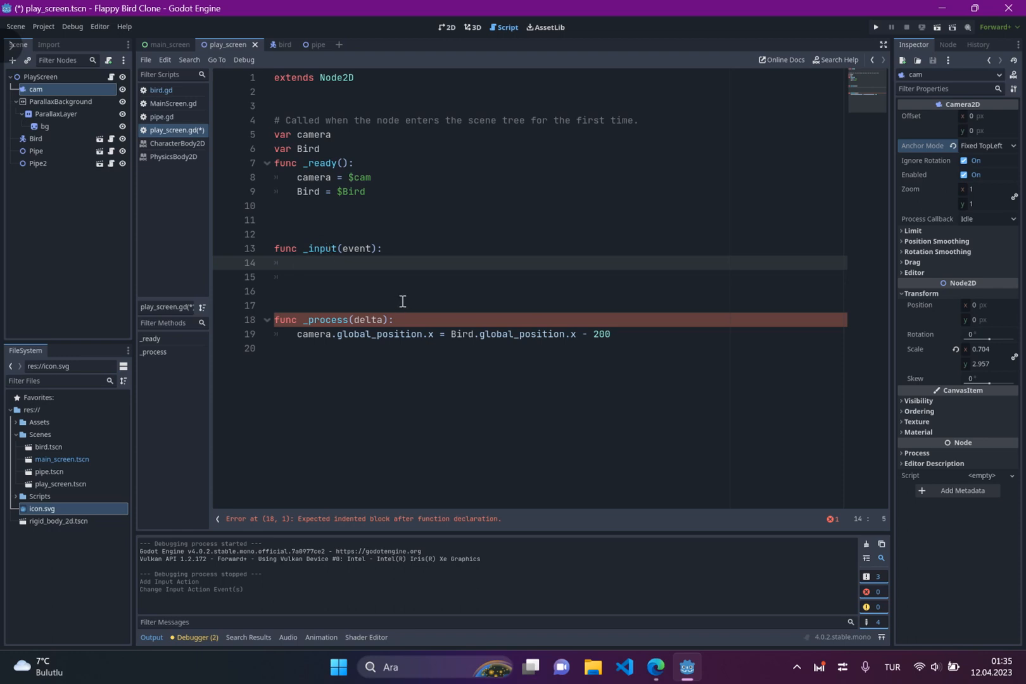
{"action": "type", "text": "i"}
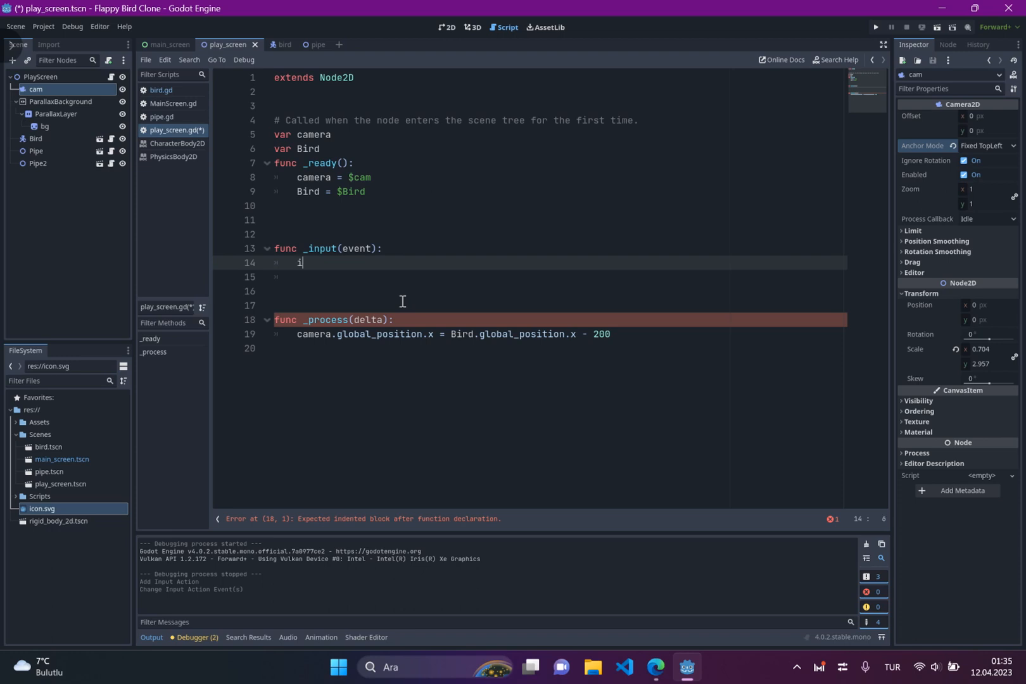
{"action": "type", "text": "f"}
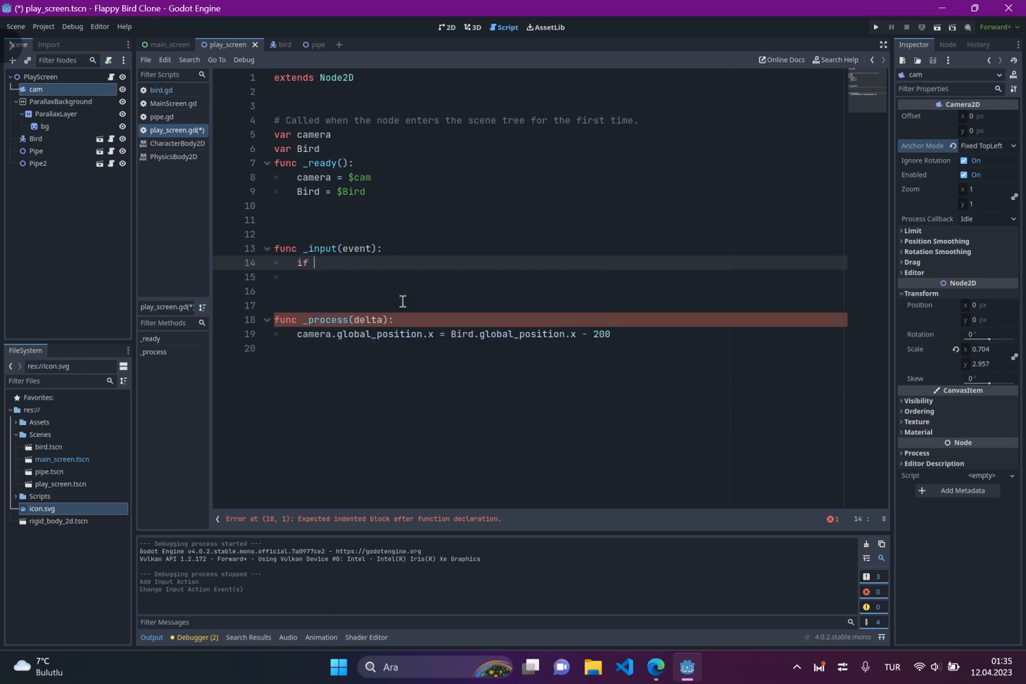
{"action": "type", "text": "Input."}
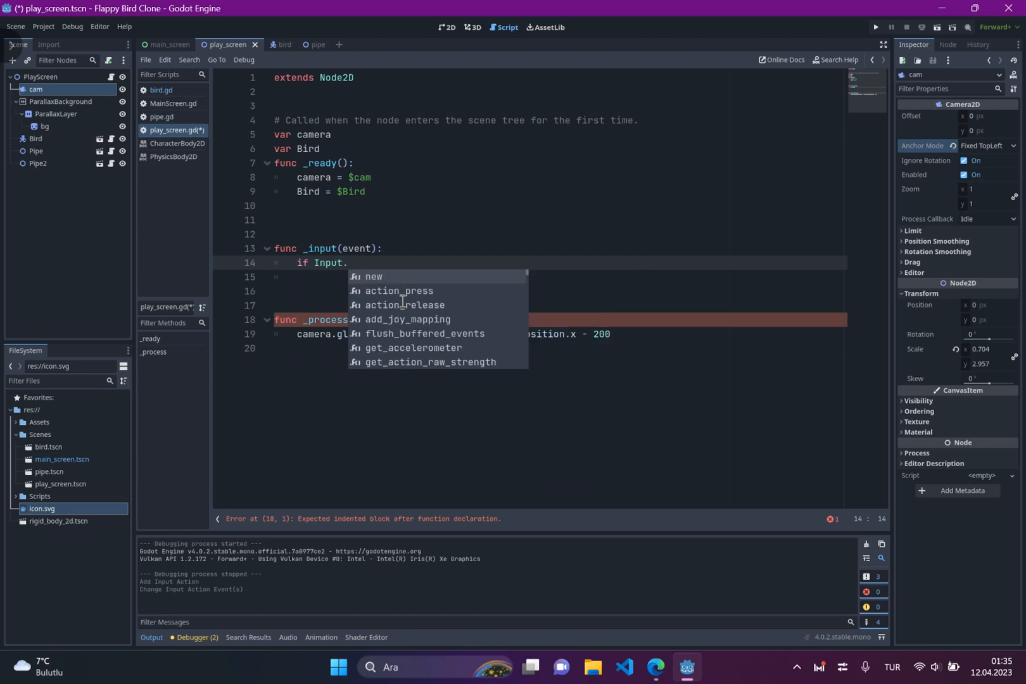
{"action": "type", "text": "is"}
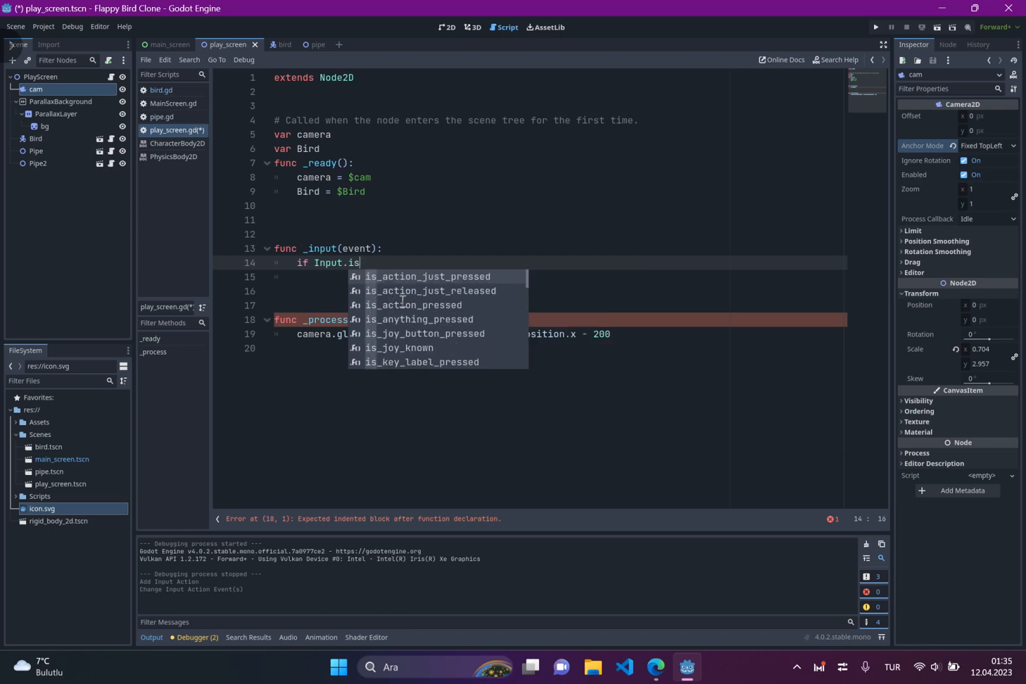
{"action": "left_click", "coordinate": [428, 276]}
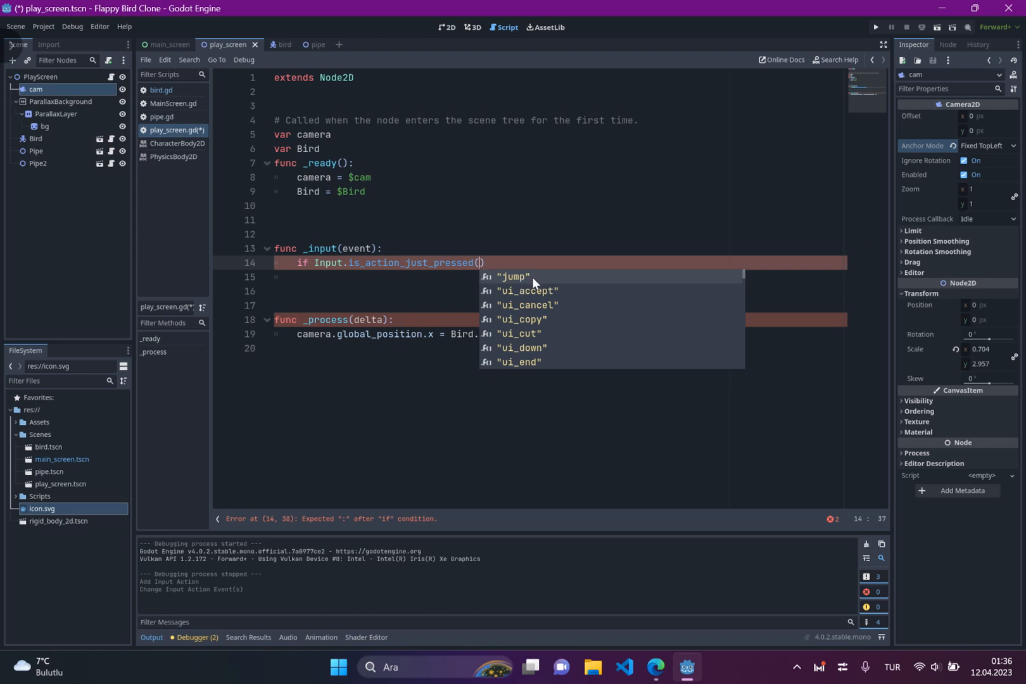
Check for the 'jump' action and print "WE ARE FLYING".
{"action": "scroll", "scroll_direction": "down", "scroll_amount": 3}
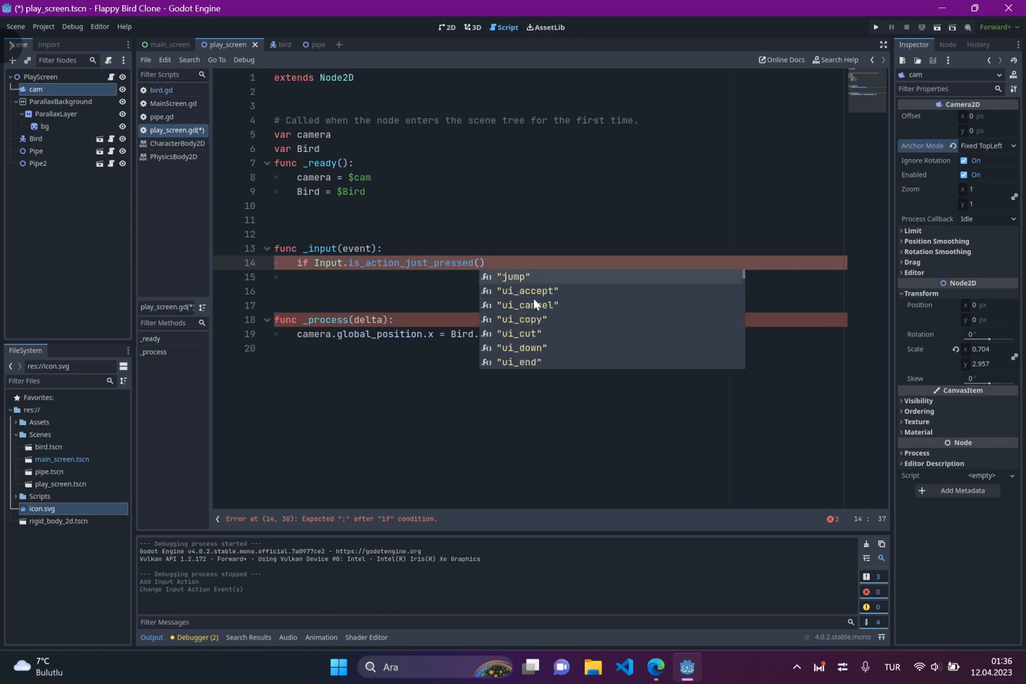
{"action": "mouse_move", "coordinate": [518, 282]}
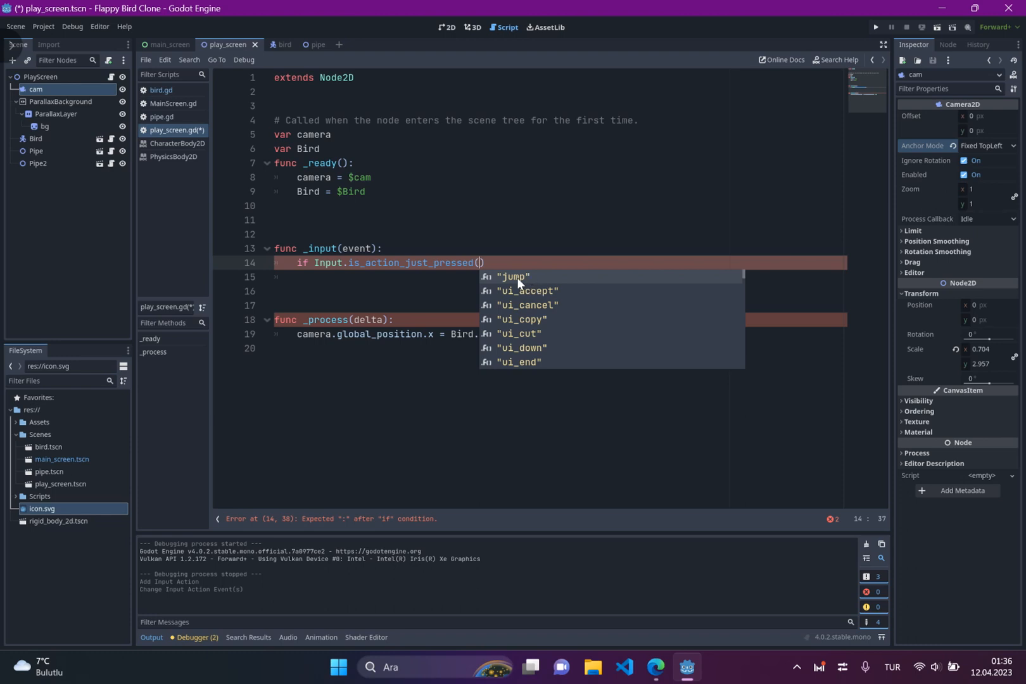
{"action": "left_click", "coordinate": [514, 276]}
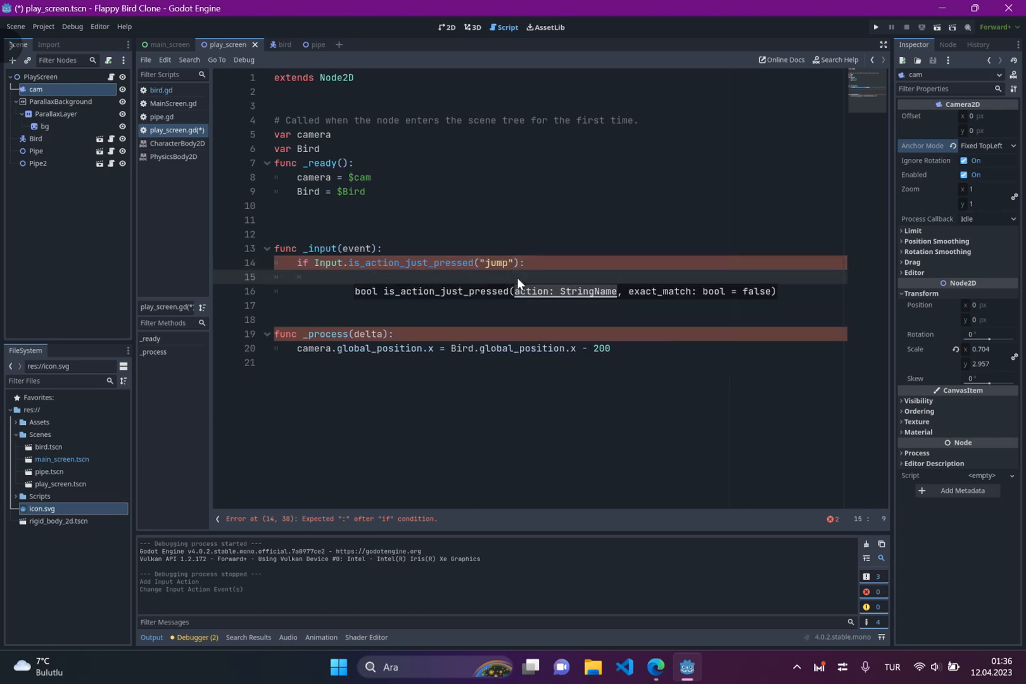
{"action": "type", "text": "print(\""}
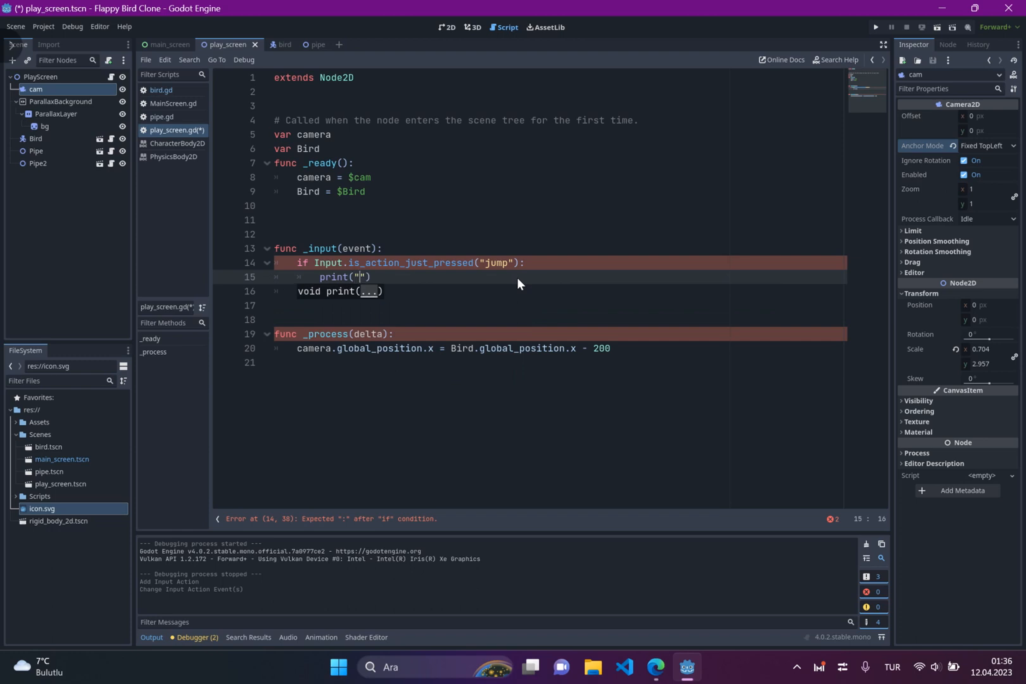
{"action": "type", "text": "WE ARE FLYING"}
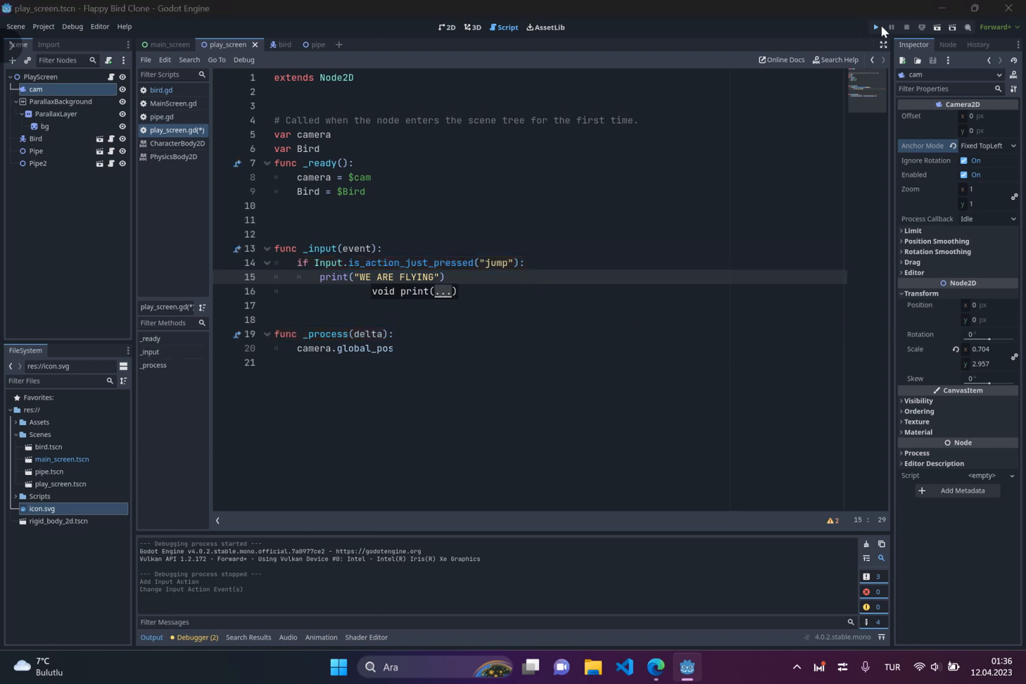
Run and start the game to verify the jump message, then open bird.gd.
{"action": "left_click", "coordinate": [875, 27]}
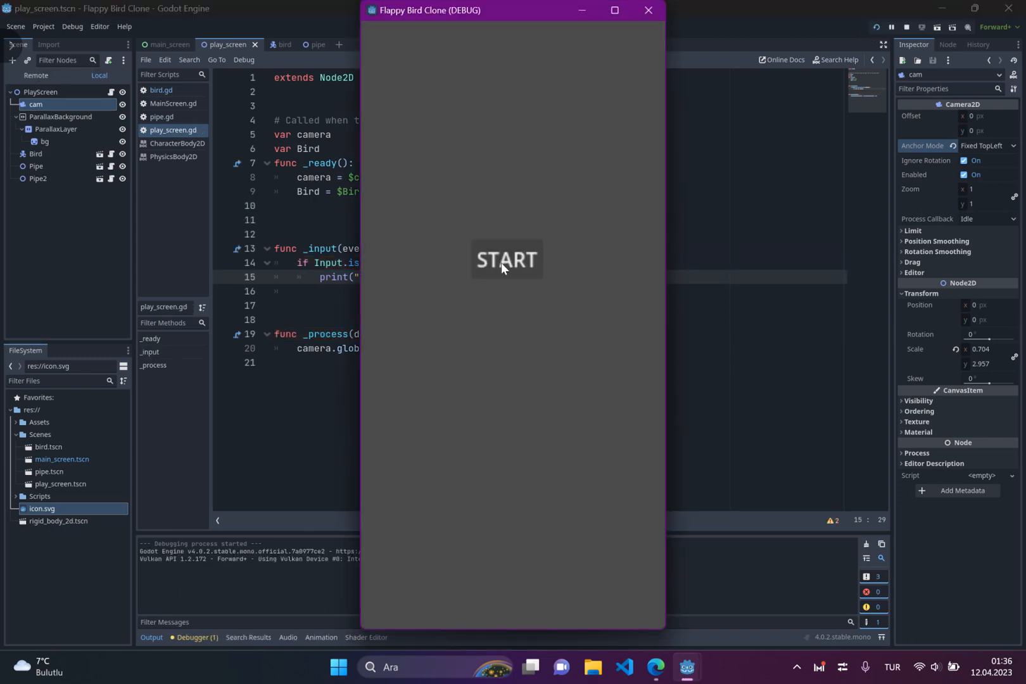
{"action": "left_click", "coordinate": [505, 258]}
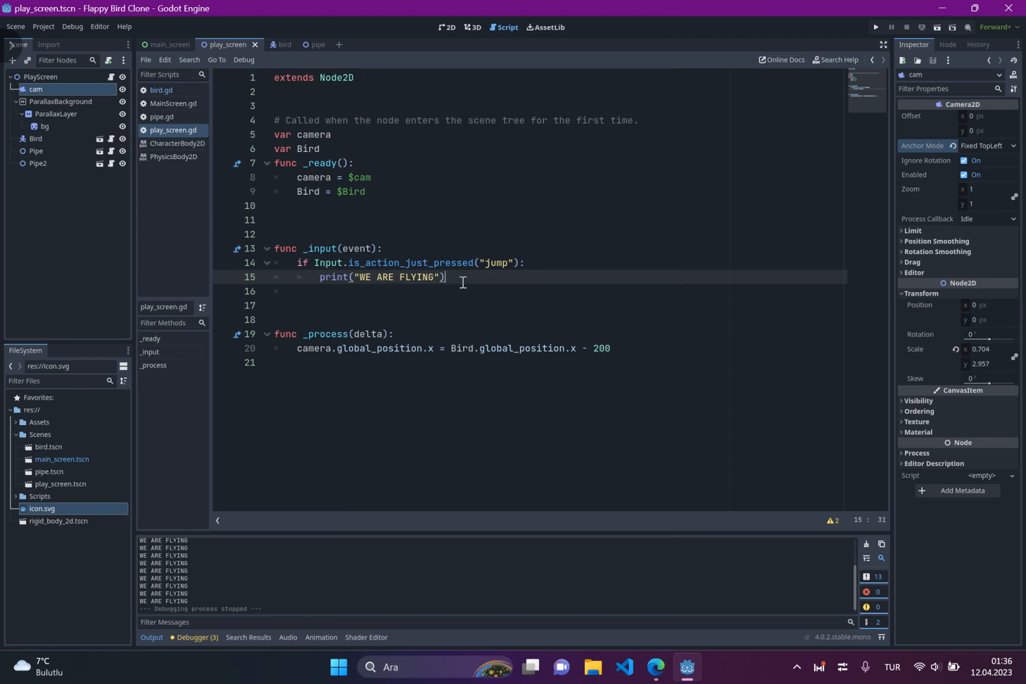
{"action": "left_click", "coordinate": [159, 90]}
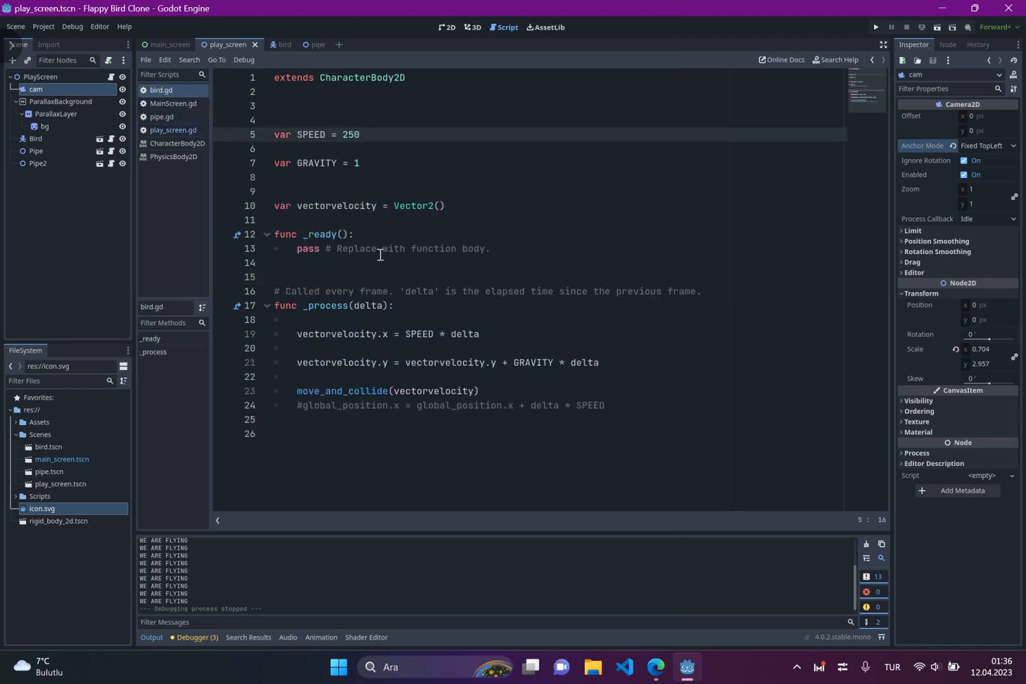
Start writing a jump() function at the end of bird.gd.
{"action": "left_click", "coordinate": [343, 422]}
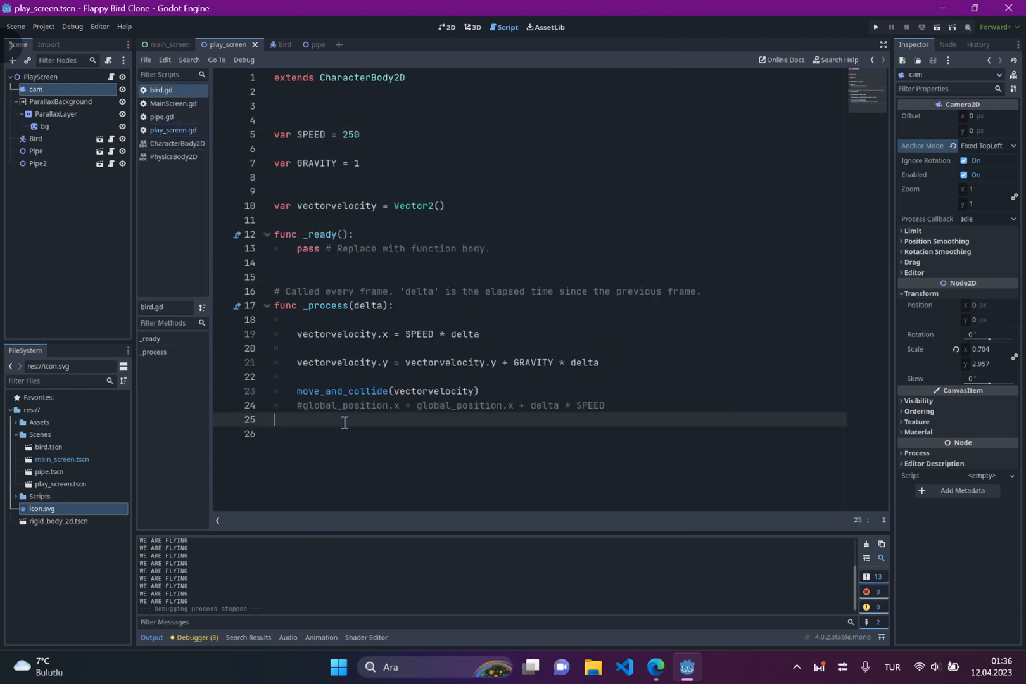
{"action": "type", "text": "FUN"}
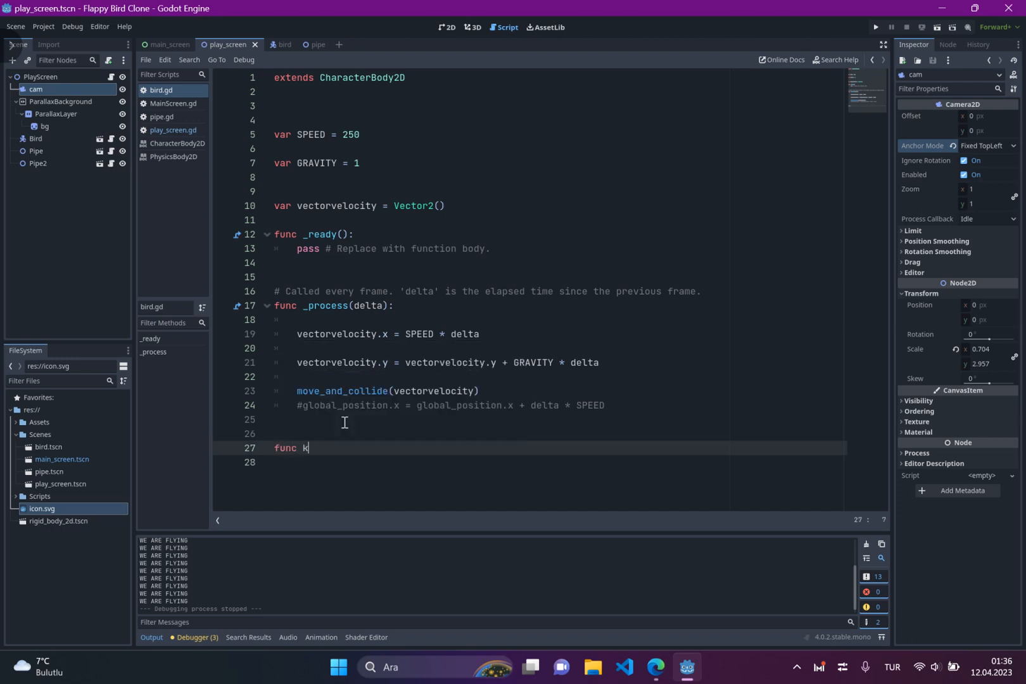
{"action": "type", "text": "ump():"}
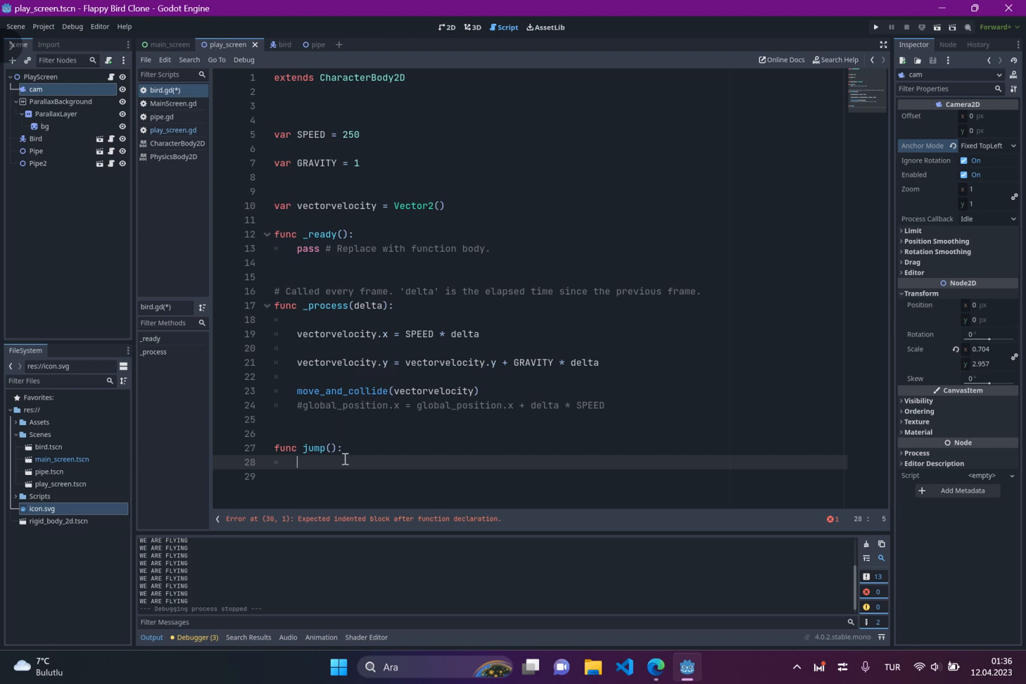
{"action": "type", "text": "v"}
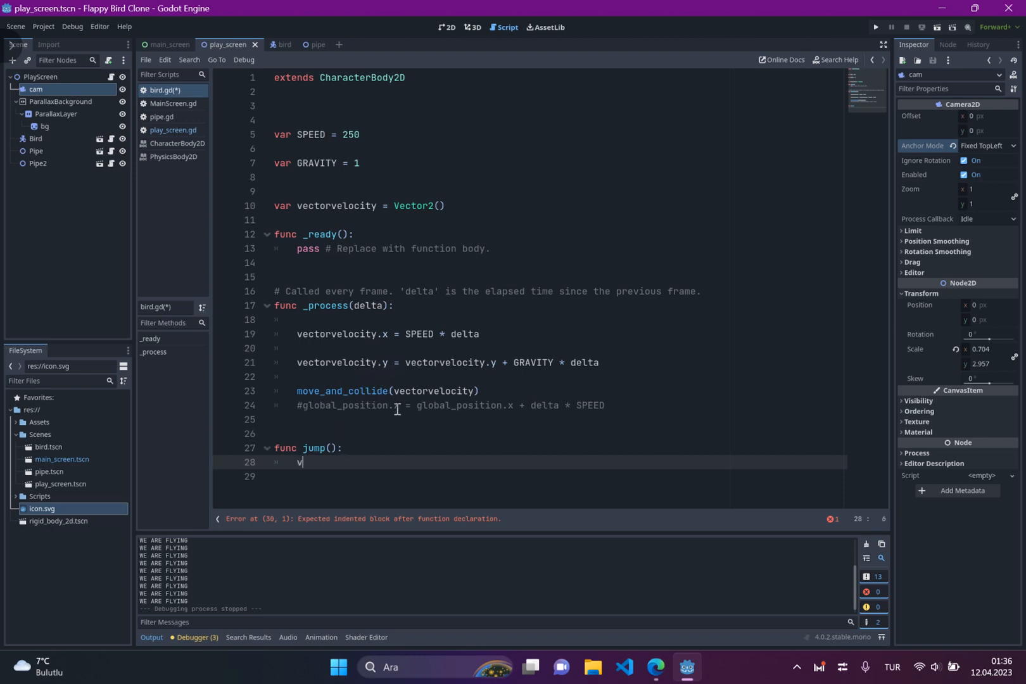
{"action": "type", "text": "ectorvelocity.y"}
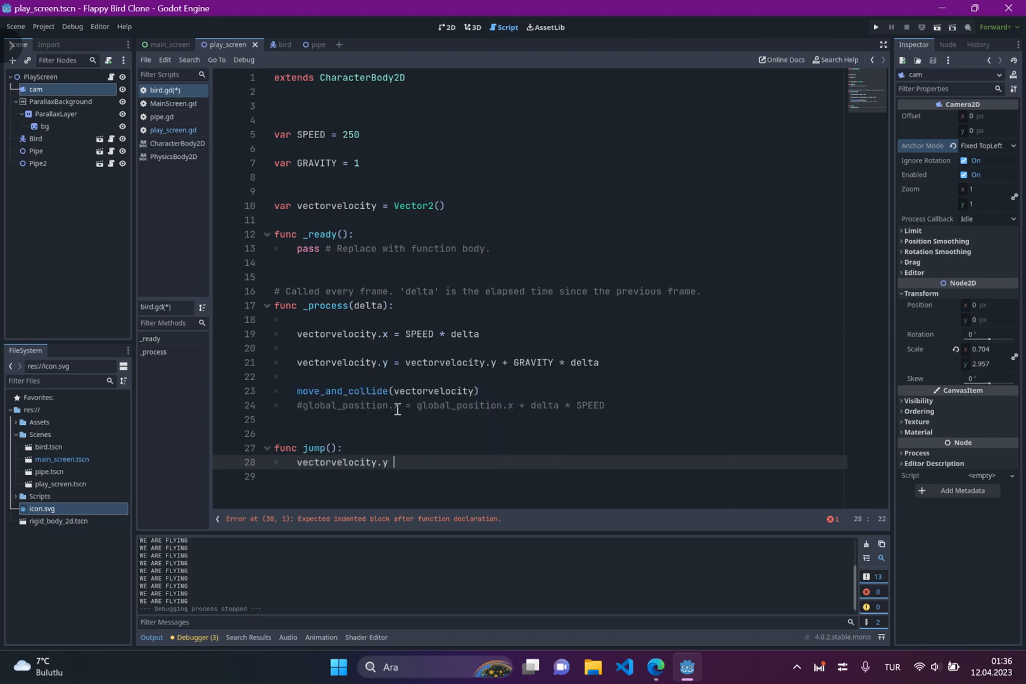
Declare var JUMP = 10 below GRAVITY, set vectorvelocity.y to JUMP, and run.
{"action": "left_click", "coordinate": [367, 191]}
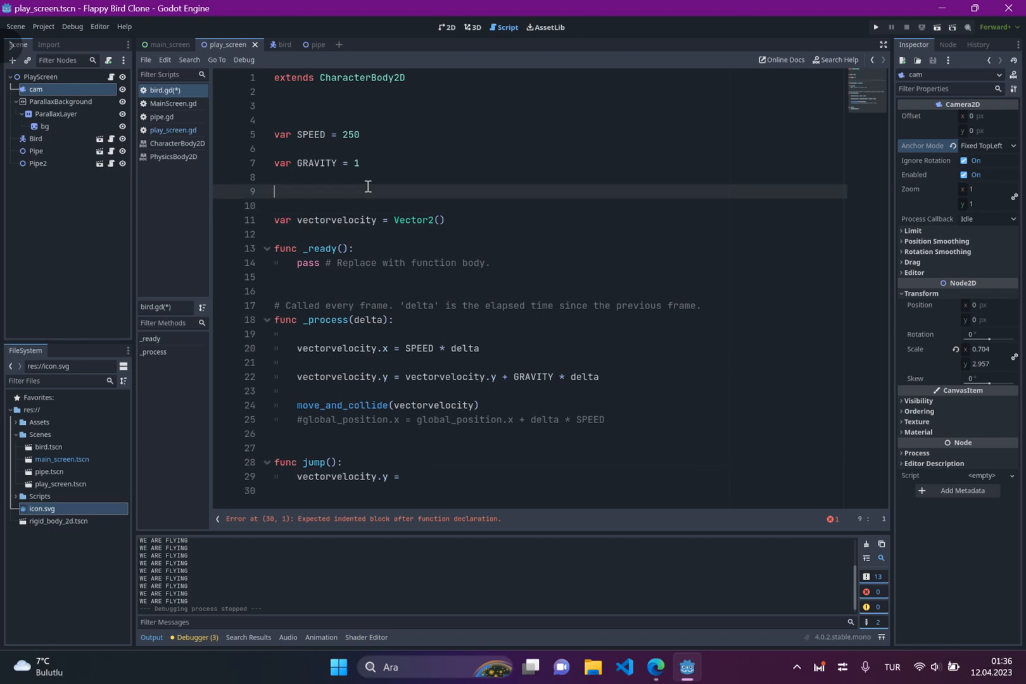
{"action": "type", "text": "var j"}
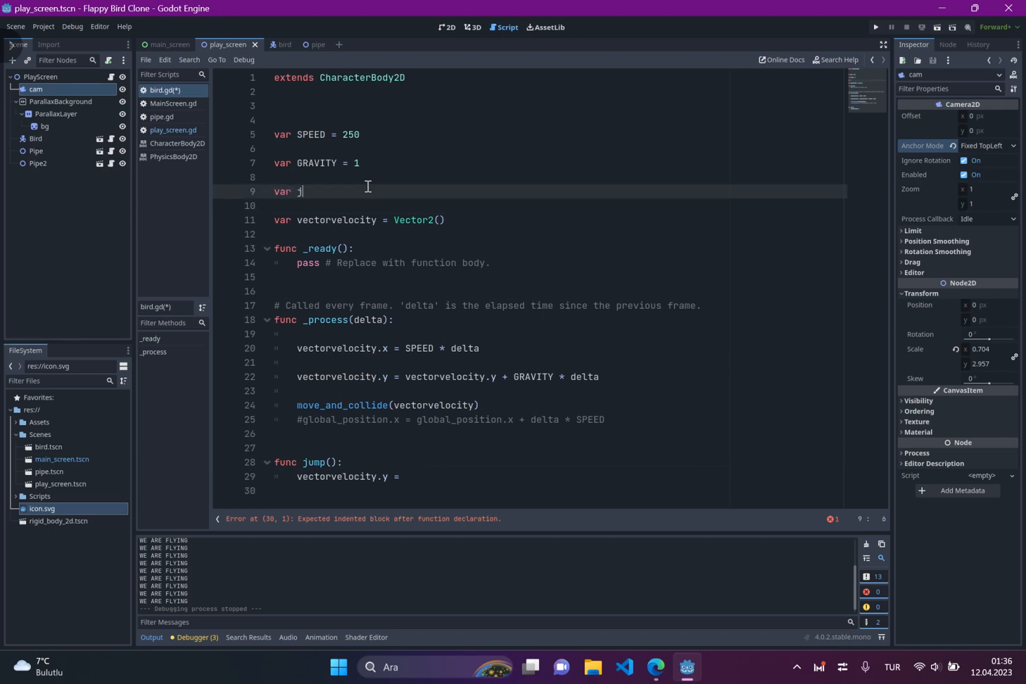
{"action": "key", "text": "Backspace"}
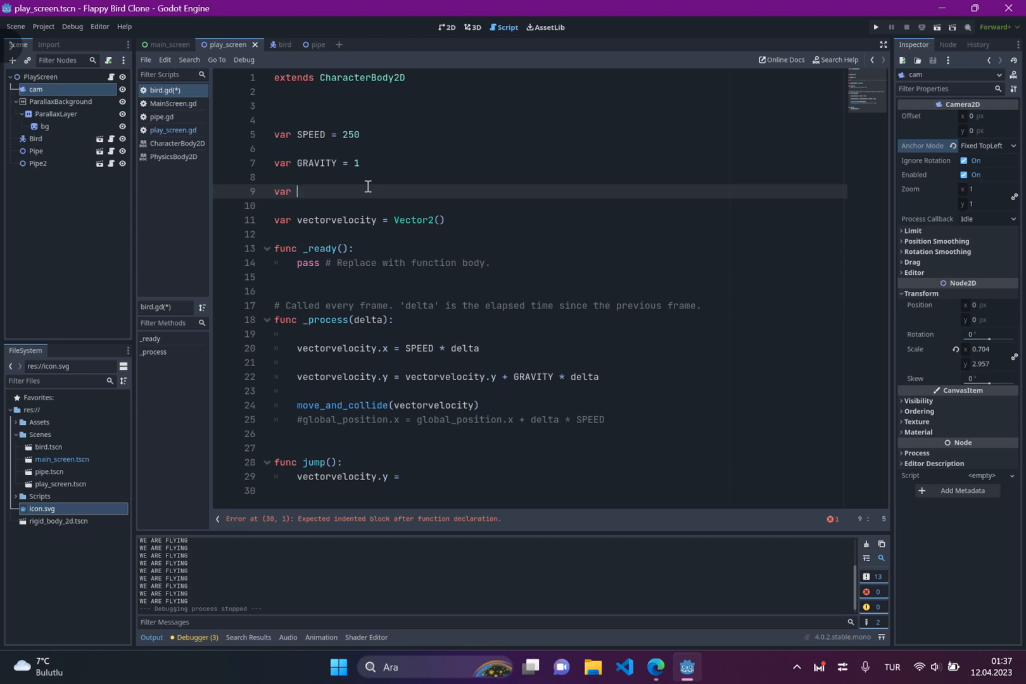
{"action": "type", "text": "JUMP"}
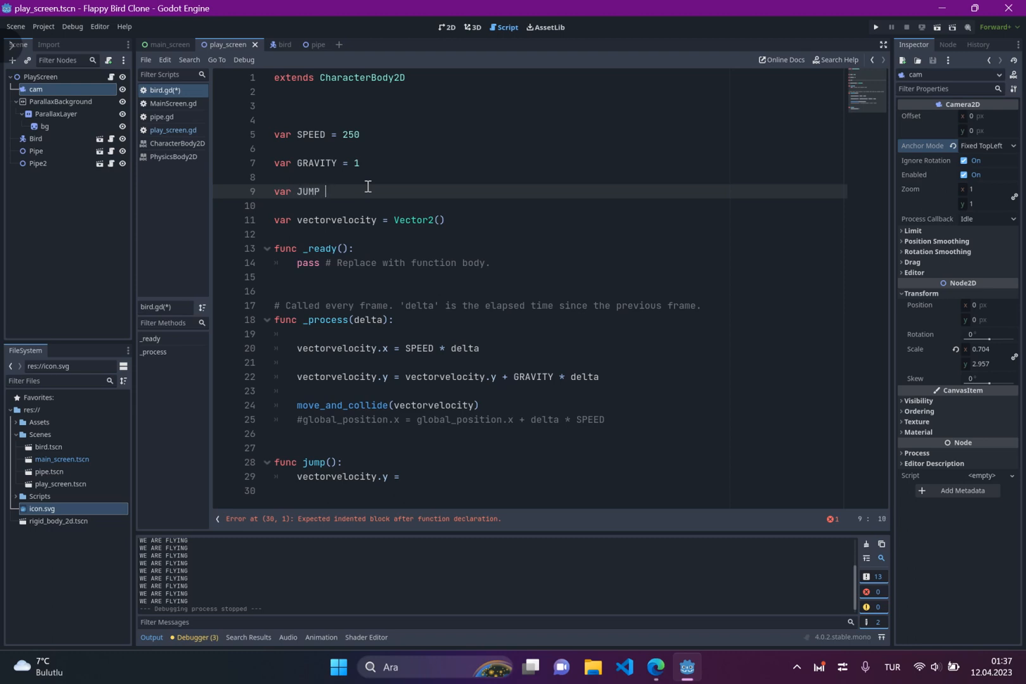
{"action": "type", "text": "= 10"}
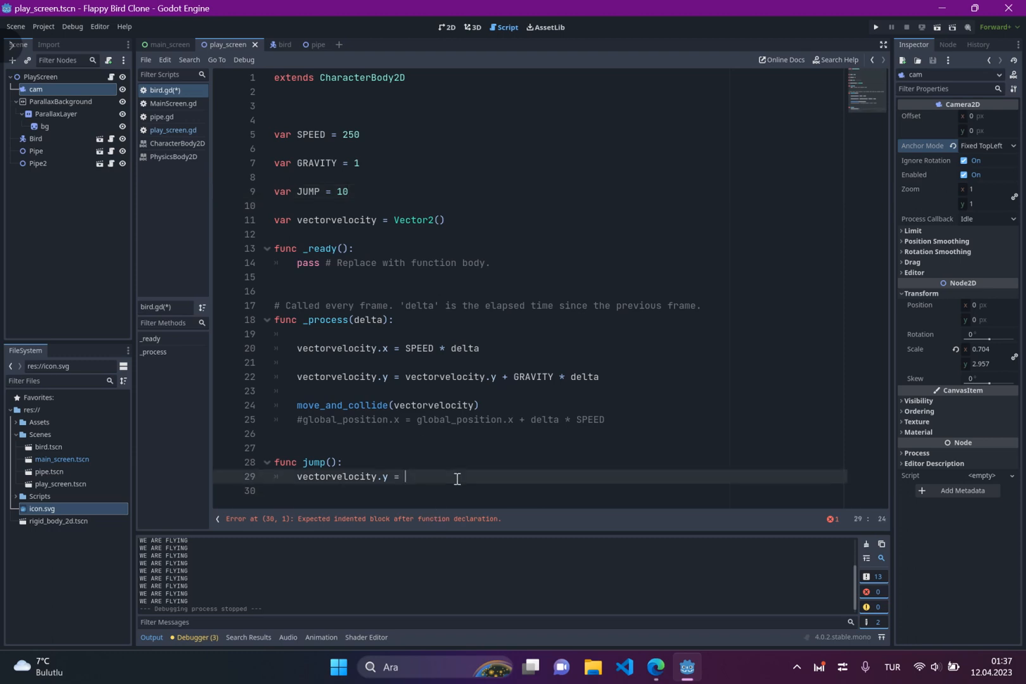
{"action": "type", "text": "jump()"}
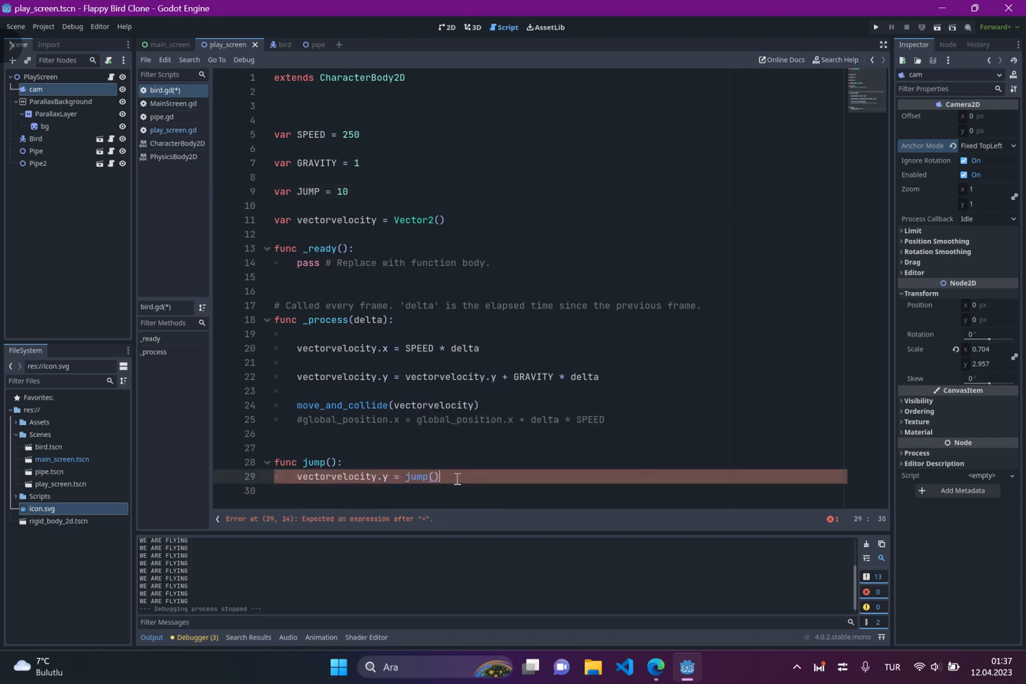
{"action": "type", "text": "JUMP"}
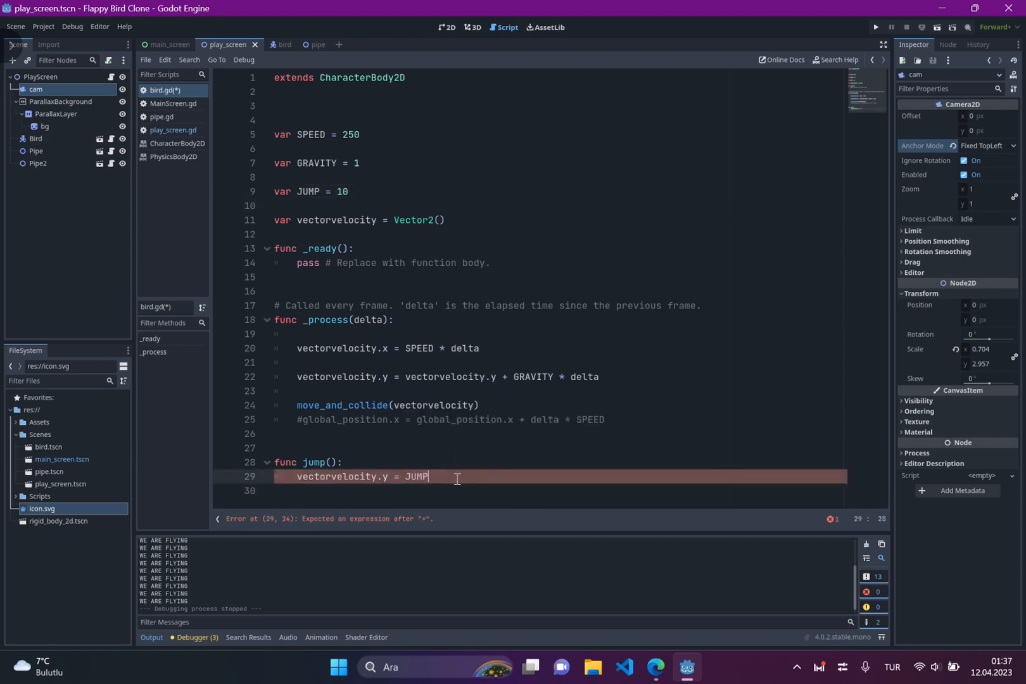
{"action": "left_click", "coordinate": [308, 333]}
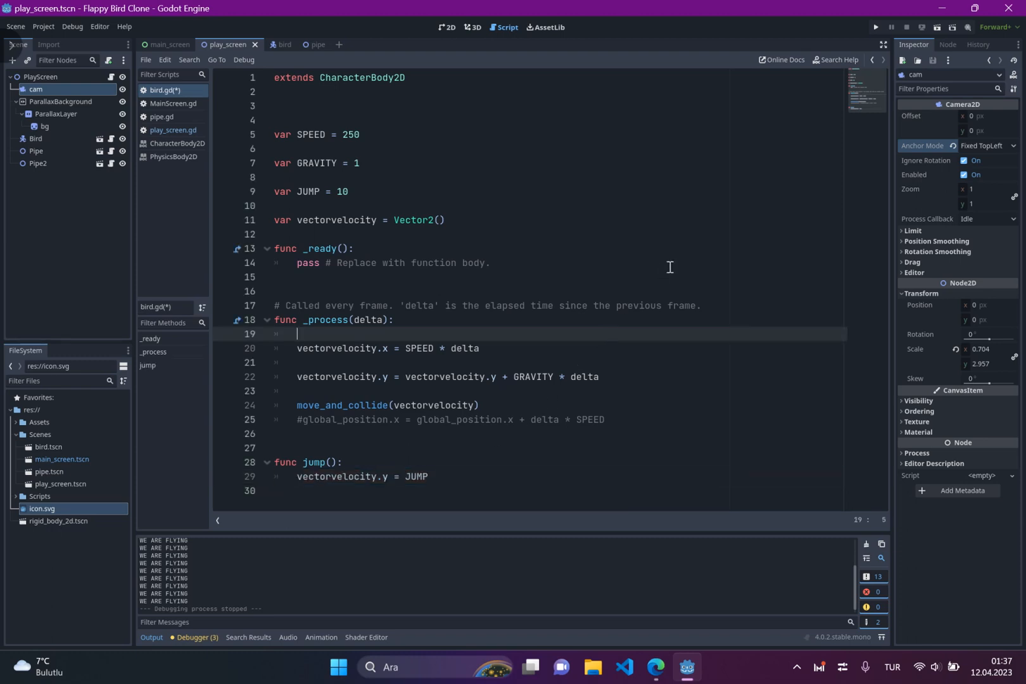
{"action": "left_click", "coordinate": [875, 27]}
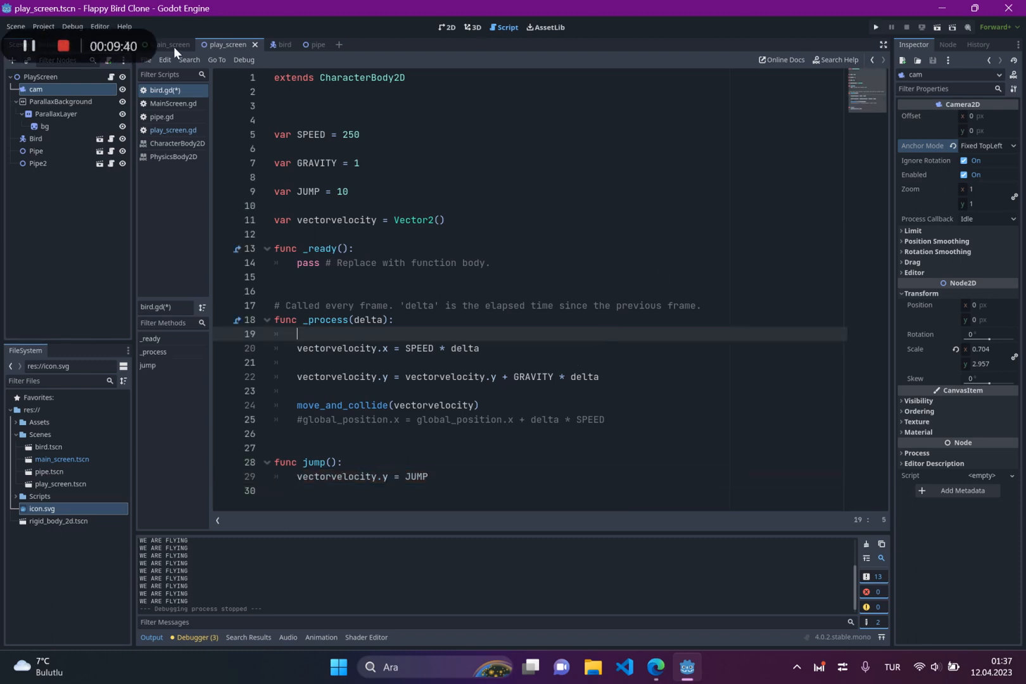
Replace the WE ARE FLYING print with Bird.jump() and run the game.
{"action": "left_click", "coordinate": [172, 130]}
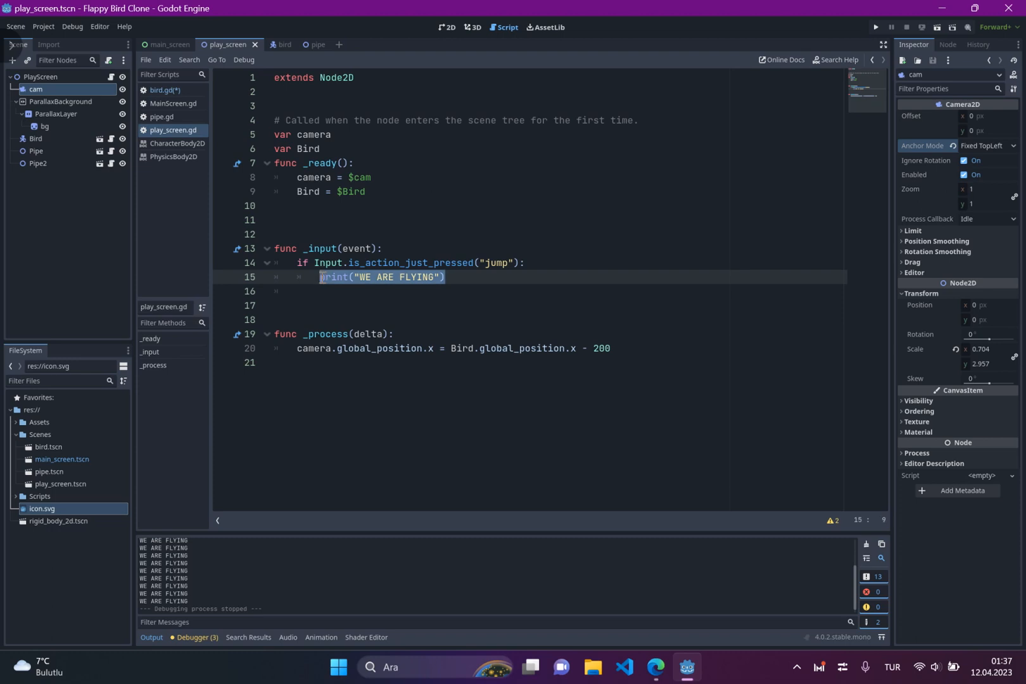
{"action": "key", "text": "Delete"}
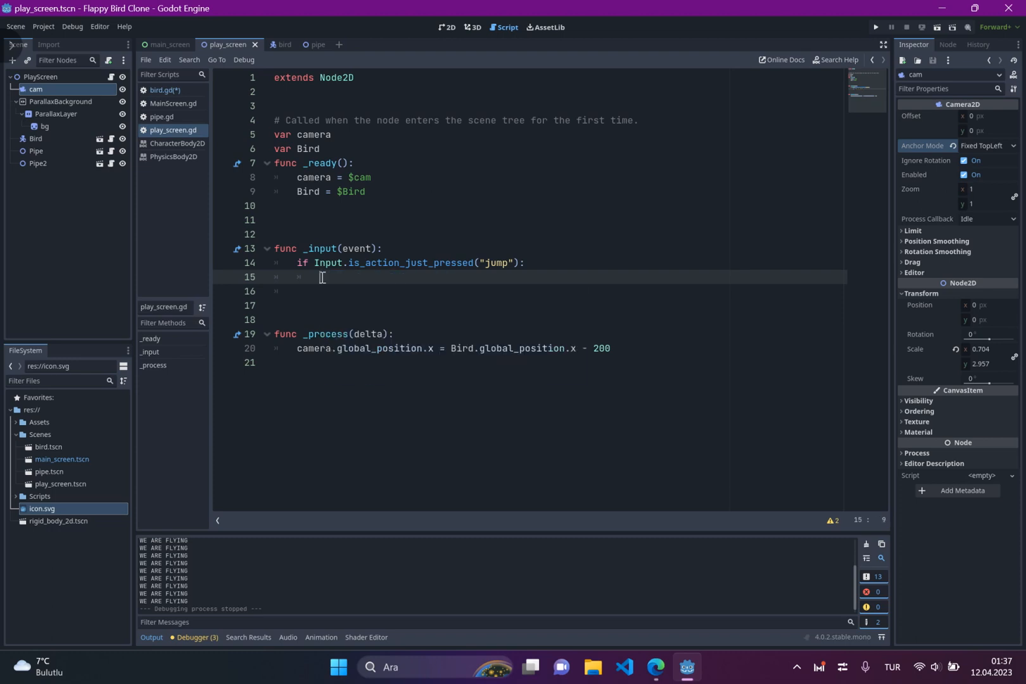
{"action": "type", "text": "Bird."}
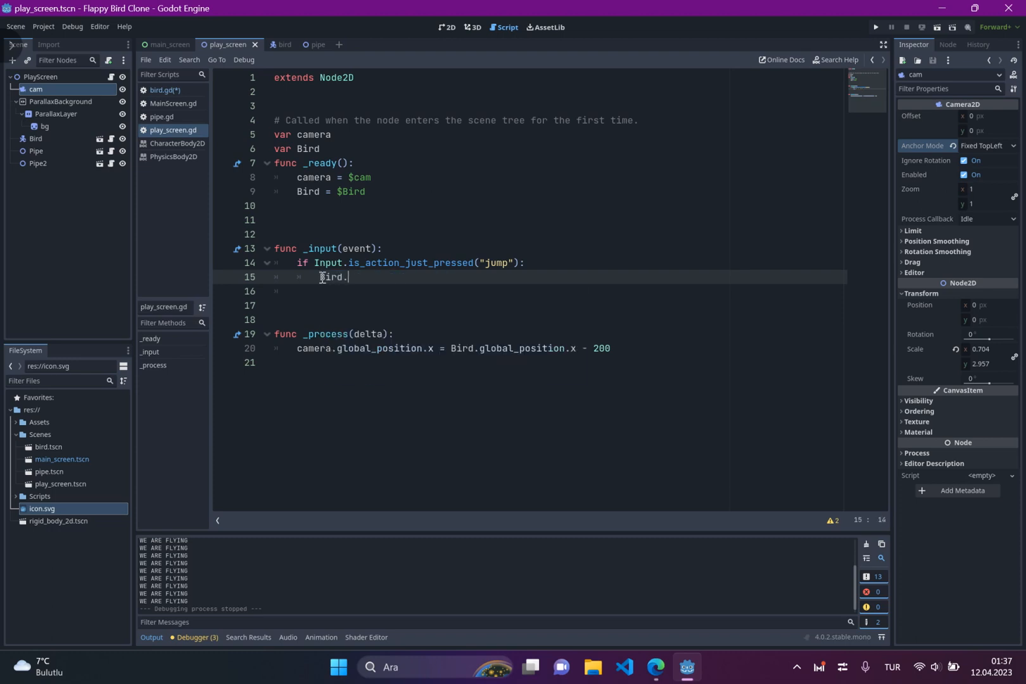
{"action": "type", "text": "jump()"}
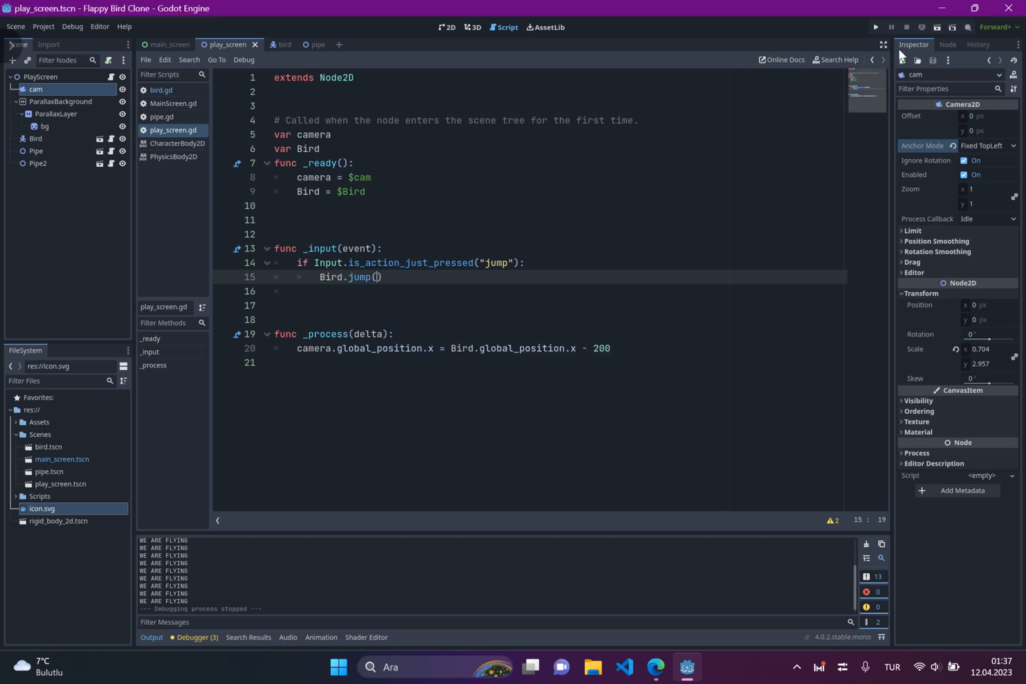
{"action": "left_click", "coordinate": [875, 27]}
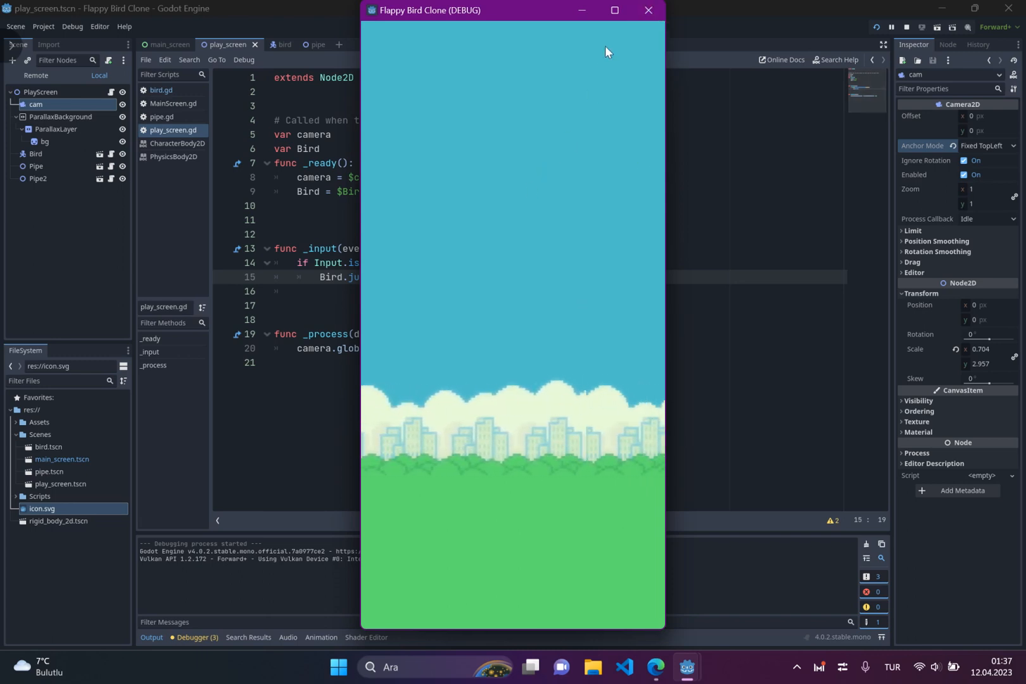
Close the test game and open bird.gd to set JUMP to -10.
{"action": "left_click", "coordinate": [647, 10]}
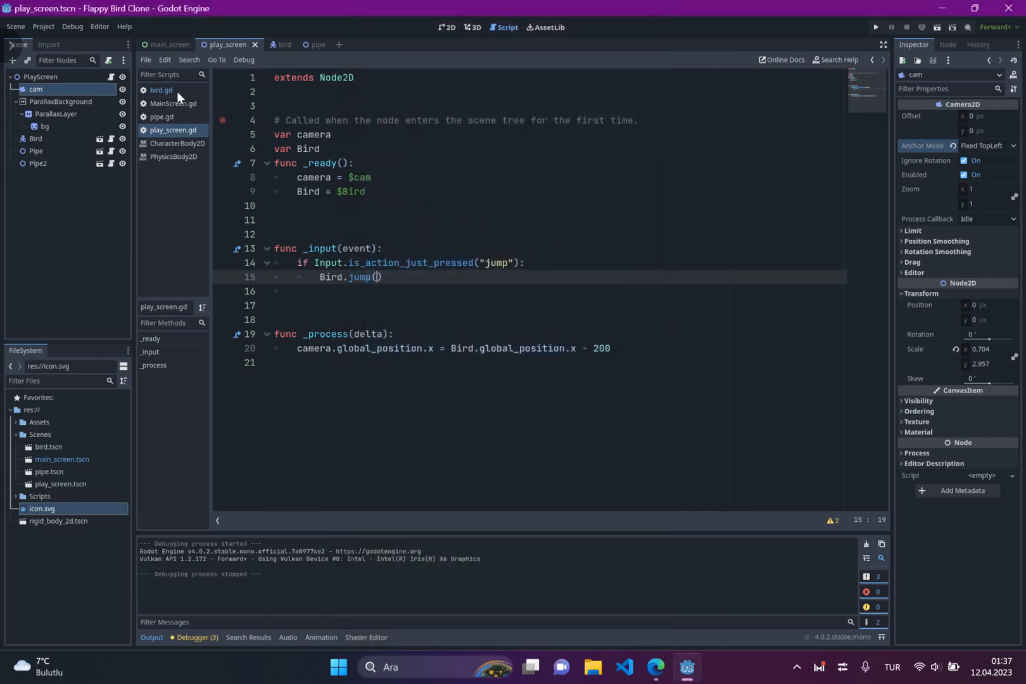
{"action": "left_click", "coordinate": [160, 89]}
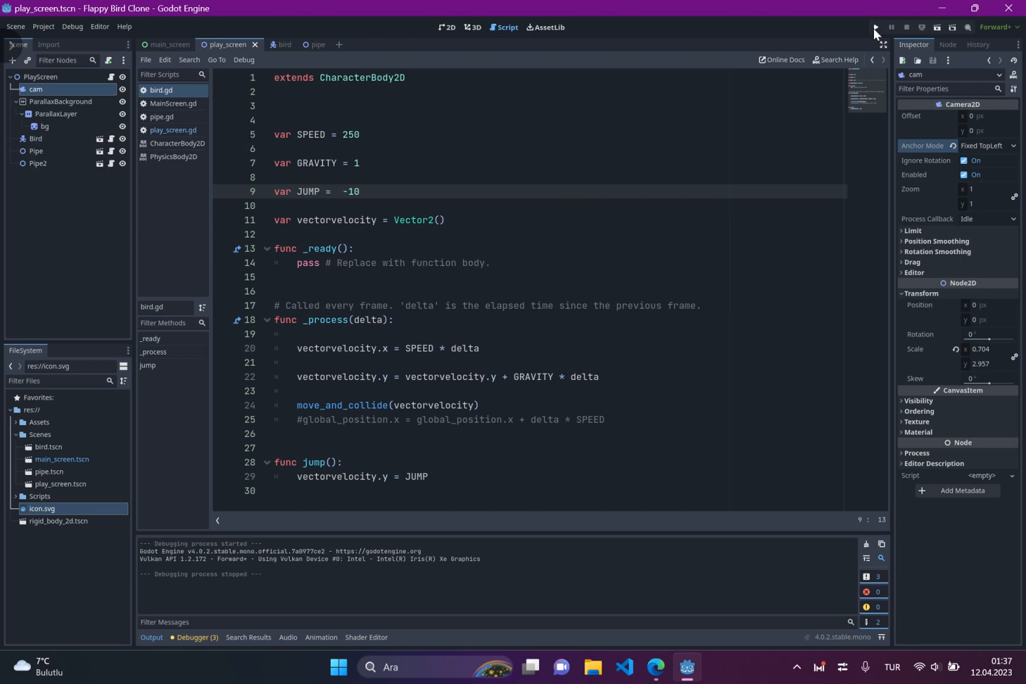
Run the game with JUMP at -10 and try jumping in the game window.
{"action": "left_click", "coordinate": [874, 26]}
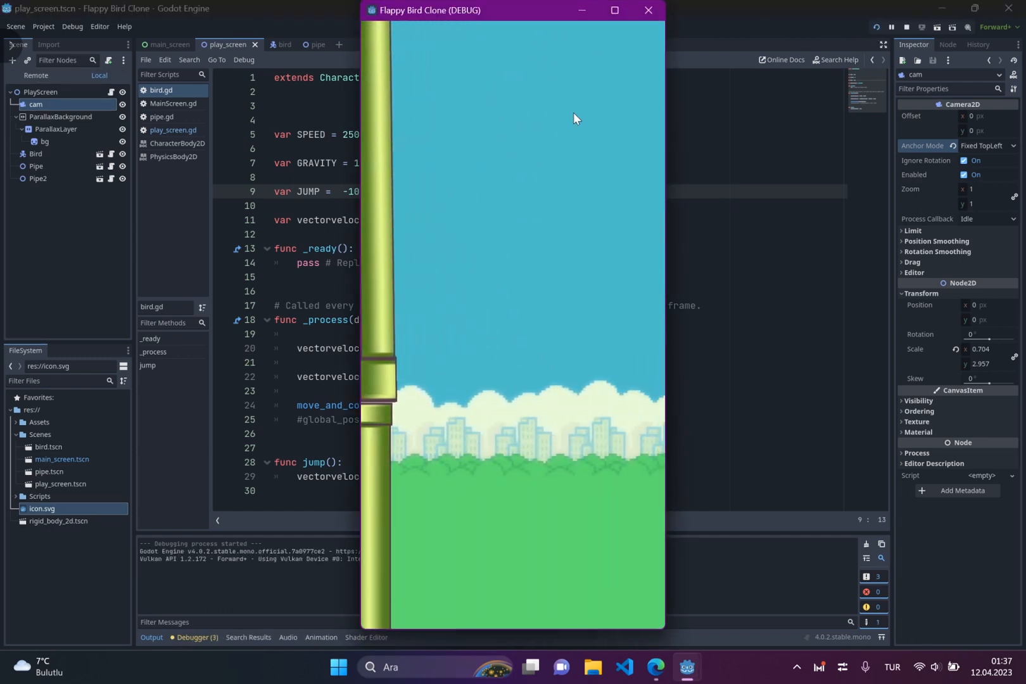
{"action": "left_click", "coordinate": [614, 10]}
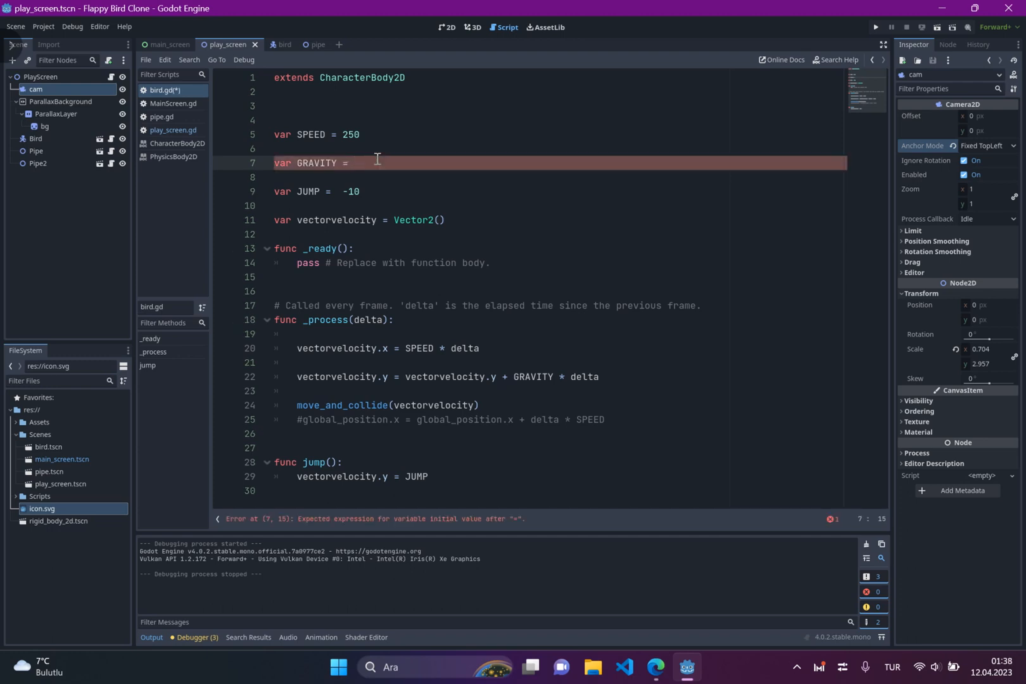
Set GRAVITY to 10, then run and start the game to fly between pipes.
{"action": "type", "text": "10"}
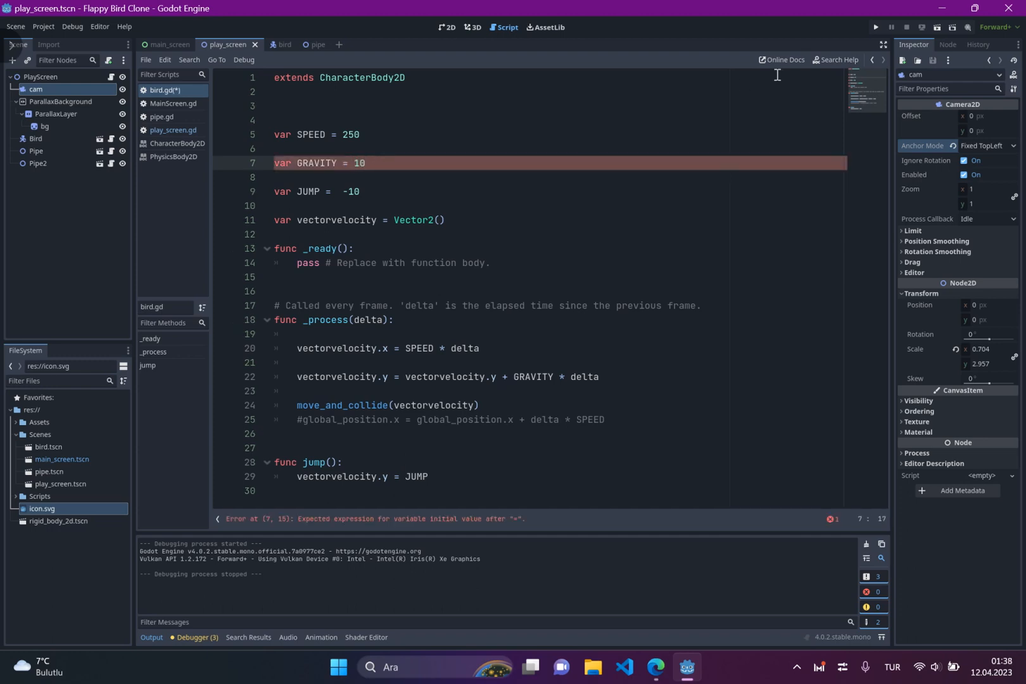
{"action": "left_click", "coordinate": [875, 27]}
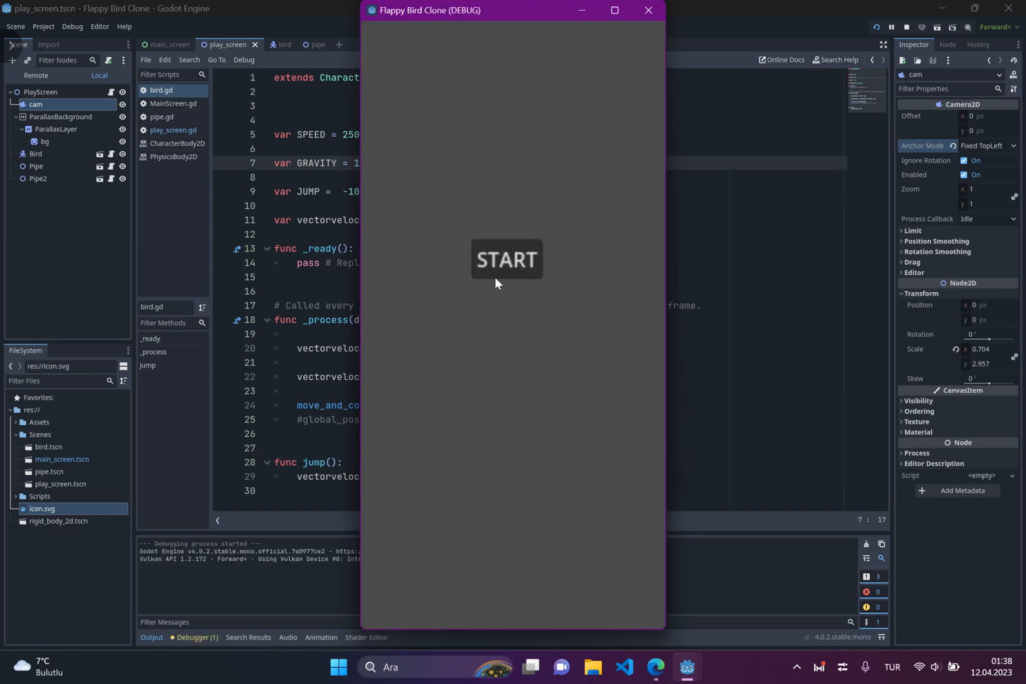
{"action": "left_click", "coordinate": [505, 259]}
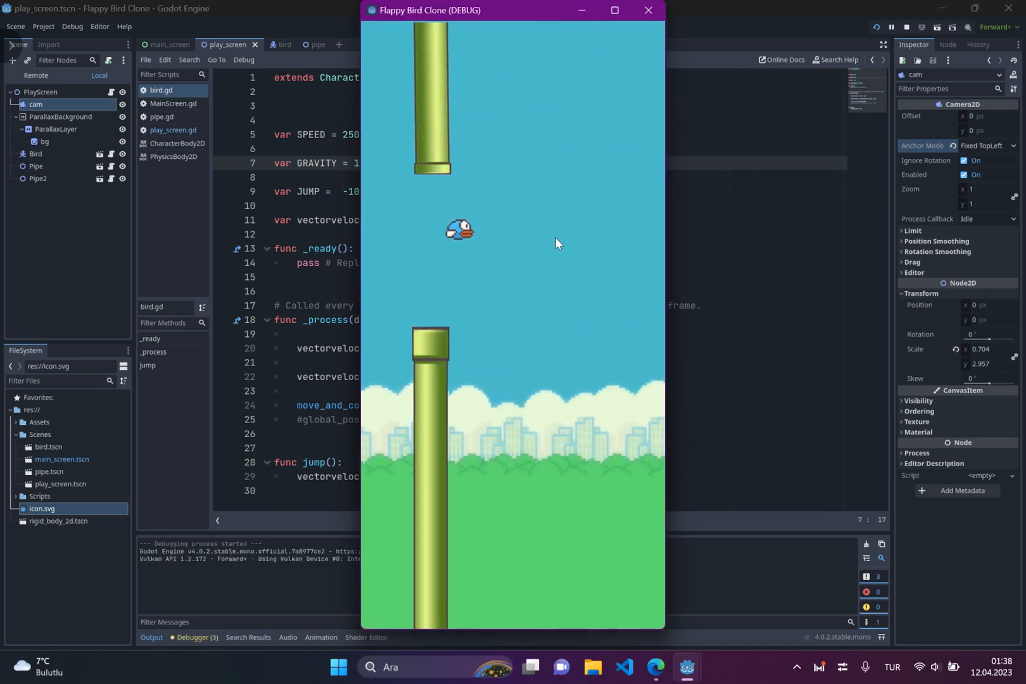